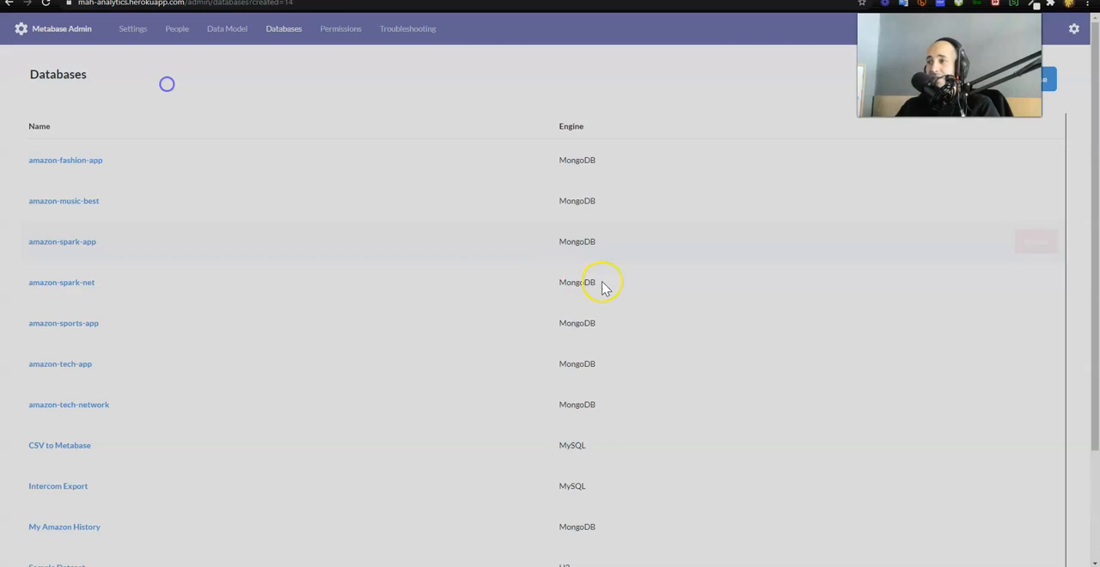
Step: Review the 'CSV to Metabase' MySQL host, port and credentials in Admin > Databases and save changes
{"action": "scroll", "scroll_direction": "down", "scroll_amount": 3}
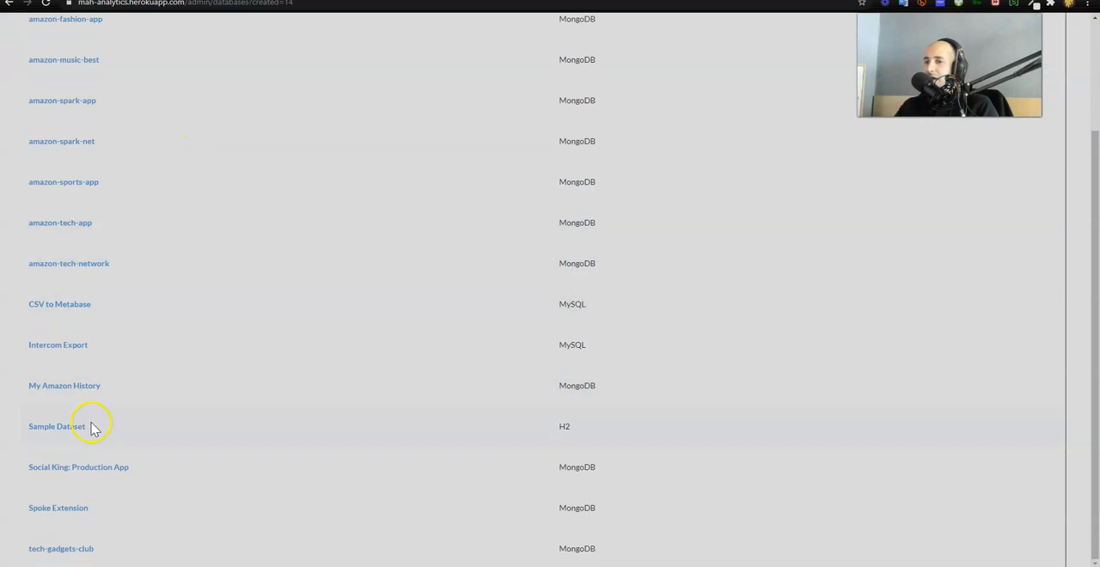
{"action": "mouse_move", "coordinate": [58, 304]}
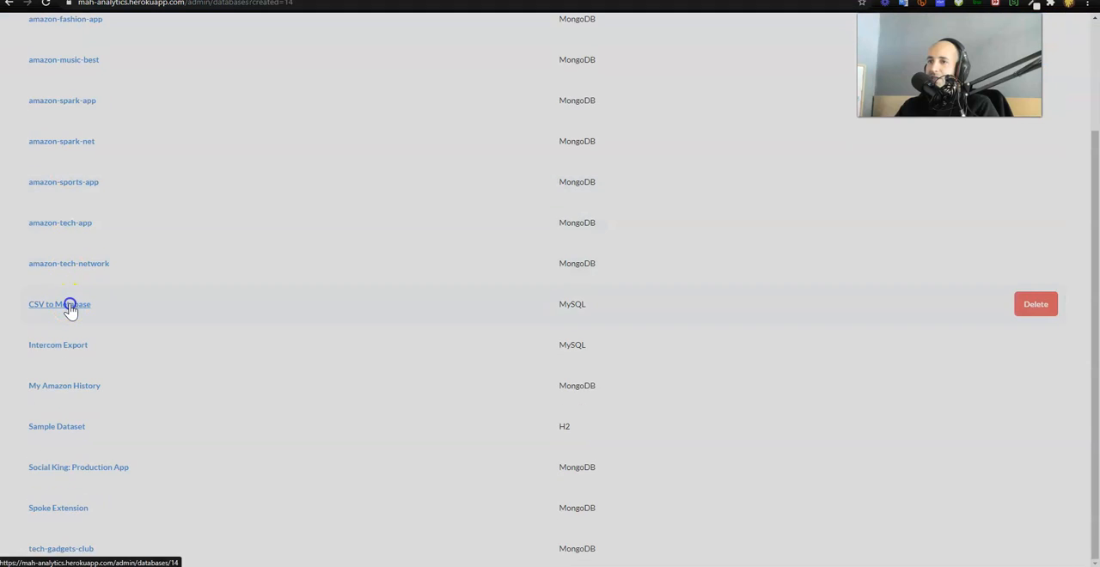
{"action": "left_click", "coordinate": [59, 303]}
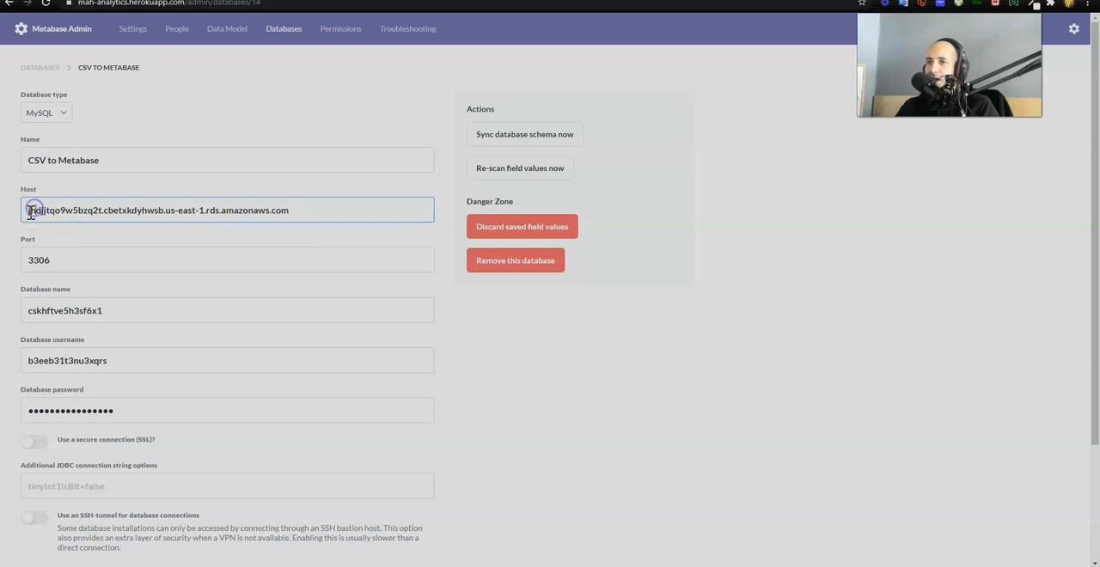
{"action": "scroll", "scroll_direction": "down", "scroll_amount": 3}
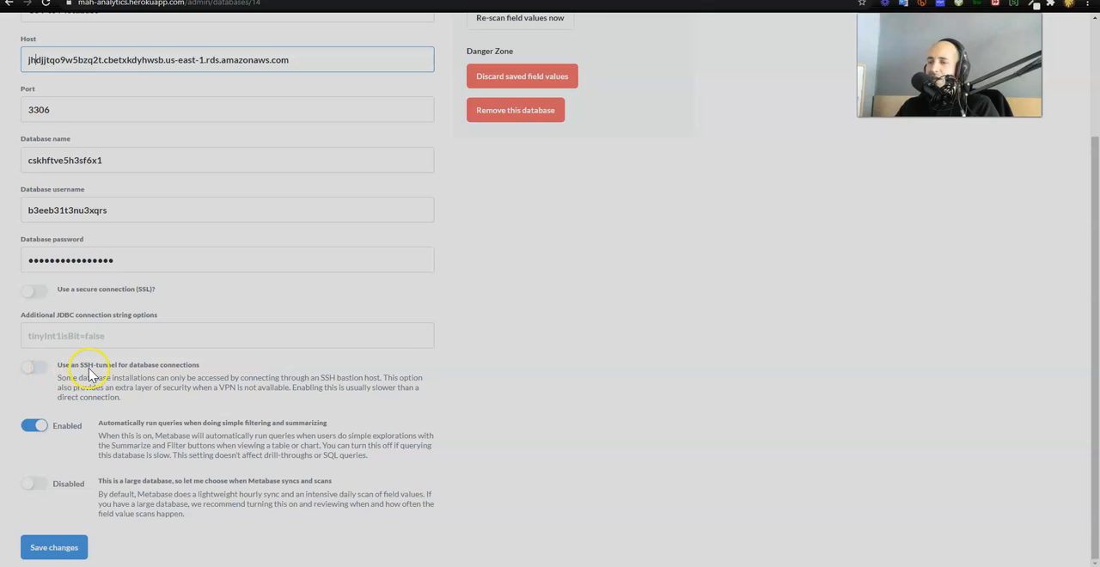
{"action": "mouse_move", "coordinate": [67, 532]}
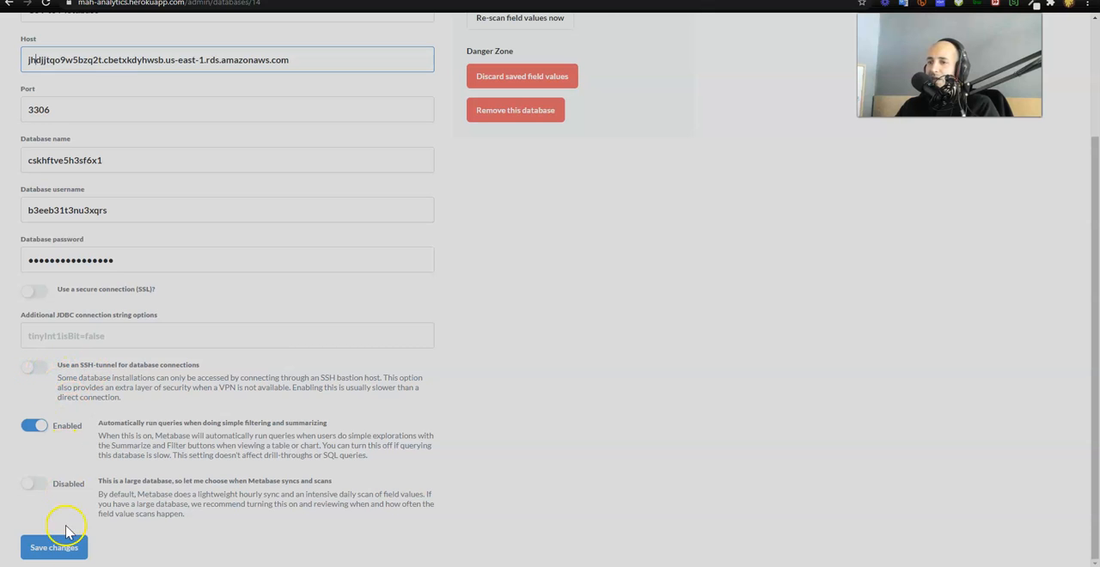
{"action": "left_click", "coordinate": [53, 547]}
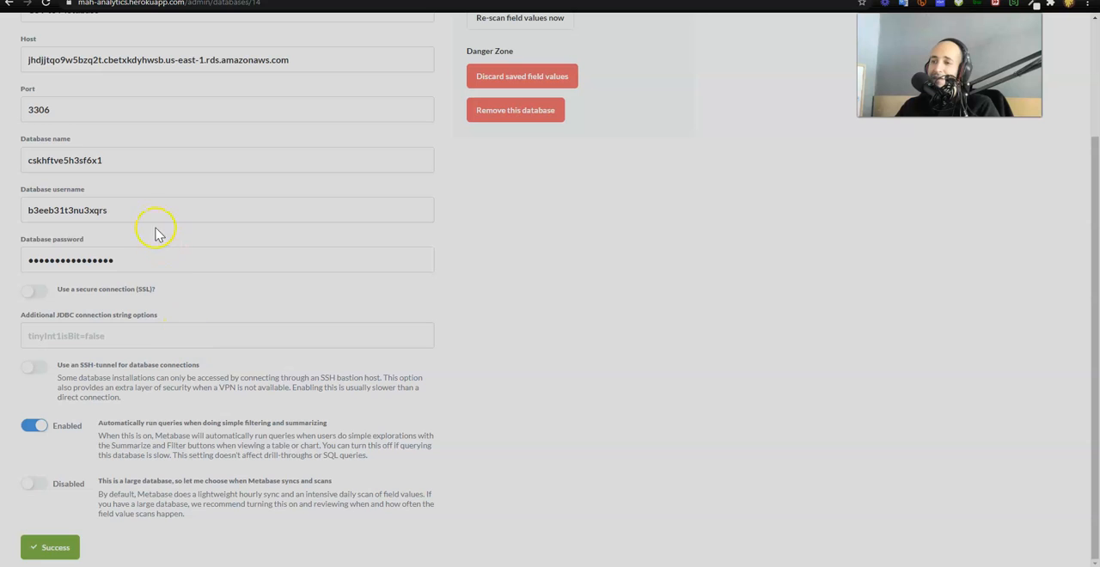
{"action": "mouse_move", "coordinate": [213, 289]}
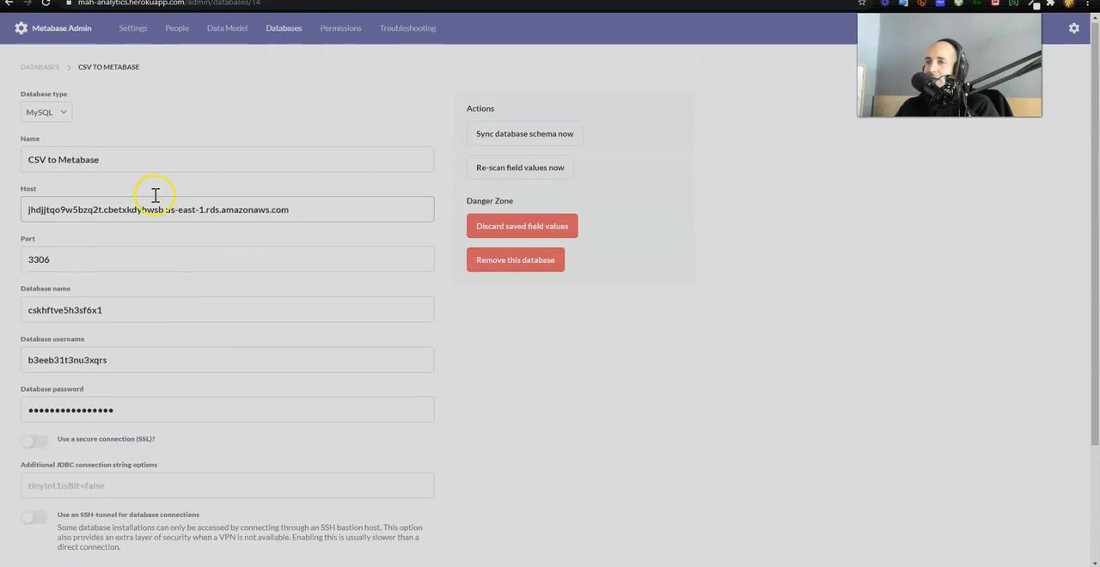
{"action": "scroll", "scroll_direction": "down", "scroll_amount": 3}
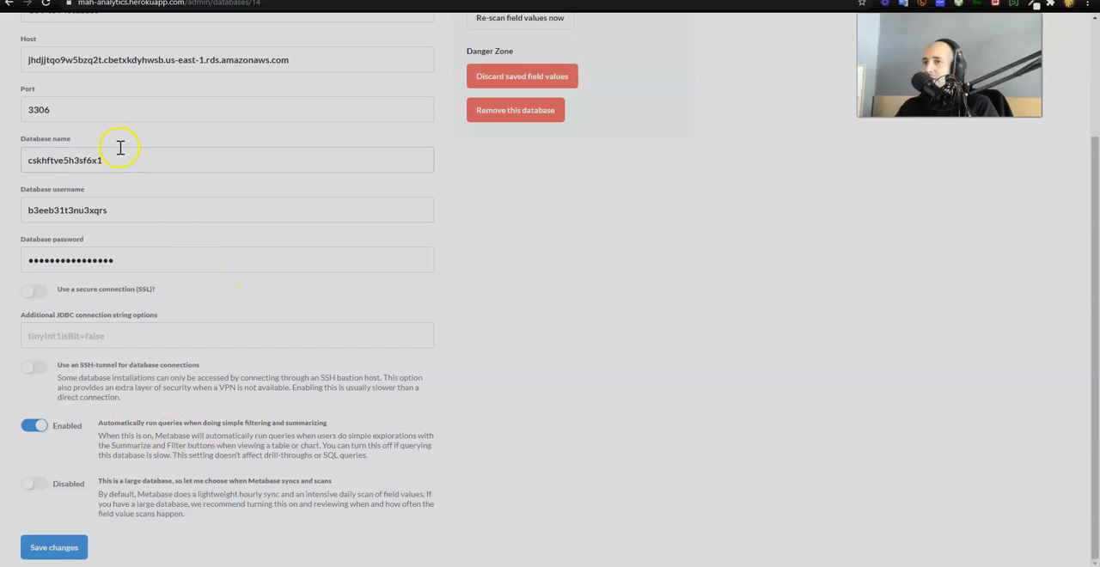
{"action": "left_click", "coordinate": [134, 58]}
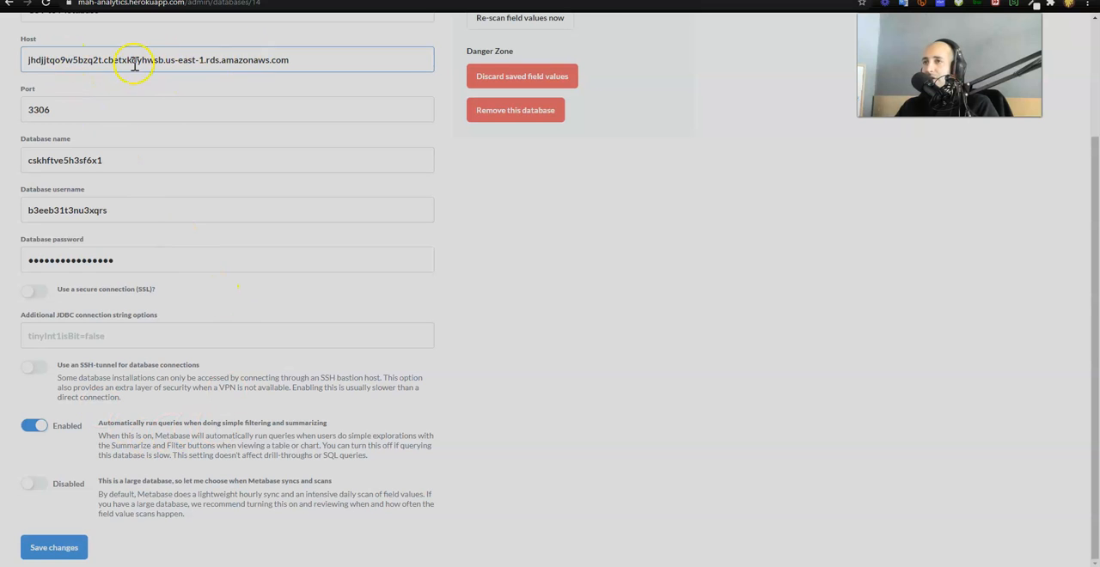
{"action": "scroll", "scroll_direction": "up", "scroll_amount": 3}
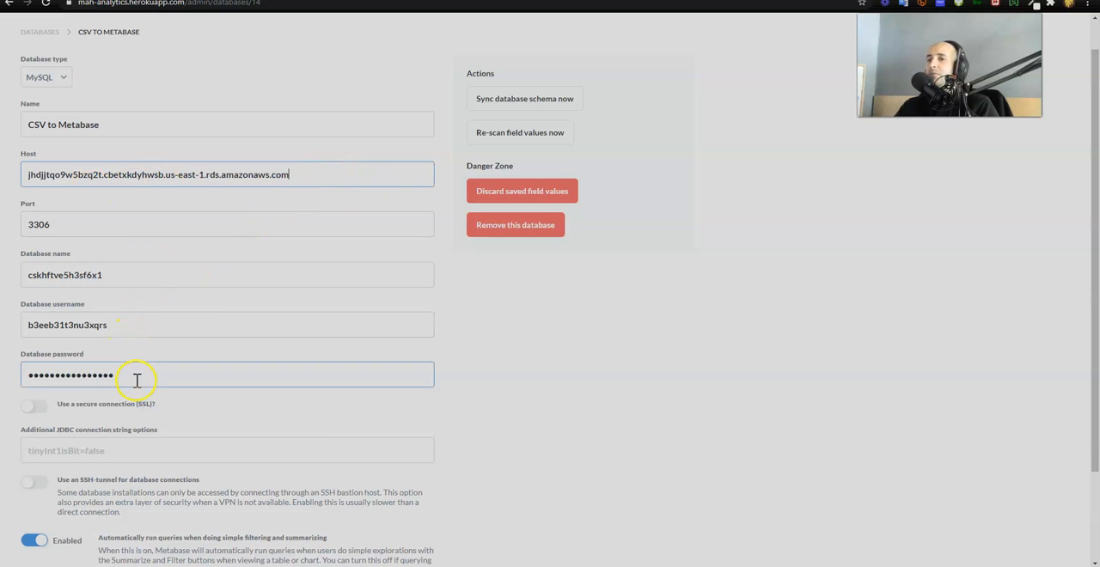
{"action": "scroll", "scroll_direction": "down", "scroll_amount": 3}
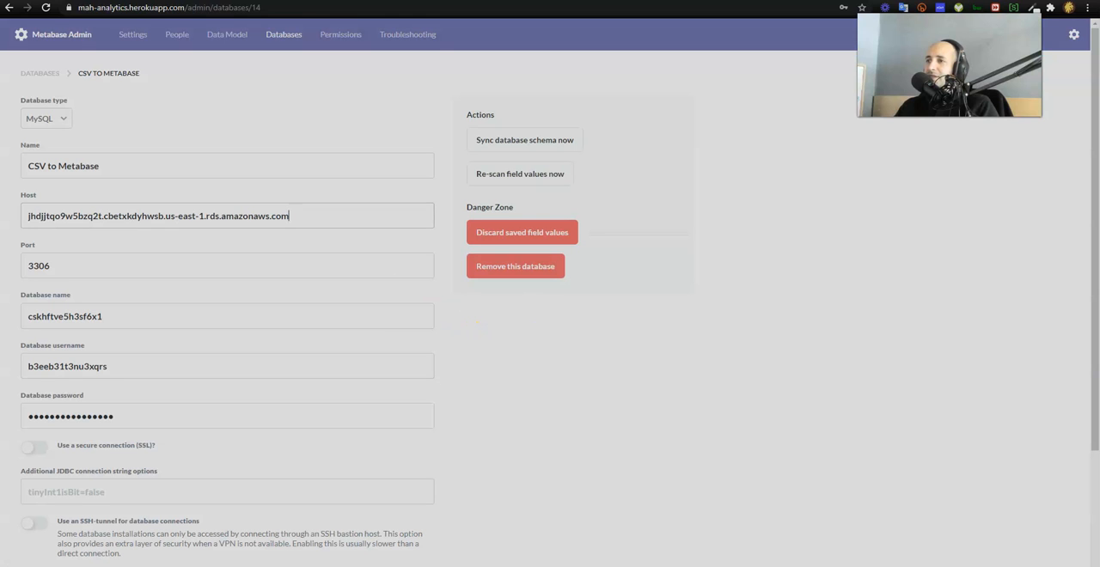
Step: Leave admin and start a new question from the Metabot page to reach the query type chooser
{"action": "left_click", "coordinate": [284, 34]}
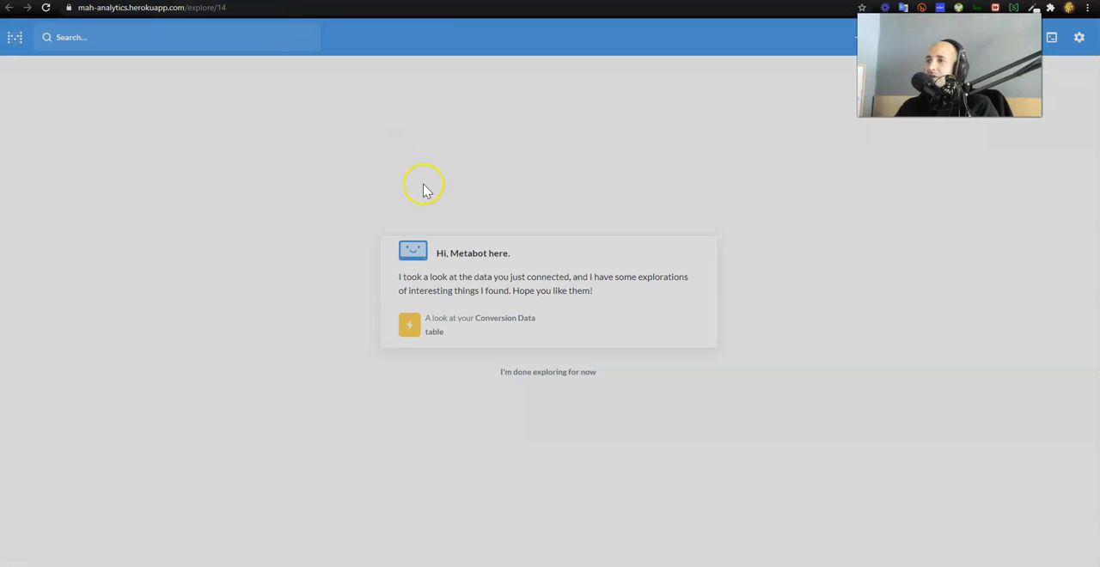
{"action": "left_click", "coordinate": [480, 325]}
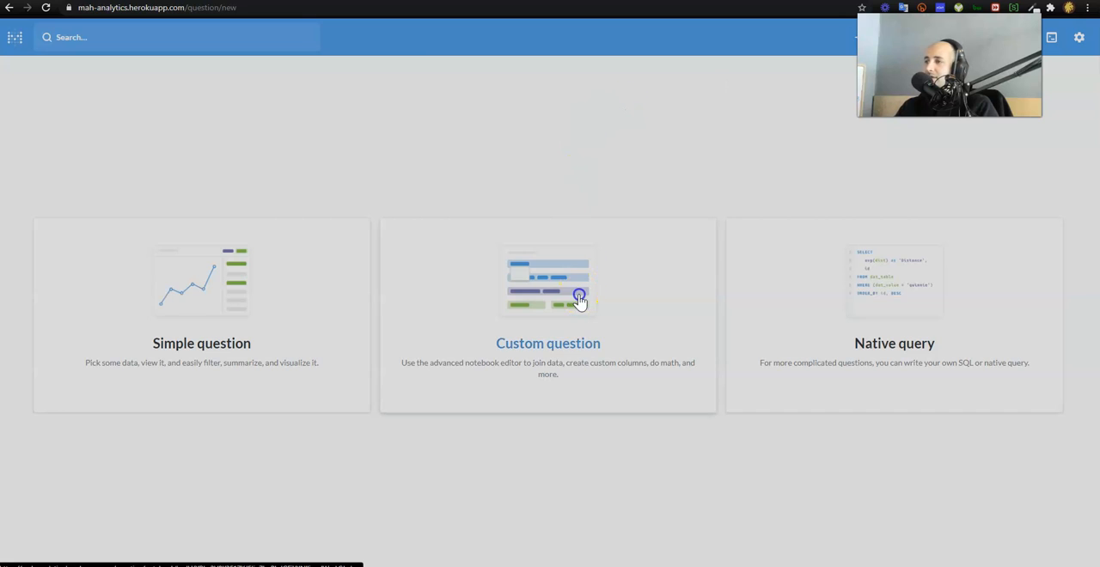
Step: Start a custom question on the Conversion Data table of the CSV to Metabase database
{"action": "left_click", "coordinate": [547, 301]}
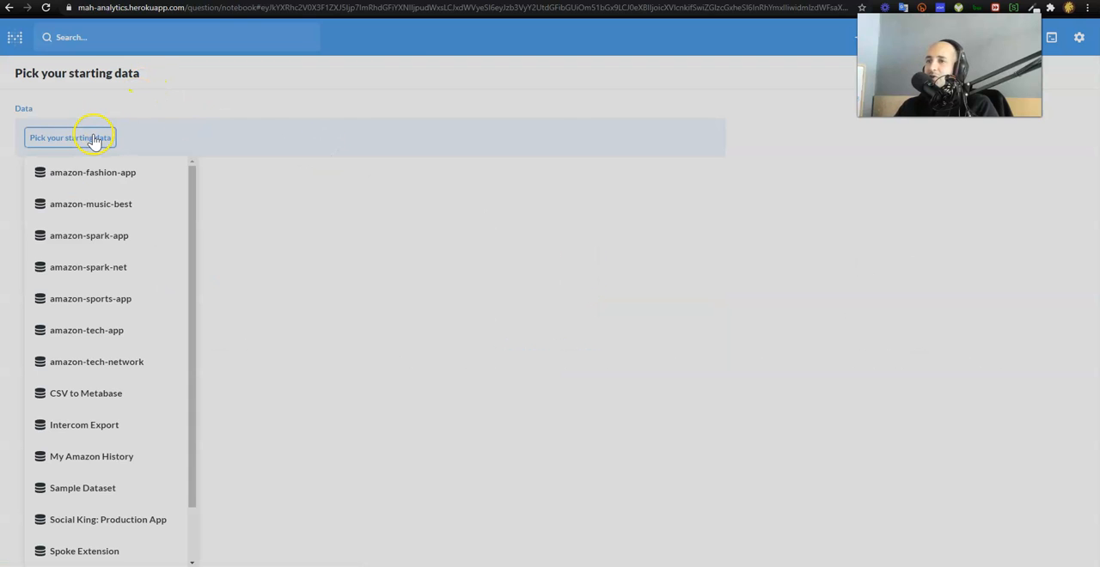
{"action": "scroll", "scroll_direction": "down", "scroll_amount": 3}
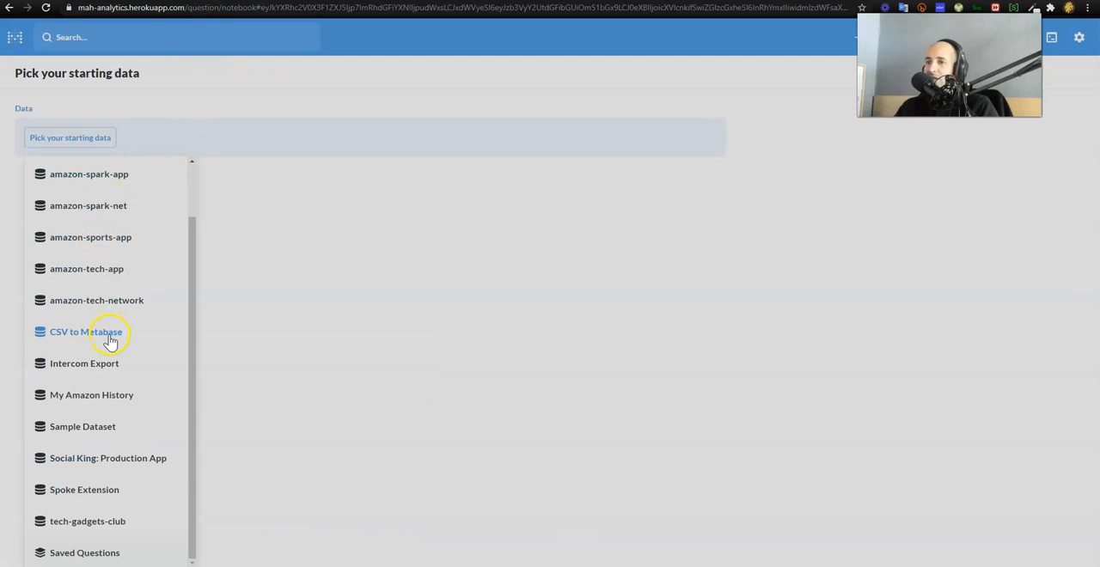
{"action": "left_click", "coordinate": [86, 332]}
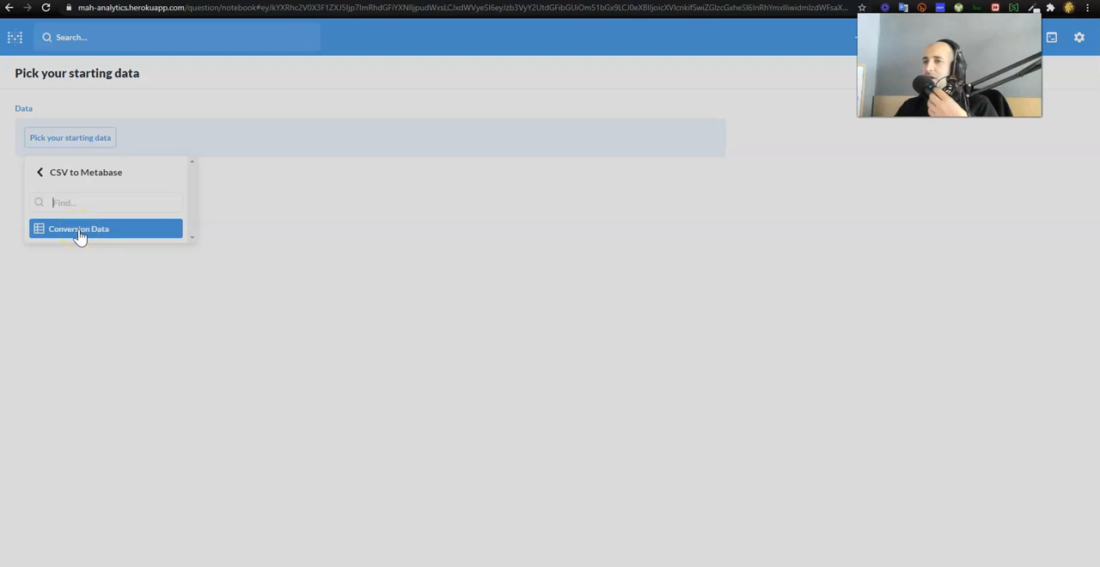
{"action": "left_click", "coordinate": [83, 229]}
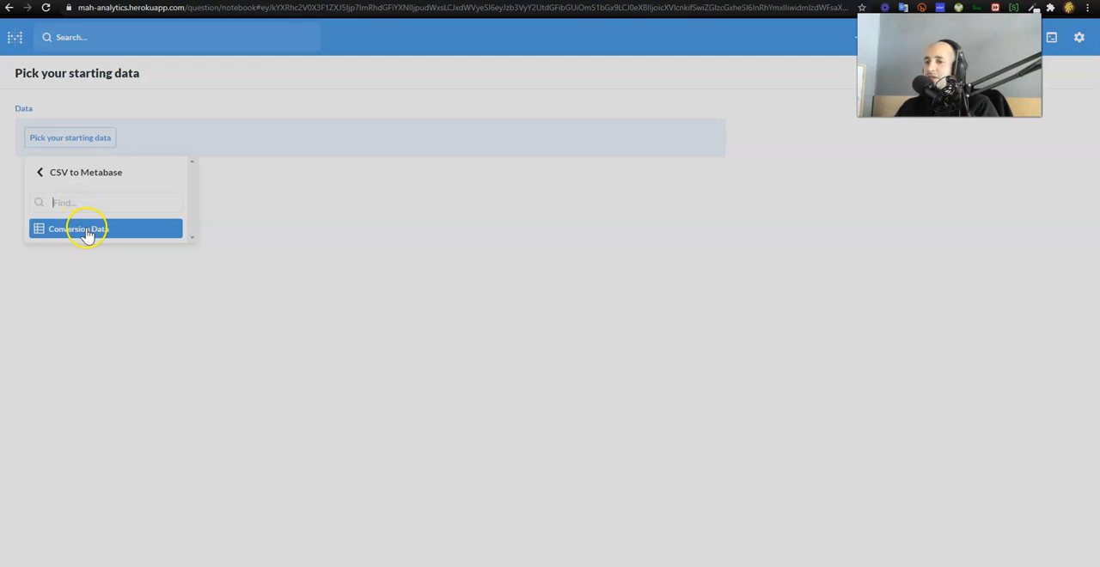
{"action": "left_click", "coordinate": [86, 229]}
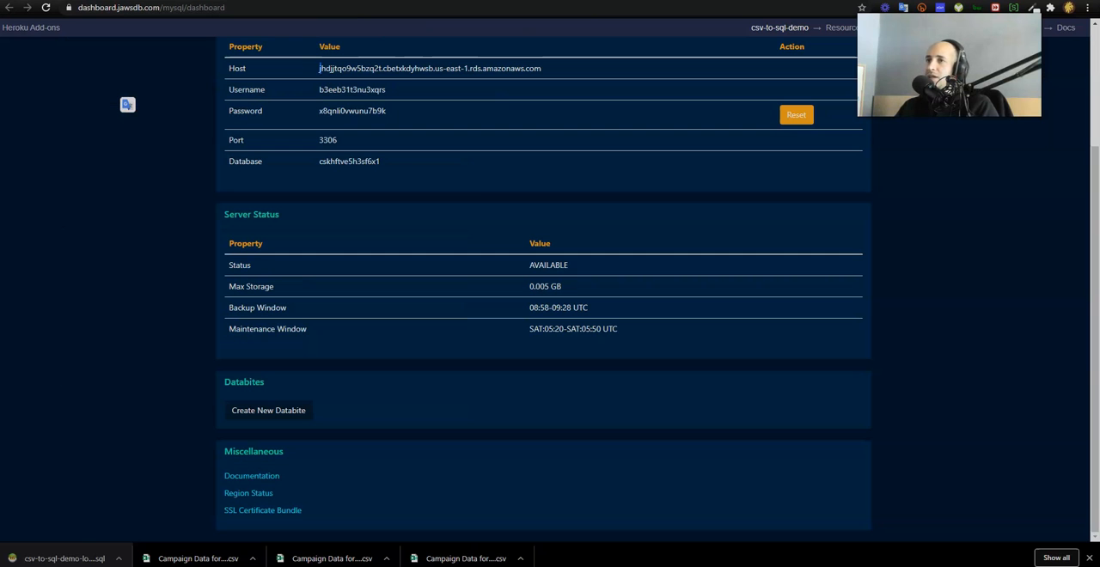
Step: Review the SubPublisher and First_Deposit columns in the Campaign Data spreadsheet
{"action": "left_click", "coordinate": [198, 557]}
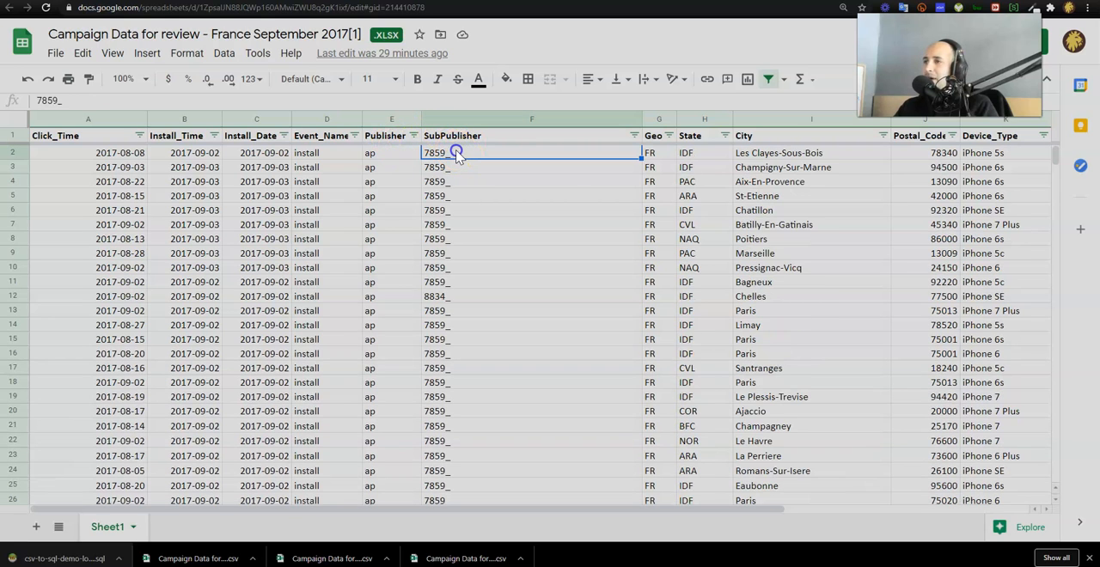
{"action": "scroll", "scroll_direction": "right", "scroll_amount": 3}
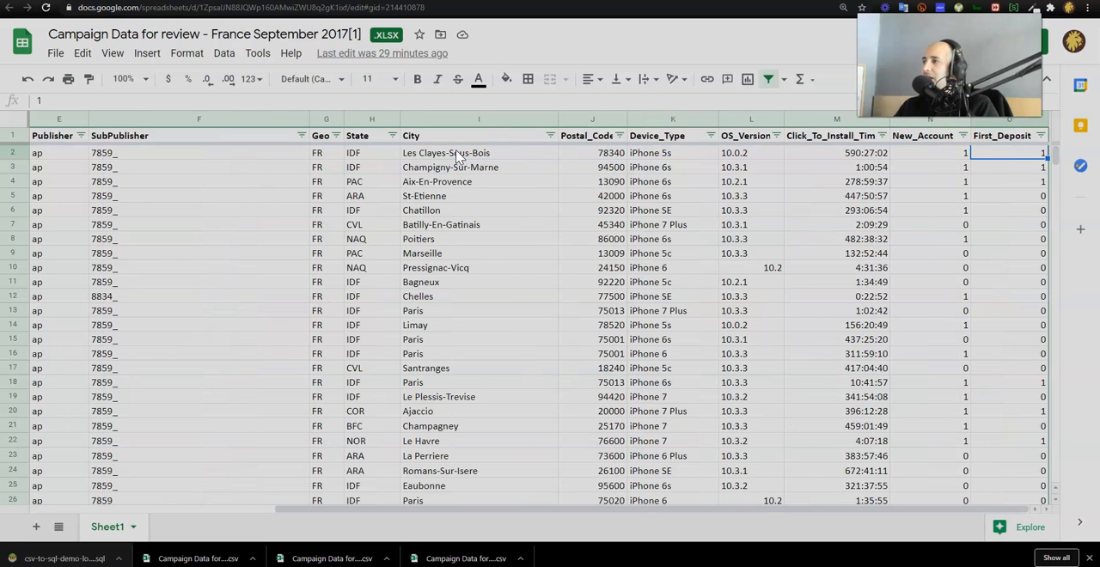
{"action": "left_click", "coordinate": [1000, 134]}
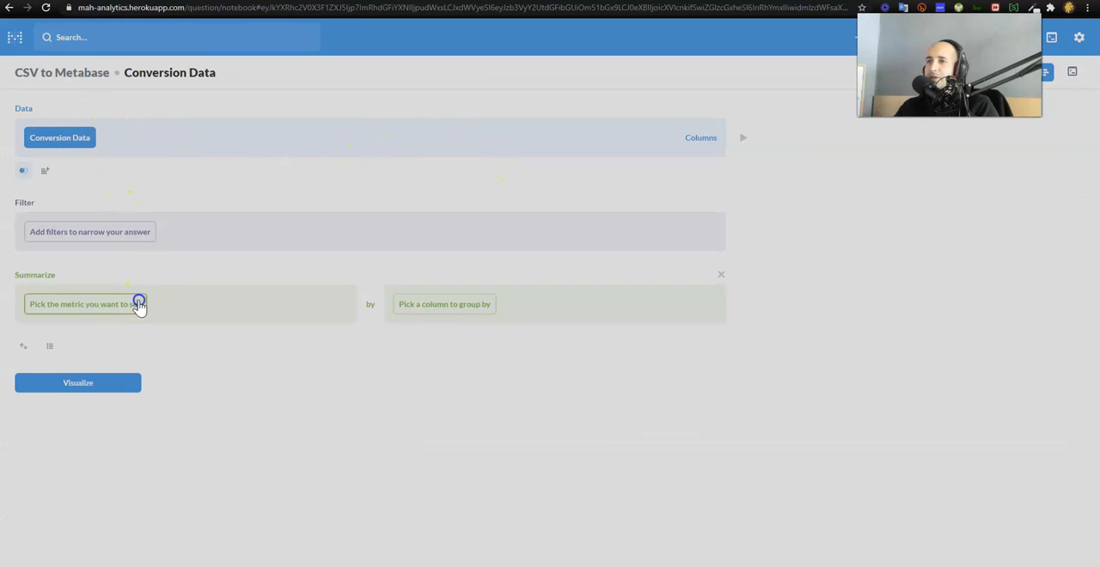
Step: Summarize as Sum of First Deposit grouped by Sub Publisher and view the results
{"action": "left_click", "coordinate": [86, 303]}
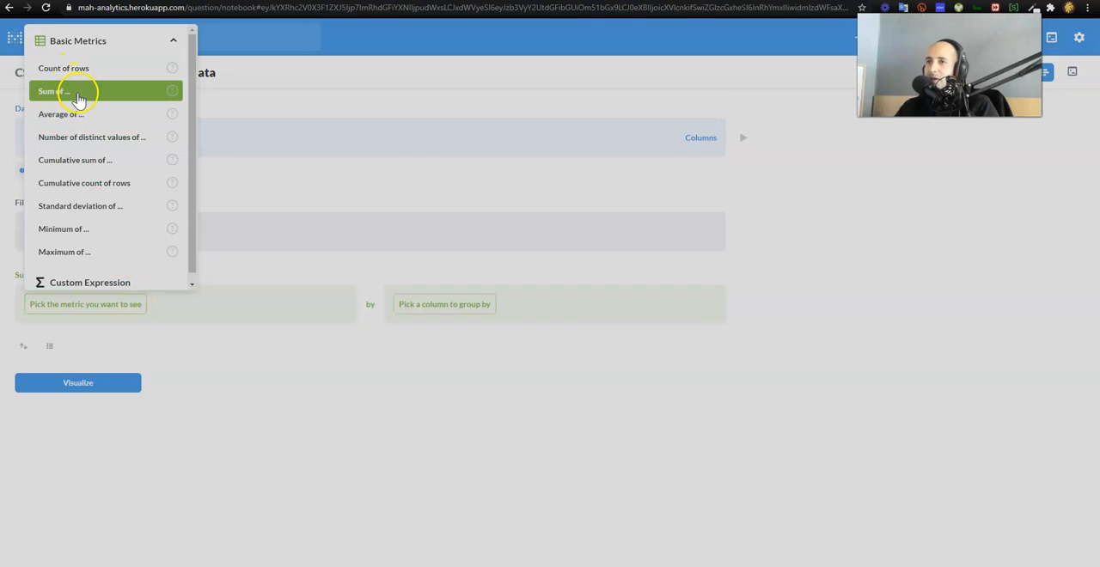
{"action": "left_click", "coordinate": [51, 91]}
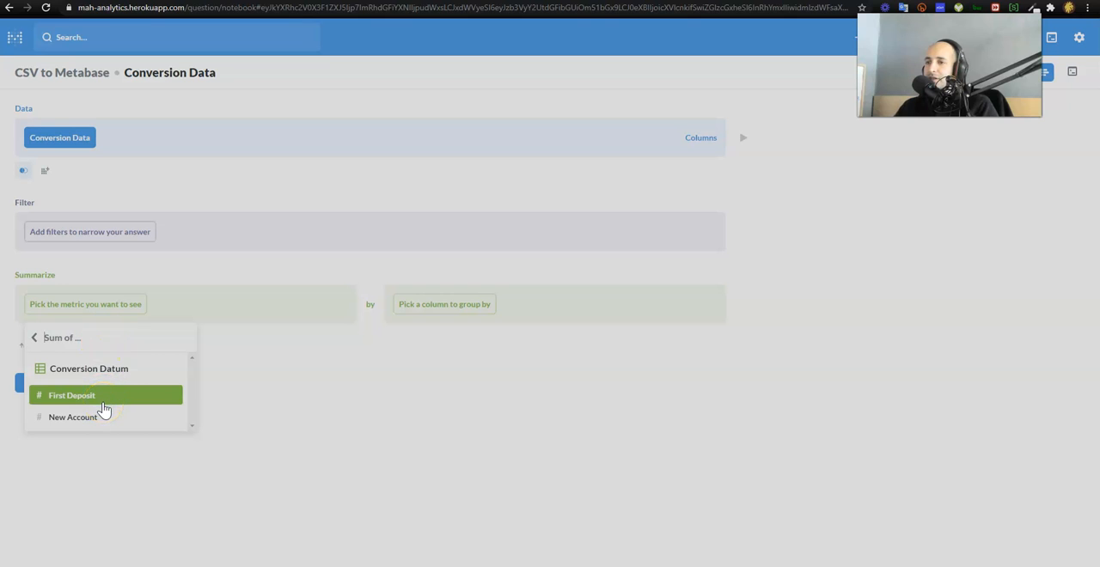
{"action": "left_click", "coordinate": [72, 396]}
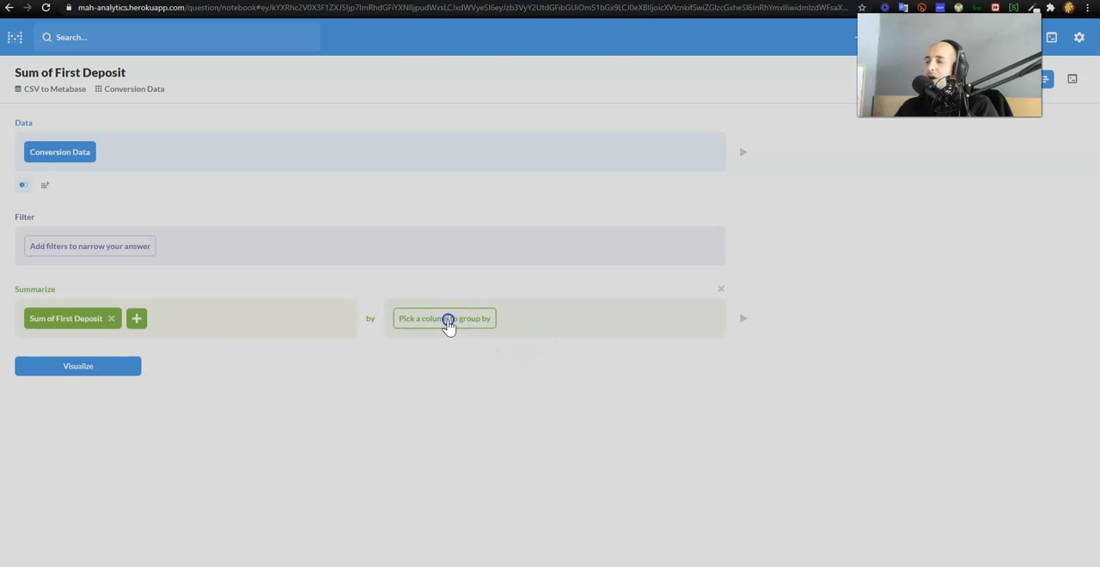
{"action": "left_click", "coordinate": [444, 318]}
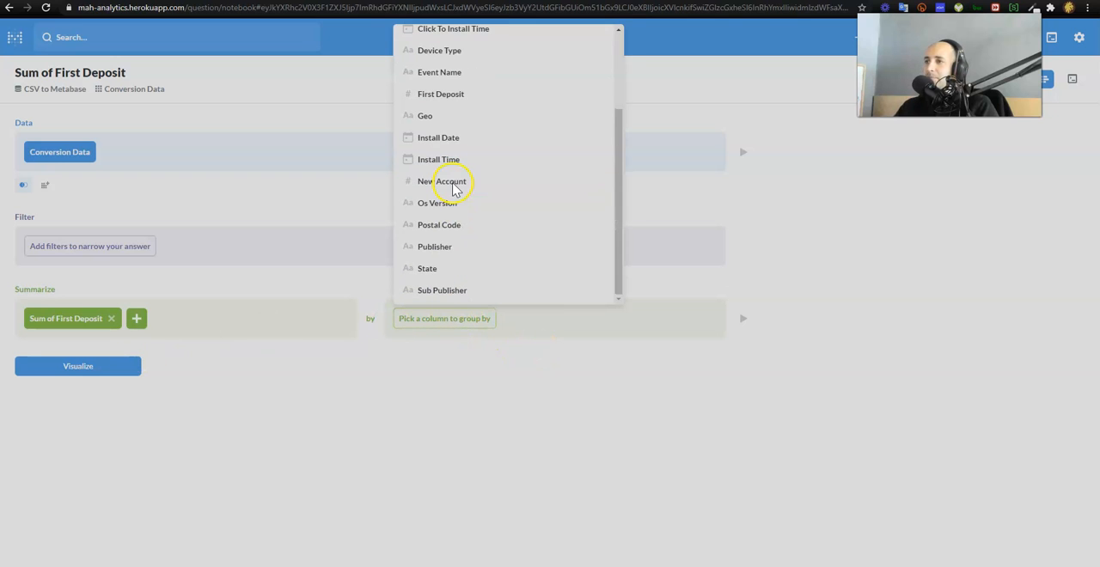
{"action": "left_click", "coordinate": [442, 288]}
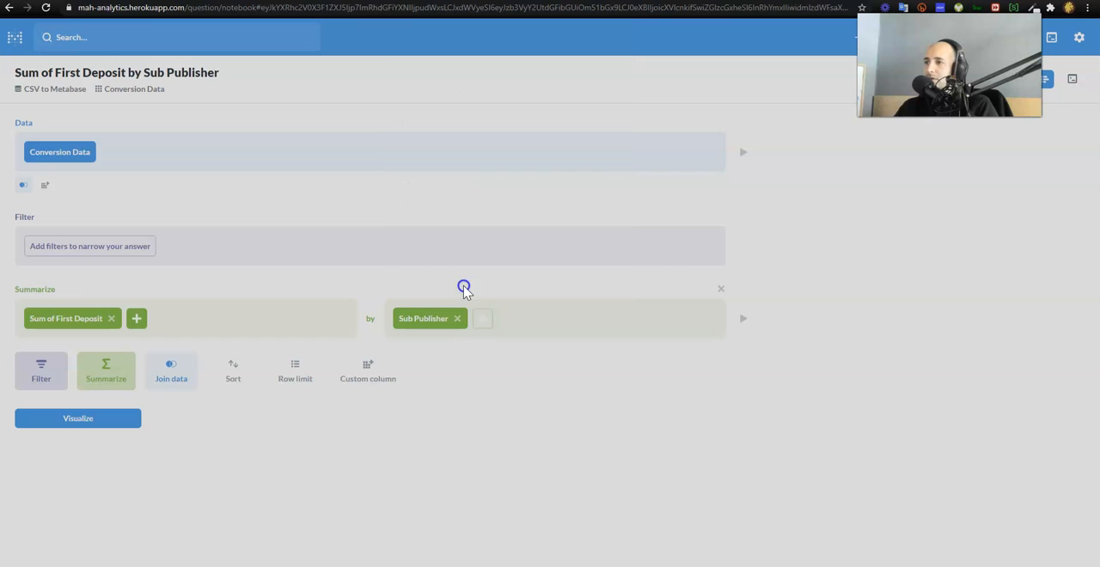
{"action": "left_click", "coordinate": [77, 419]}
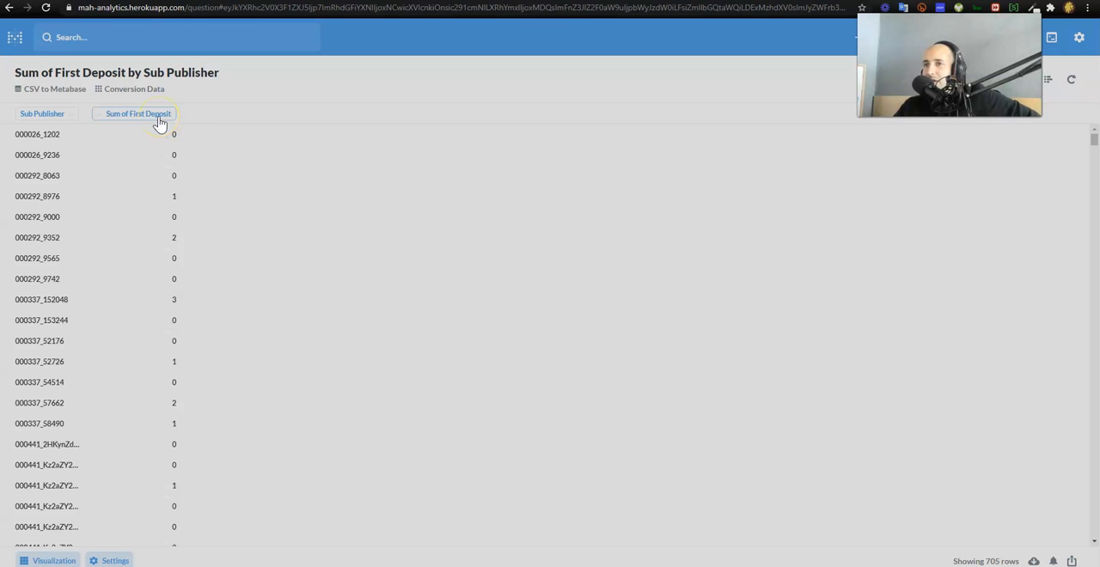
{"action": "mouse_move", "coordinate": [165, 250]}
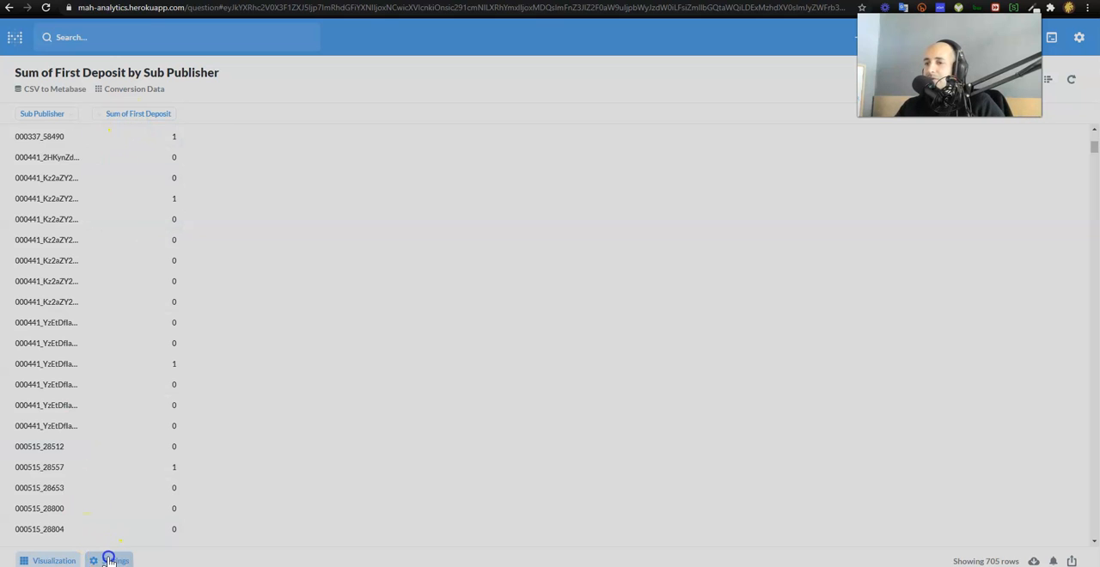
Step: Bring up the visualization type chooser for the Sub Publisher results
{"action": "left_click", "coordinate": [113, 561]}
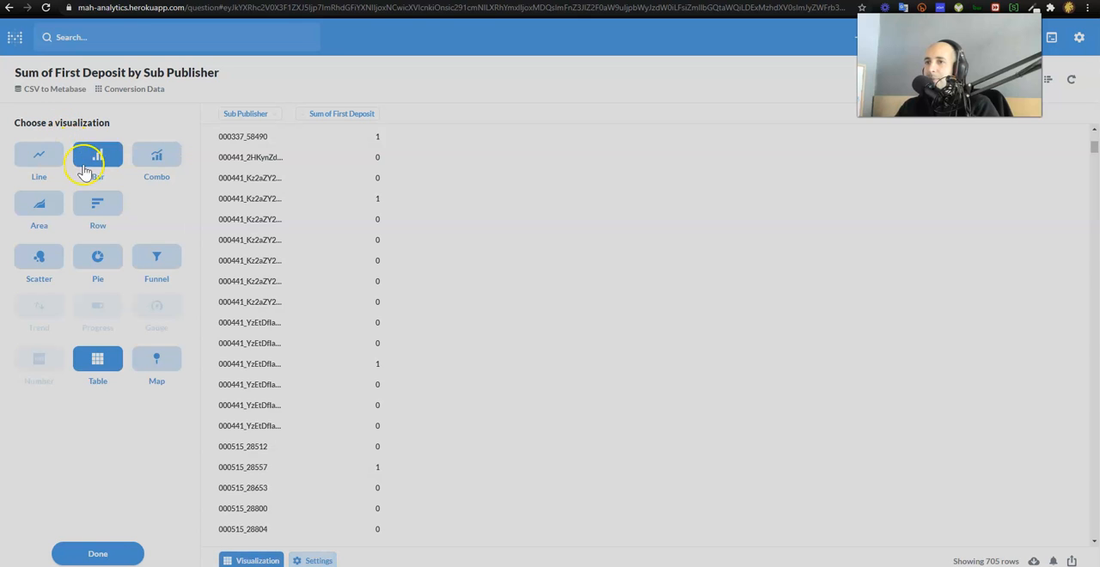
Step: Display the First Deposit by Sub Publisher results as a bar chart
{"action": "left_click", "coordinate": [96, 155]}
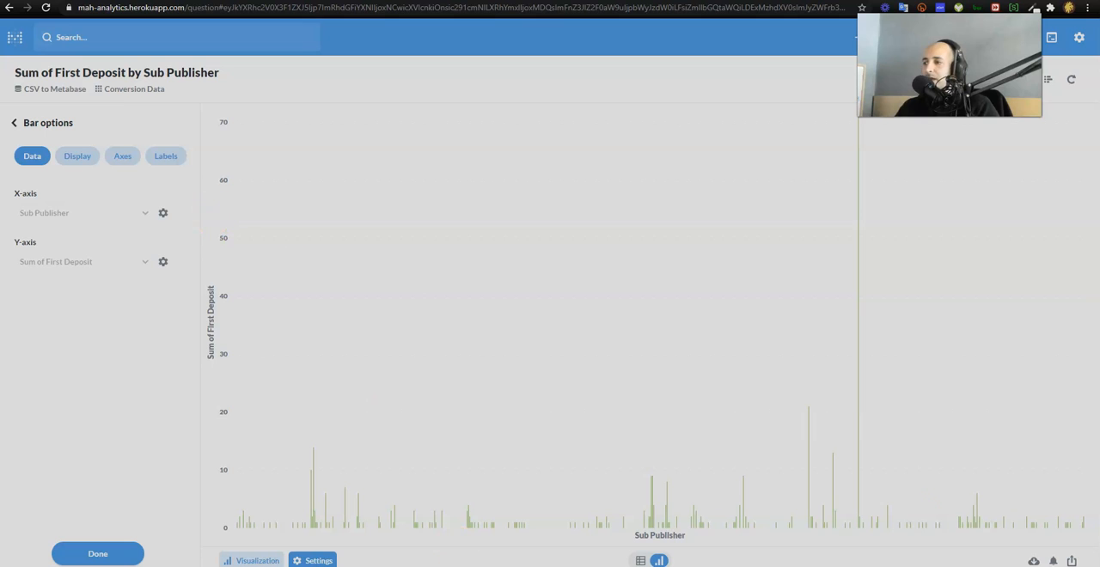
{"action": "mouse_move", "coordinate": [861, 385]}
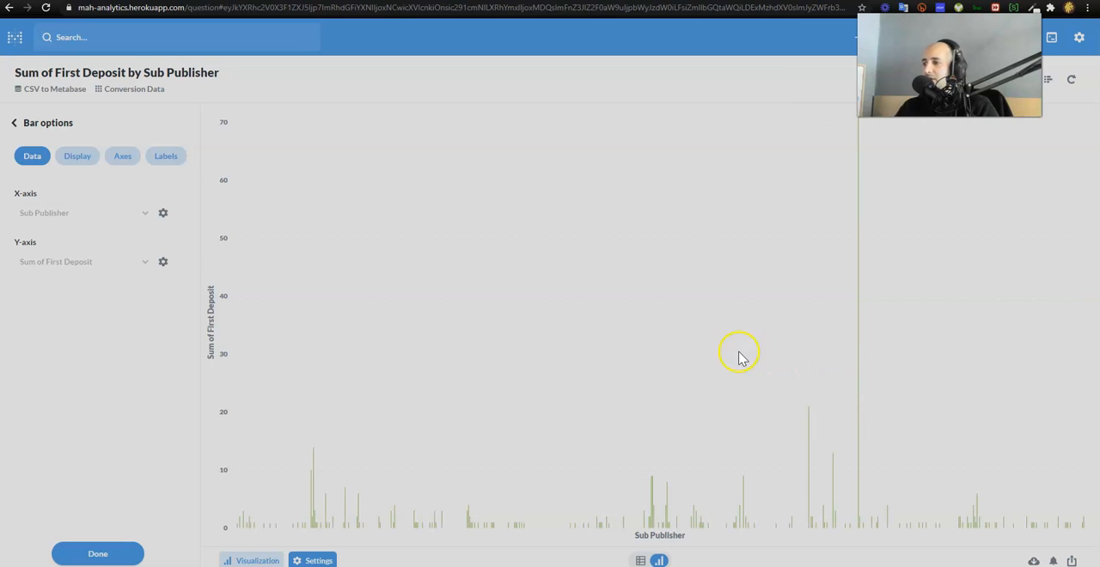
{"action": "mouse_move", "coordinate": [632, 155]}
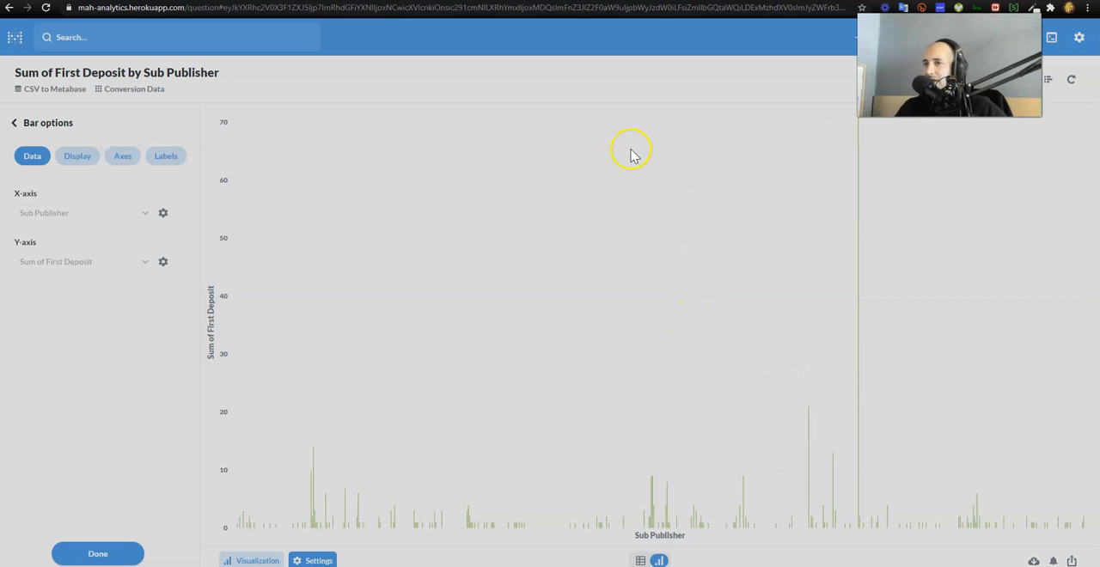
{"action": "mouse_move", "coordinate": [483, 93]}
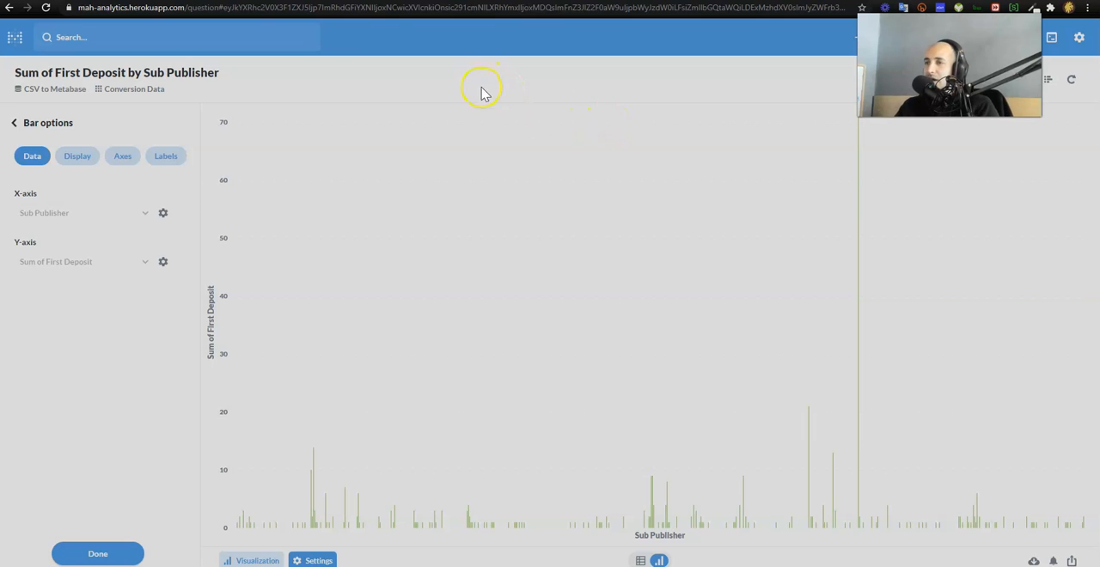
{"action": "mouse_move", "coordinate": [894, 388]}
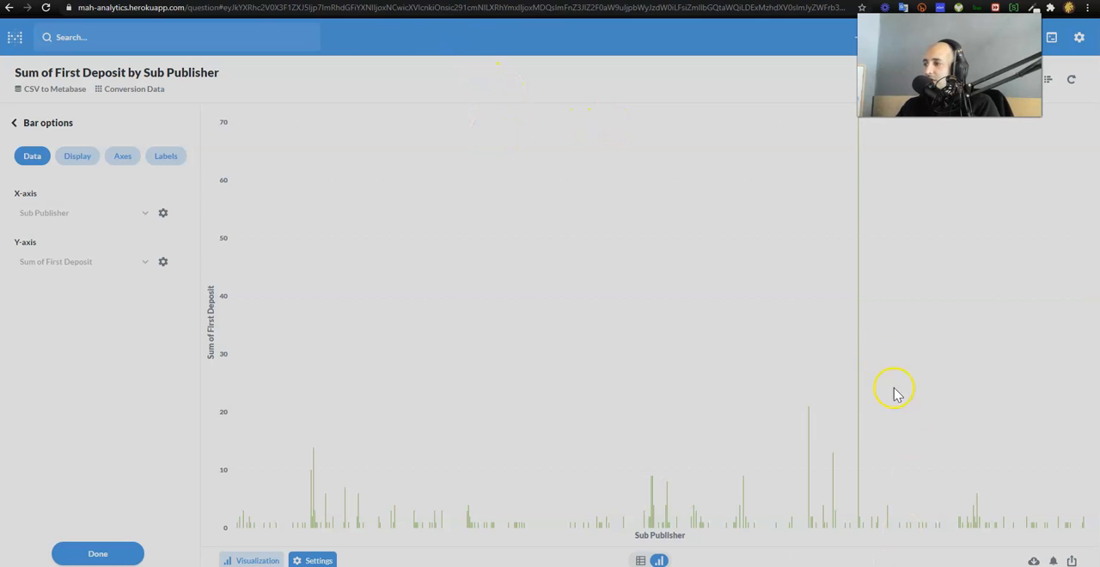
{"action": "mouse_move", "coordinate": [856, 353]}
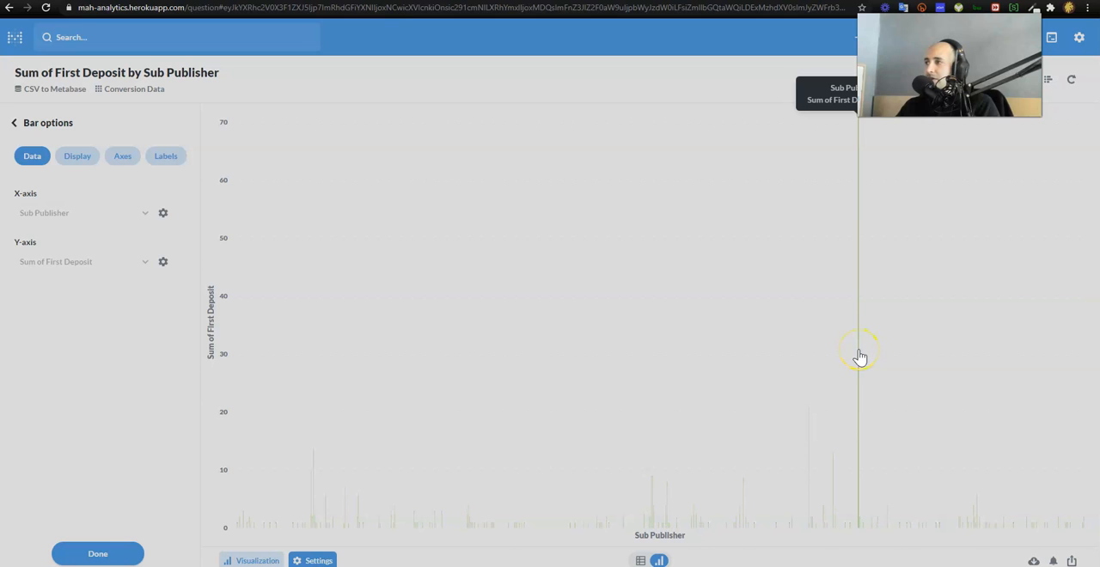
{"action": "mouse_move", "coordinate": [963, 237]}
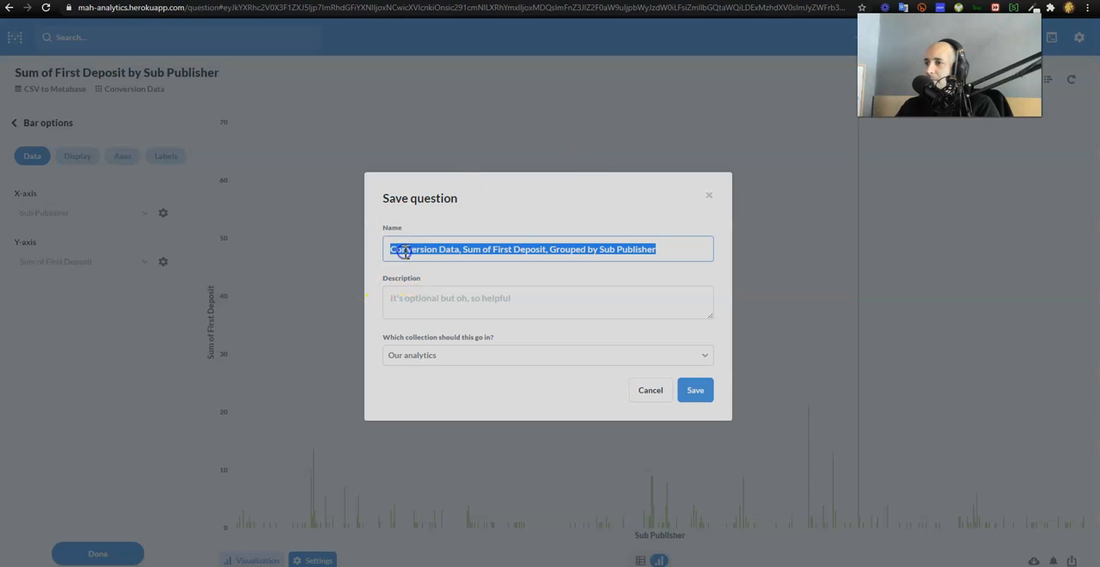
Step: Name the question 'Sum of Deposits per Subpublisher' in the save dialog and look for a collection
{"action": "type", "text": "Count of De"}
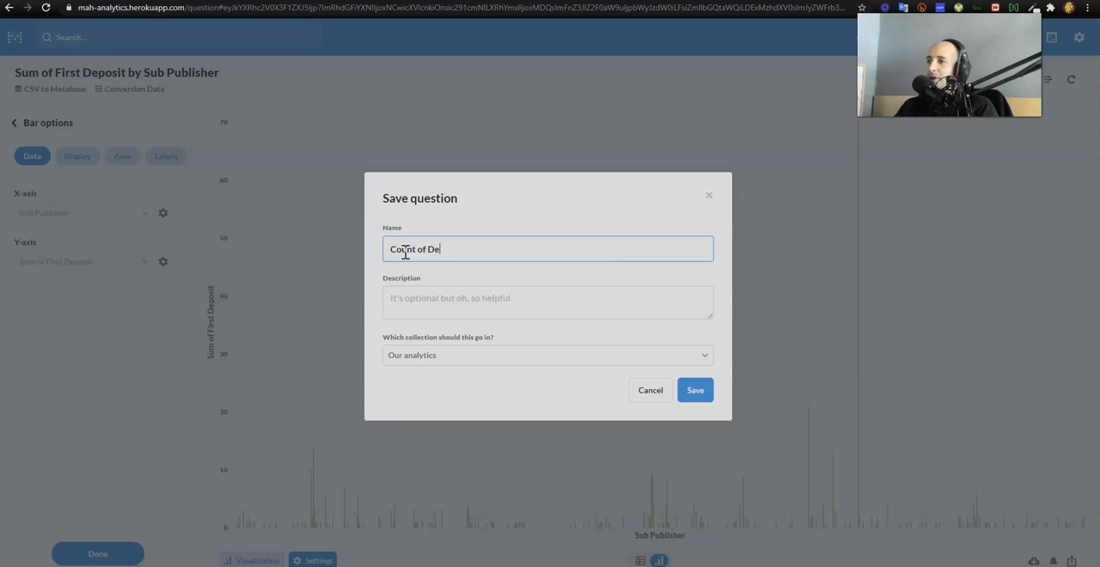
{"action": "type", "text": "Sum"}
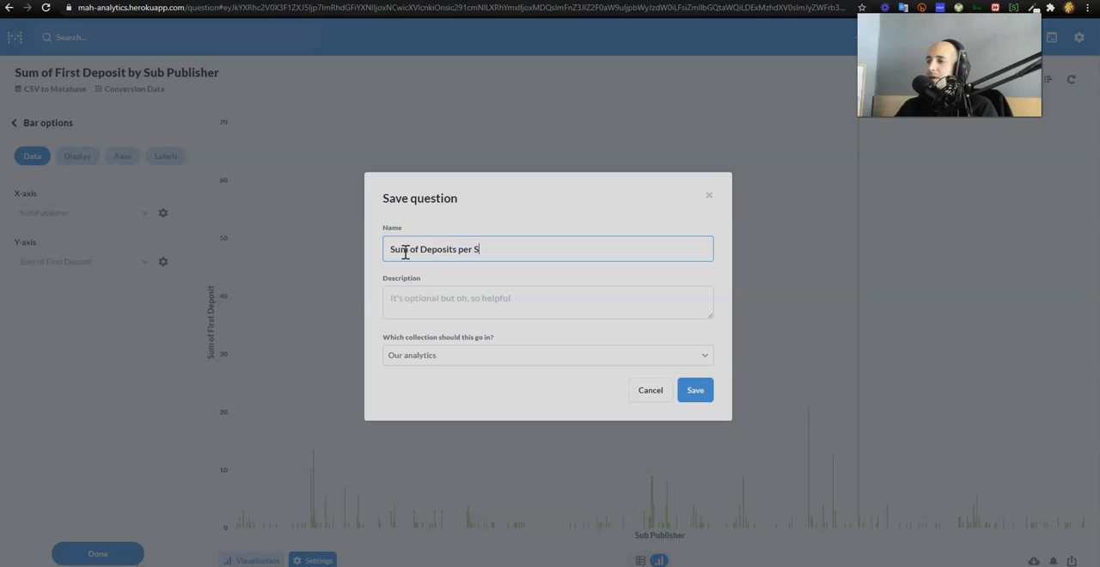
{"action": "type", "text": "ubpubli"}
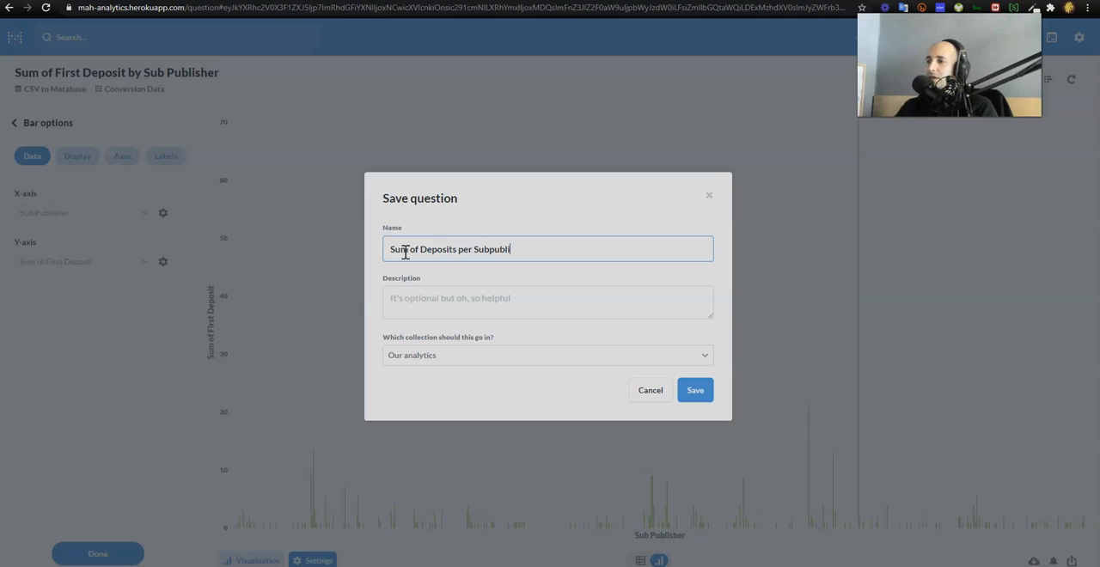
{"action": "type", "text": "sher"}
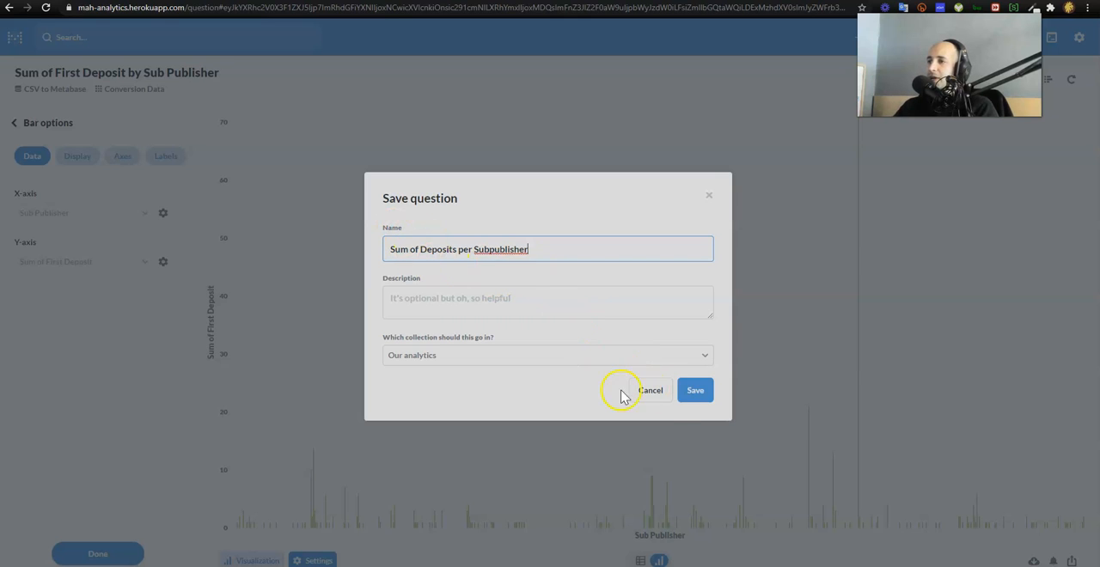
{"action": "mouse_move", "coordinate": [694, 390]}
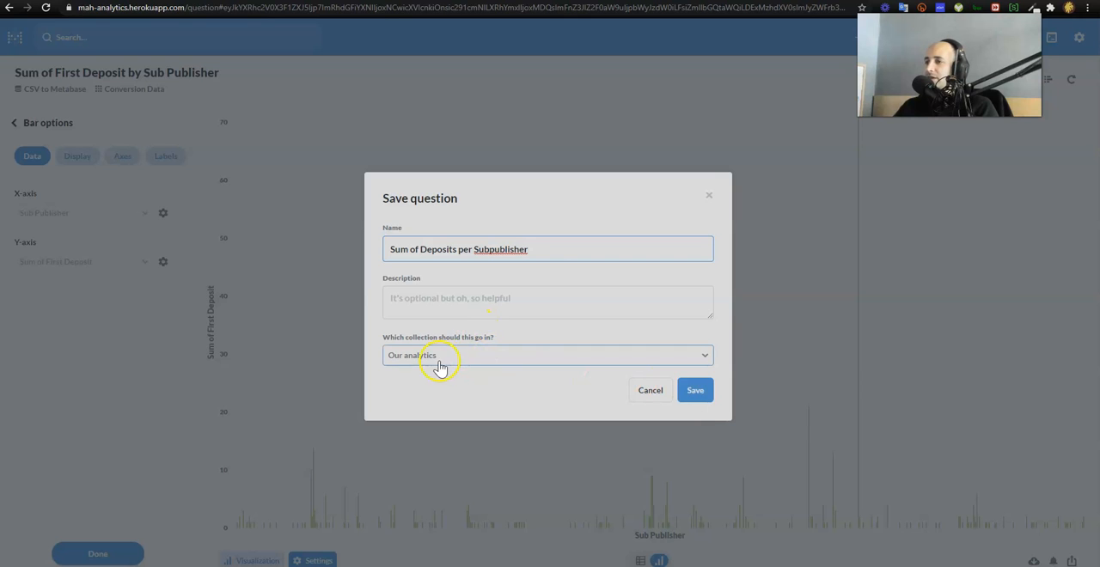
{"action": "left_click", "coordinate": [546, 354]}
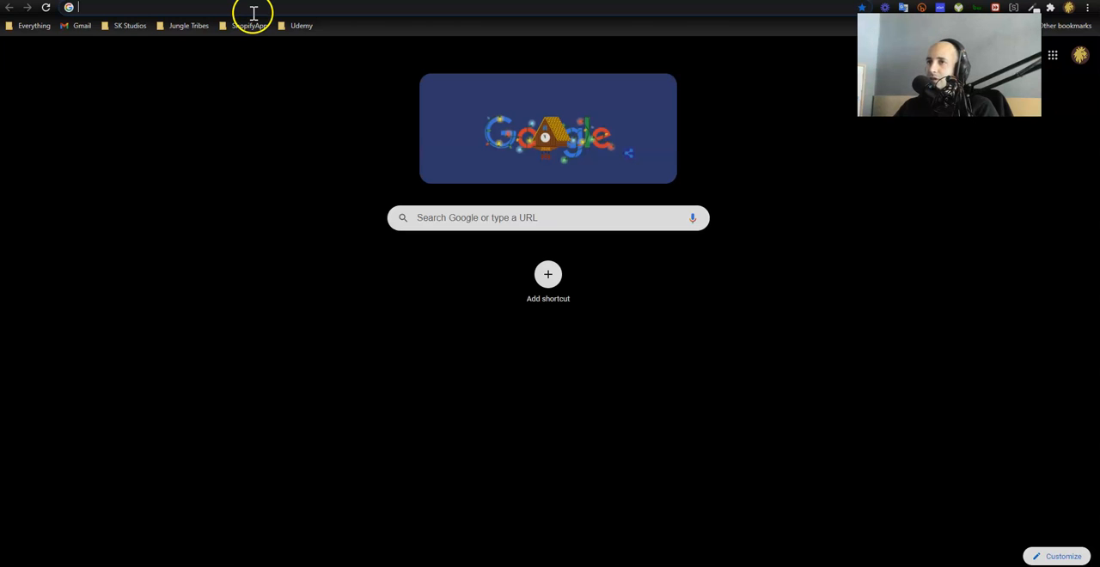
Step: Create a new collection named StartApp inside Our analytics
{"action": "type", "text": "mah-analytics.herokuapp.com"}
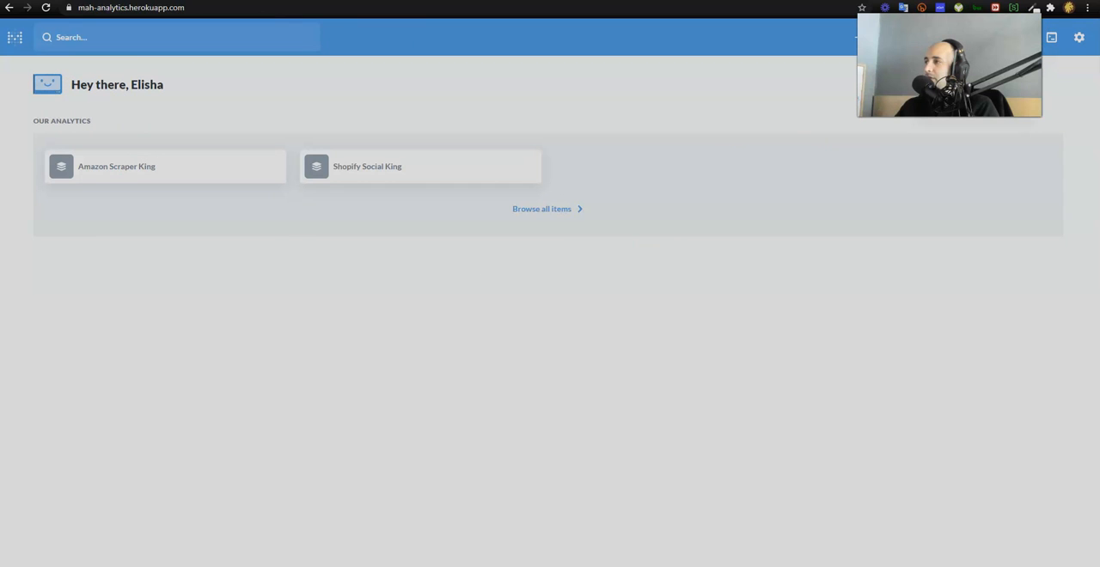
{"action": "mouse_move", "coordinate": [15, 38]}
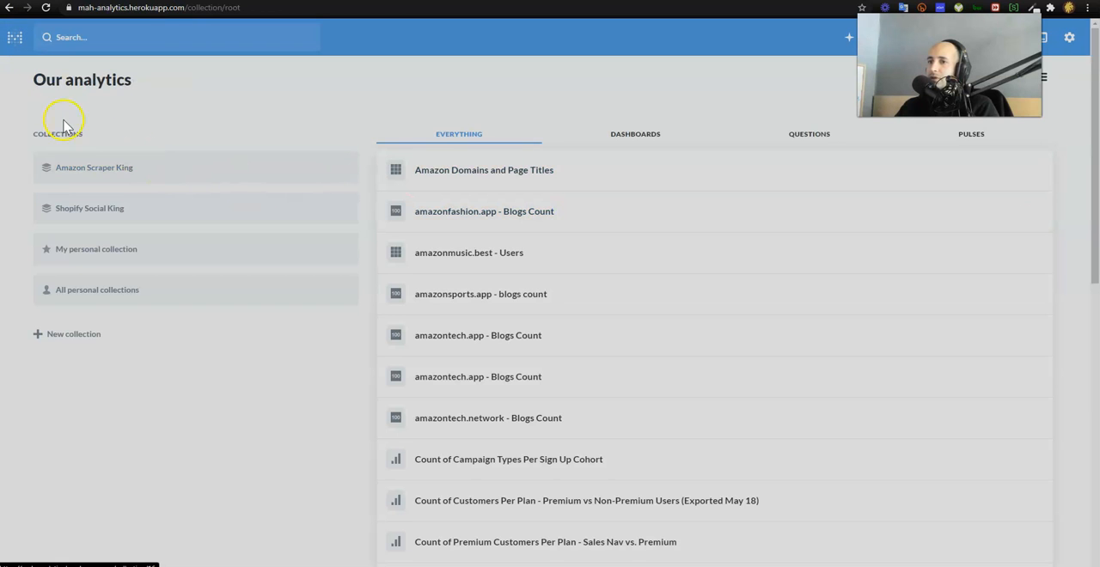
{"action": "left_click", "coordinate": [72, 333]}
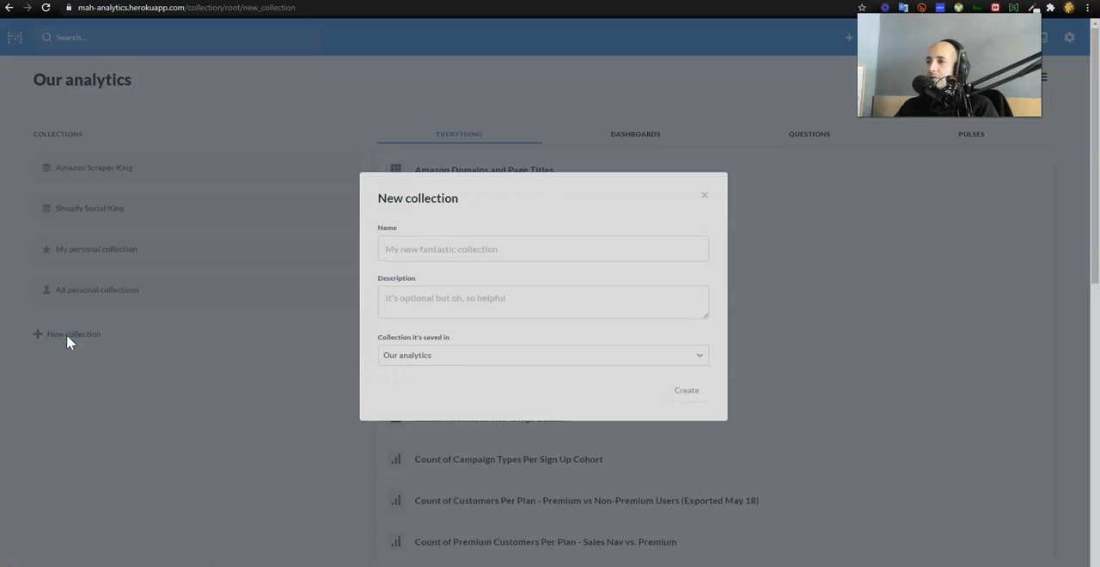
{"action": "left_click", "coordinate": [543, 249]}
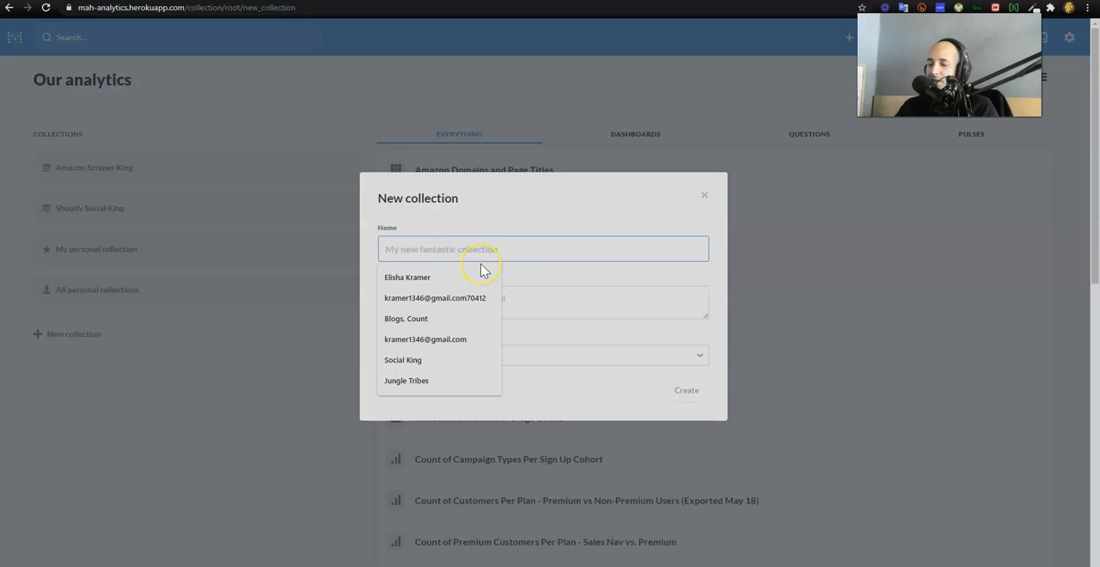
{"action": "type", "text": "StartApp"}
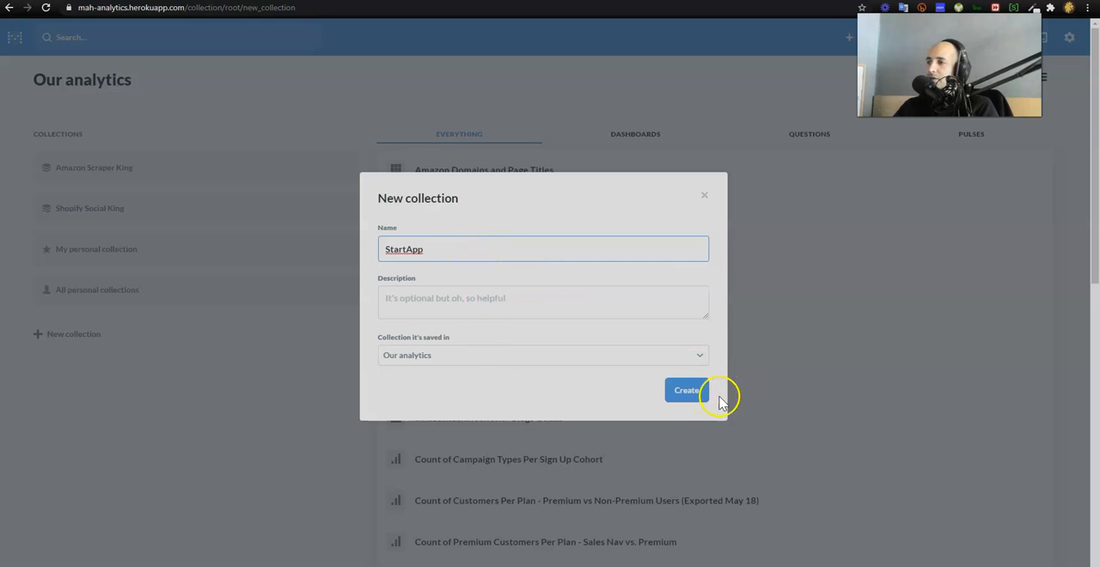
{"action": "left_click", "coordinate": [688, 390]}
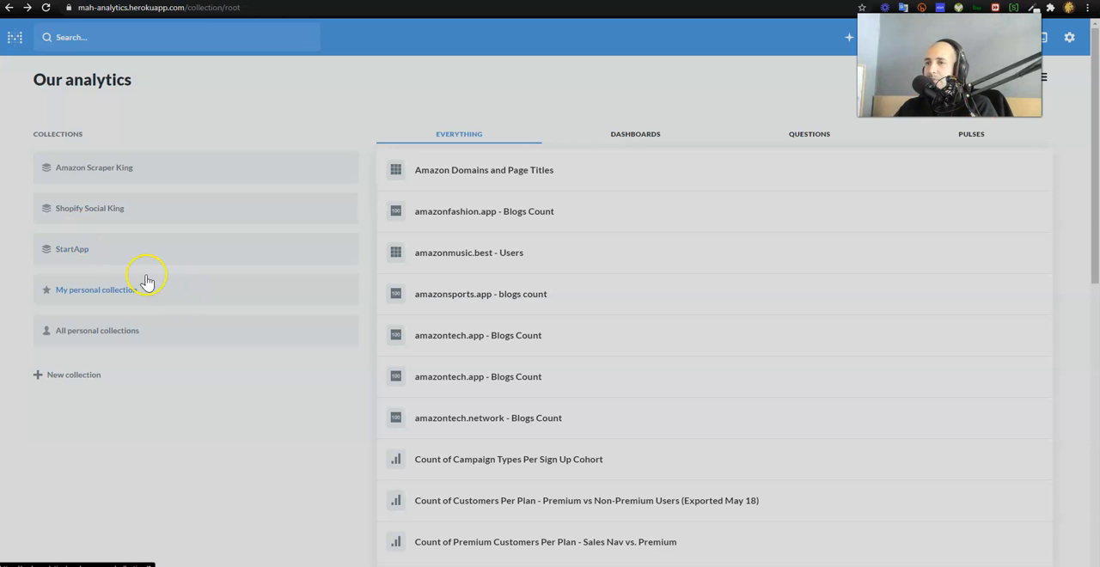
{"action": "left_click", "coordinate": [73, 249]}
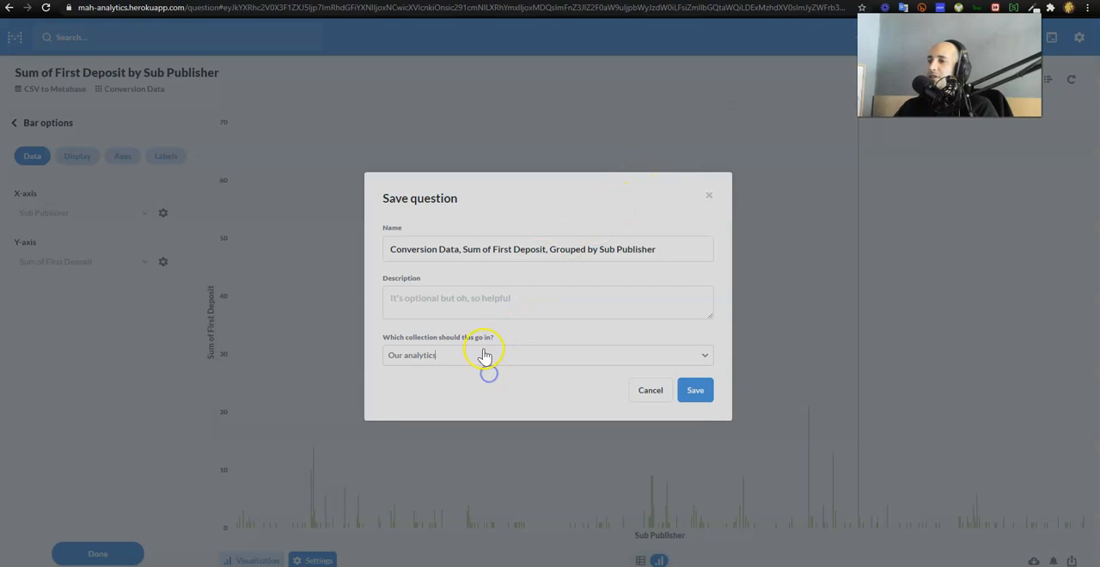
Step: Save the question as 'Sum of Deposits per Subpublisher' into the StartApp collection
{"action": "left_click", "coordinate": [546, 354]}
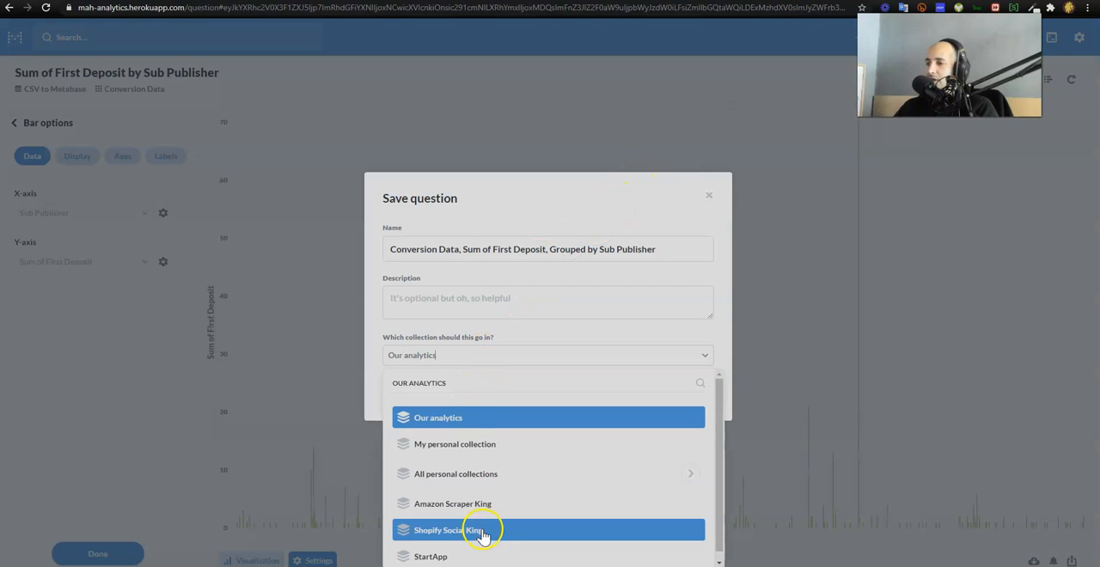
{"action": "left_click", "coordinate": [430, 557]}
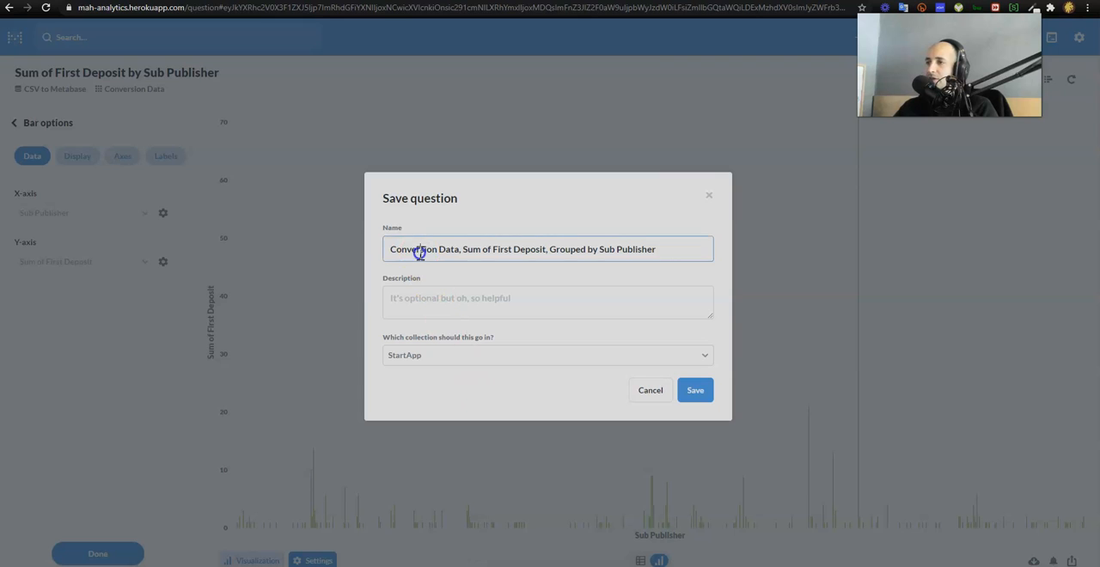
{"action": "triple_click", "coordinate": [547, 249]}
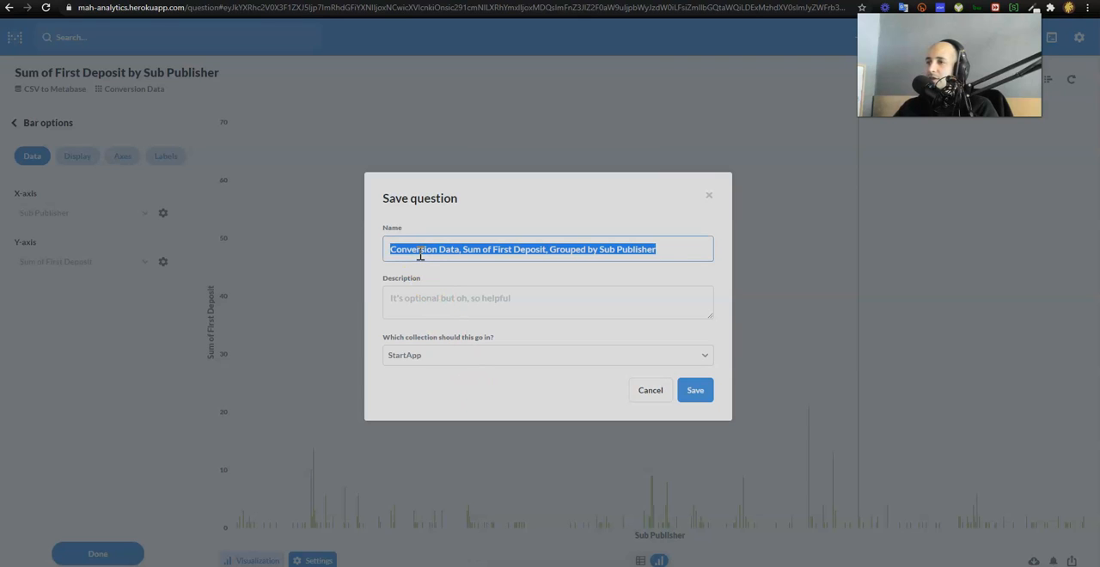
{"action": "type", "text": "Sum of"}
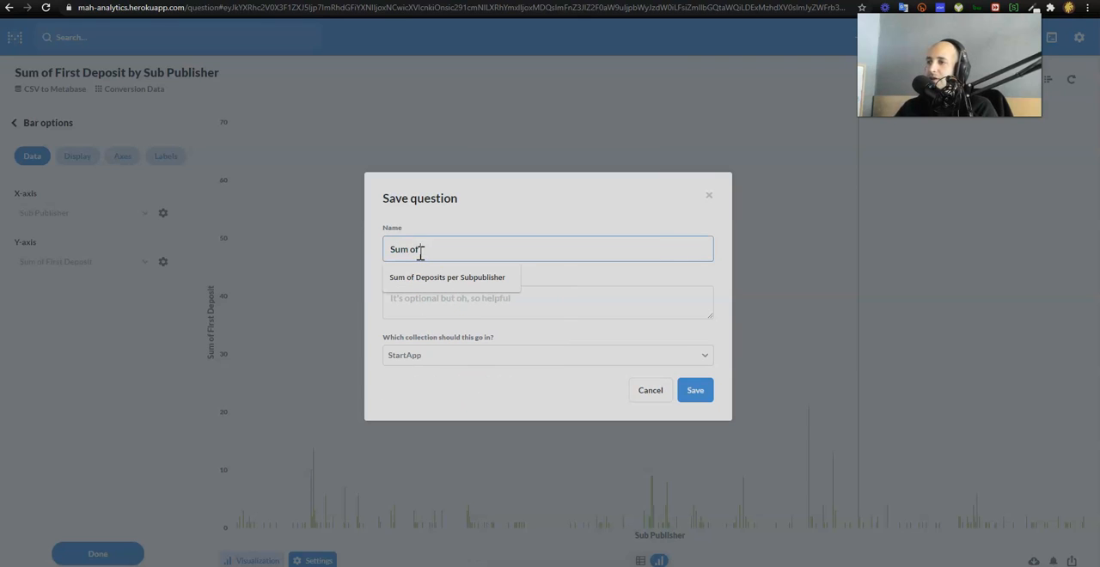
{"action": "type", "text": "Dep"}
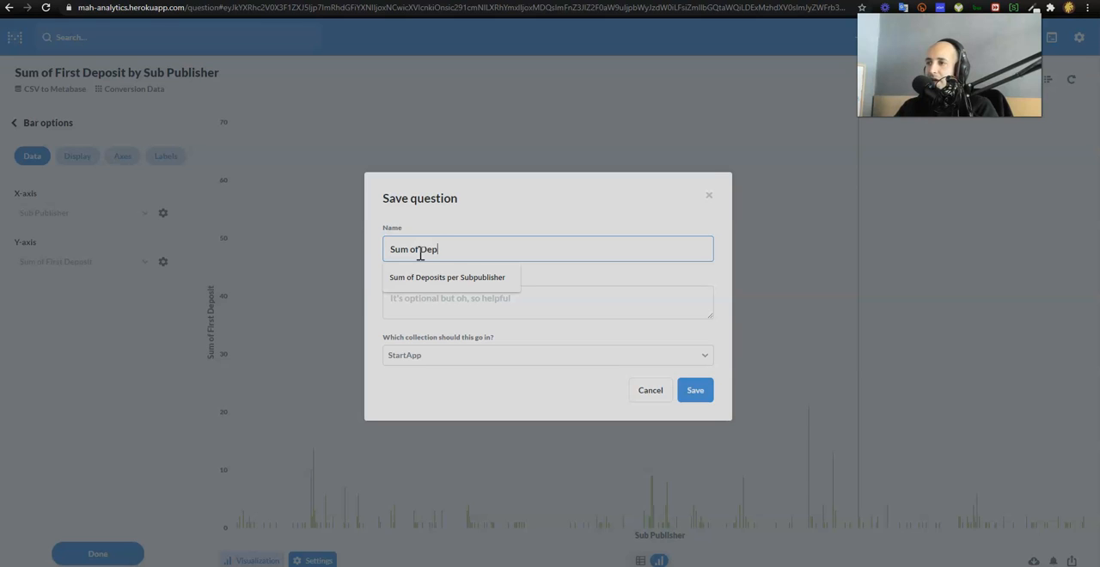
{"action": "left_click", "coordinate": [447, 277]}
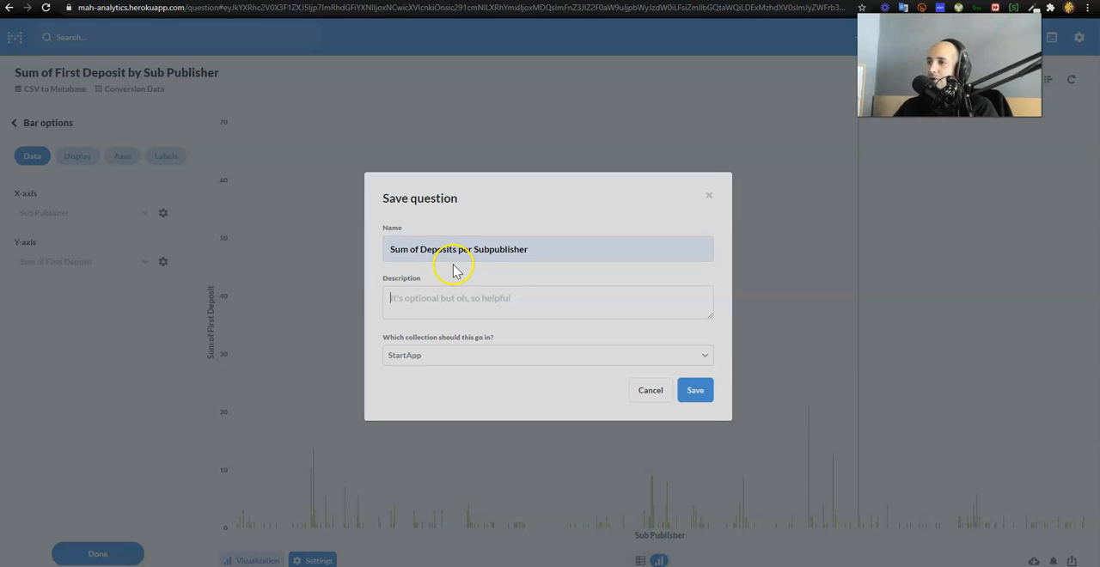
{"action": "left_click", "coordinate": [694, 390]}
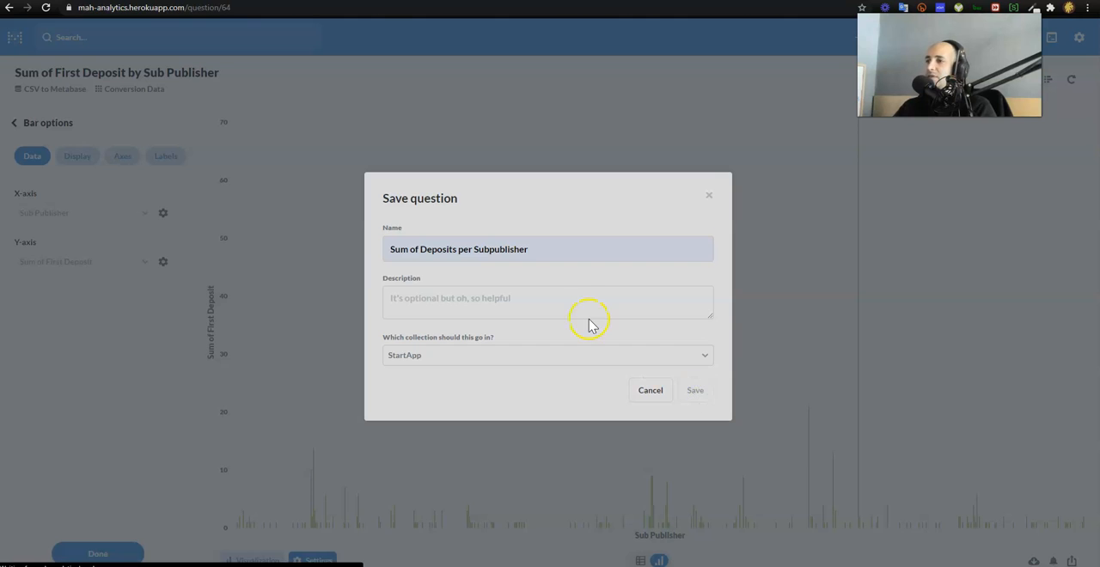
{"action": "left_click", "coordinate": [695, 390]}
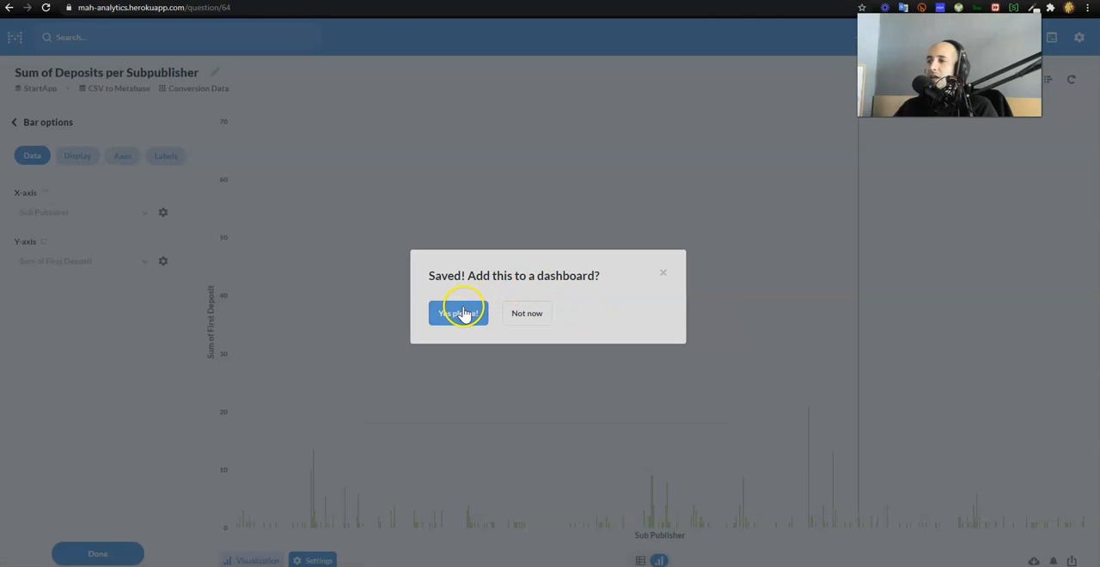
Step: Create a new 'StartApp Assignment' dashboard in the StartApp collection for the saved chart
{"action": "left_click", "coordinate": [458, 313]}
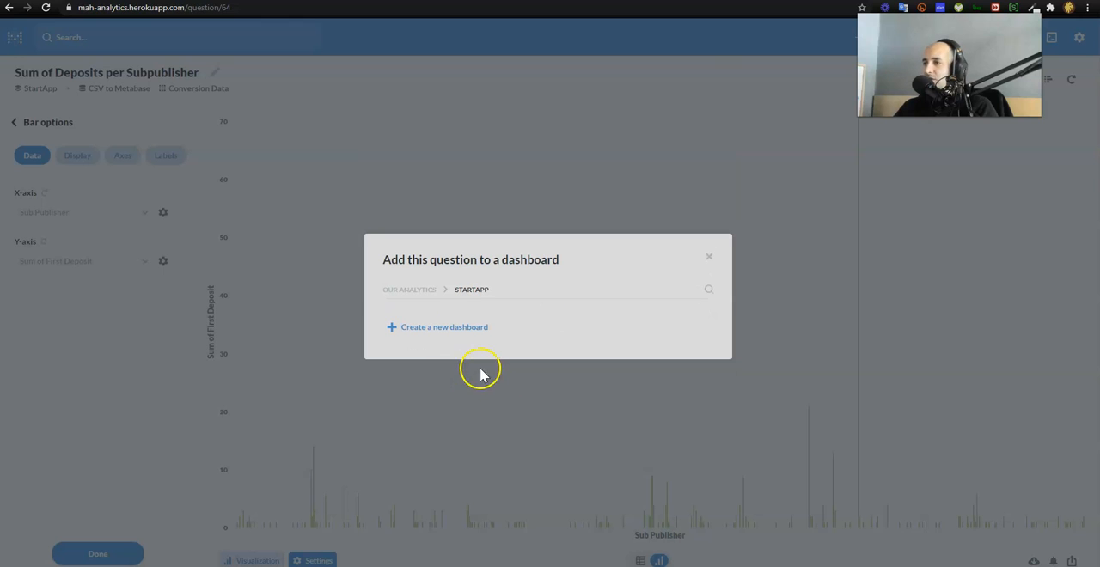
{"action": "left_click", "coordinate": [443, 327]}
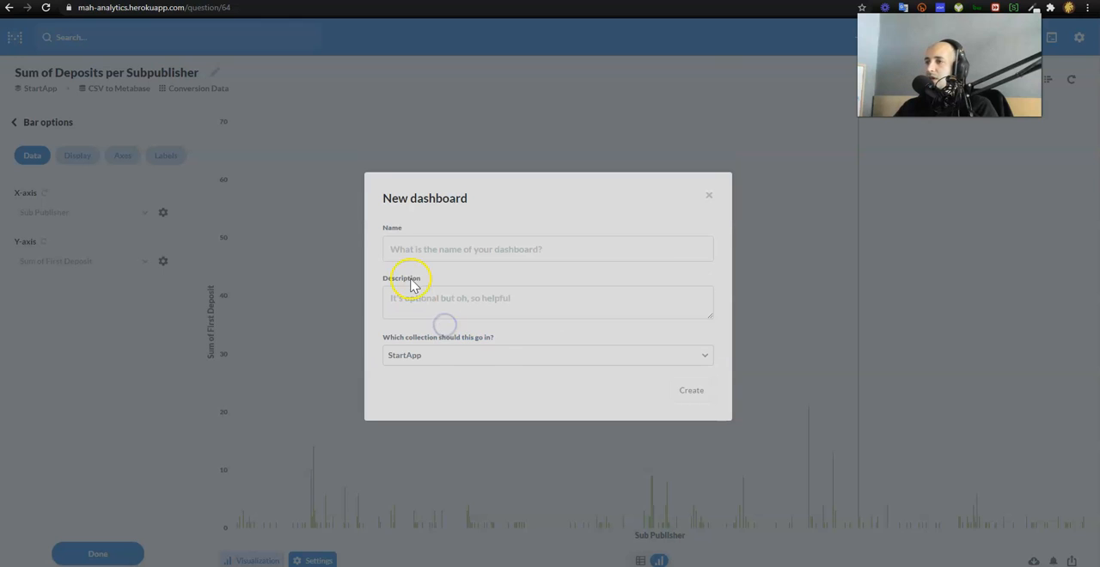
{"action": "left_click", "coordinate": [546, 249]}
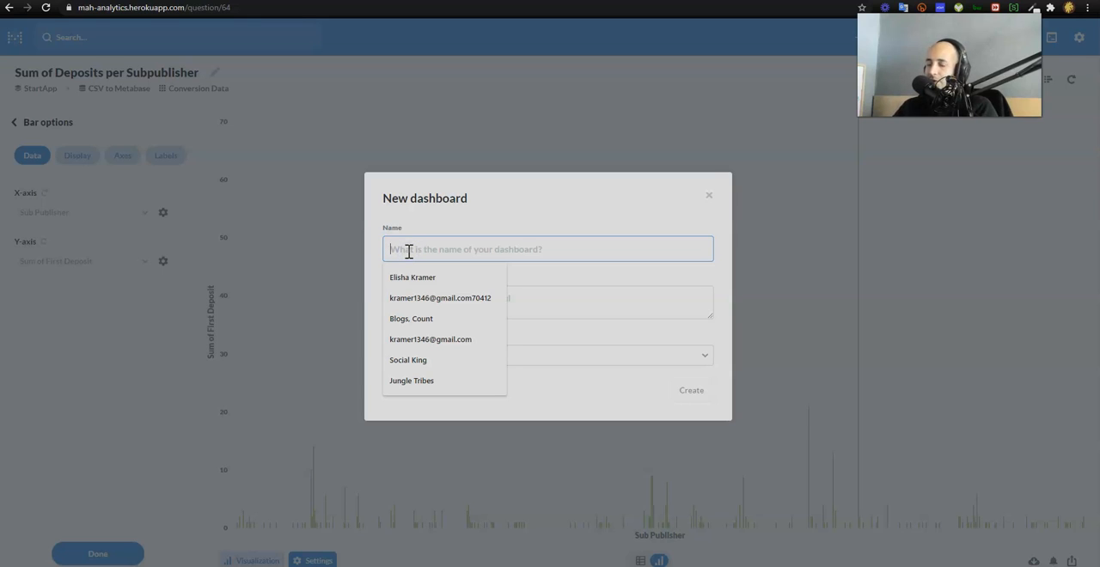
{"action": "type", "text": "StartApp"}
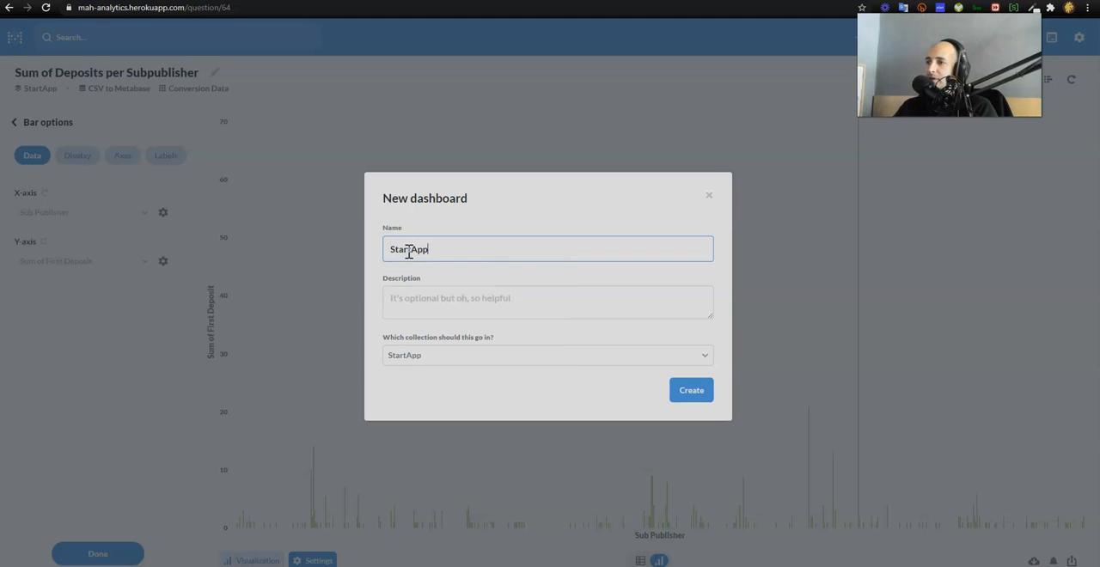
{"action": "type", "text": "Assignment"}
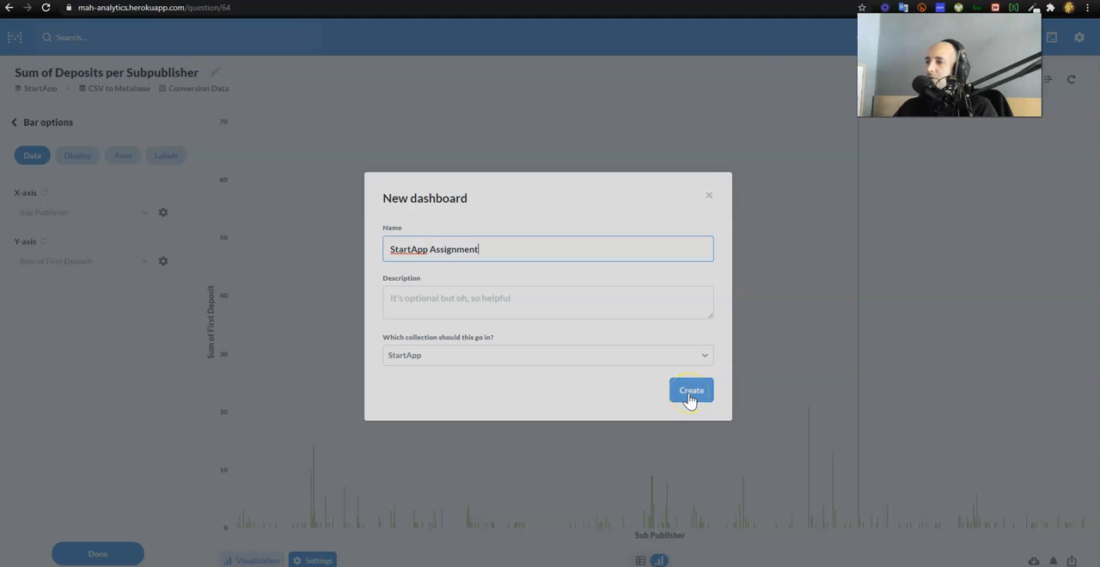
{"action": "left_click", "coordinate": [691, 390]}
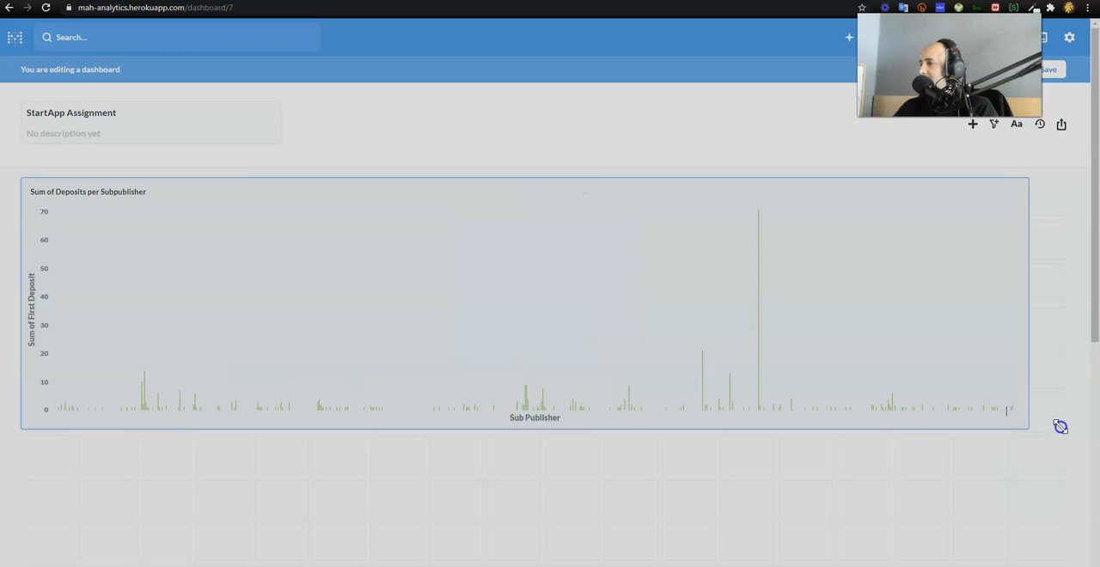
{"action": "mouse_move", "coordinate": [1069, 305]}
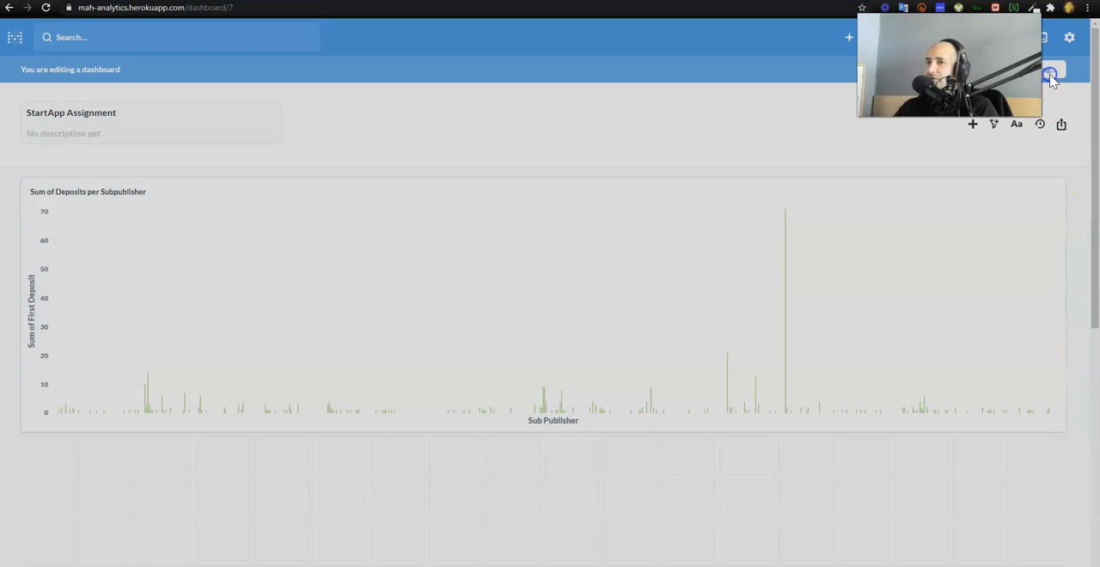
Step: Save the StartApp Assignment dashboard with the deposits chart
{"action": "left_click", "coordinate": [1049, 76]}
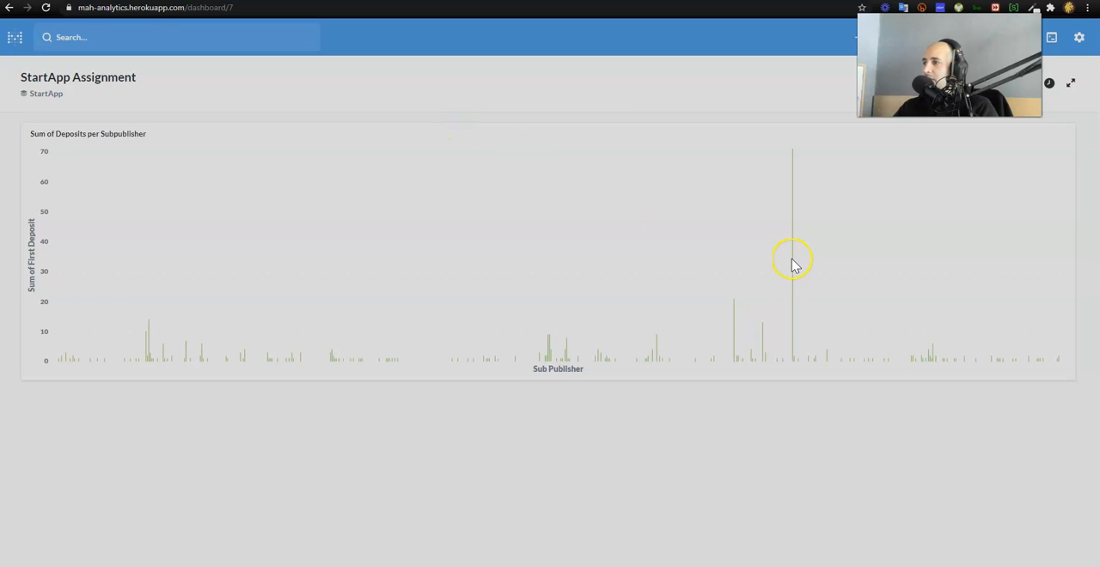
{"action": "mouse_move", "coordinate": [792, 261]}
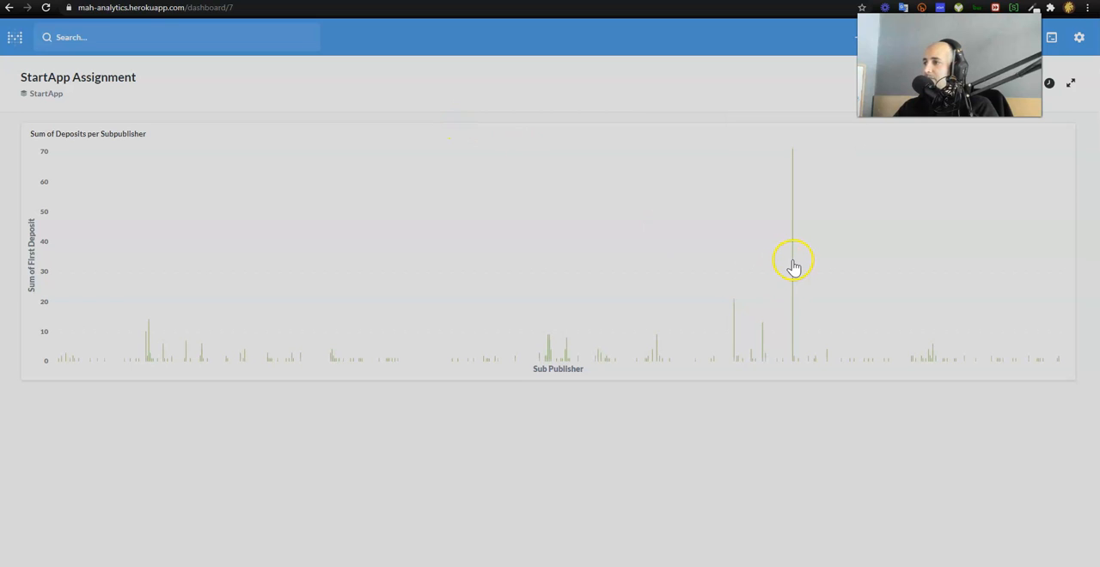
{"action": "mouse_move", "coordinate": [791, 262]}
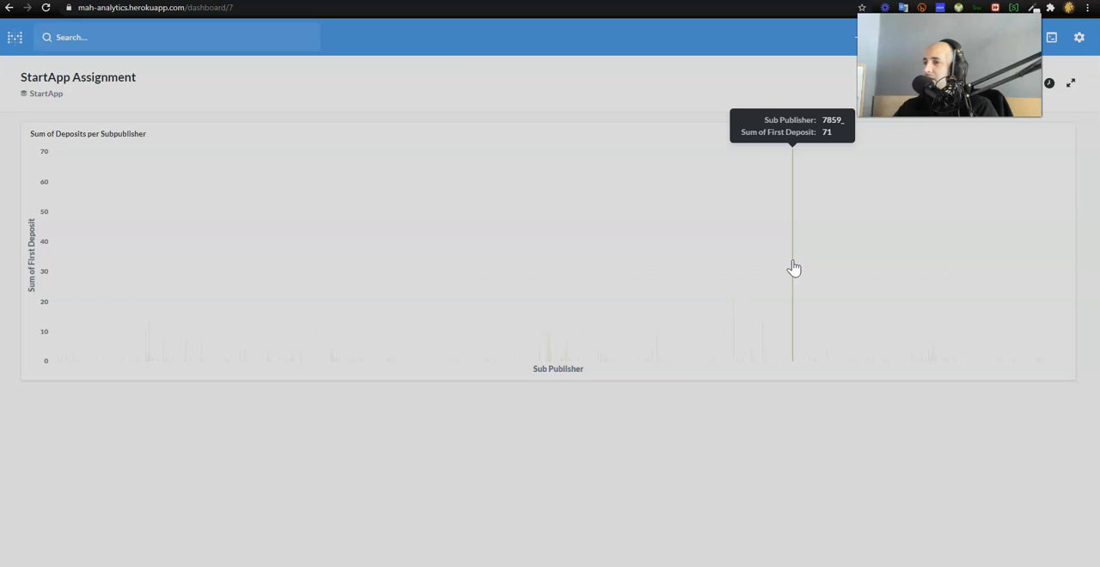
{"action": "mouse_move", "coordinate": [605, 350]}
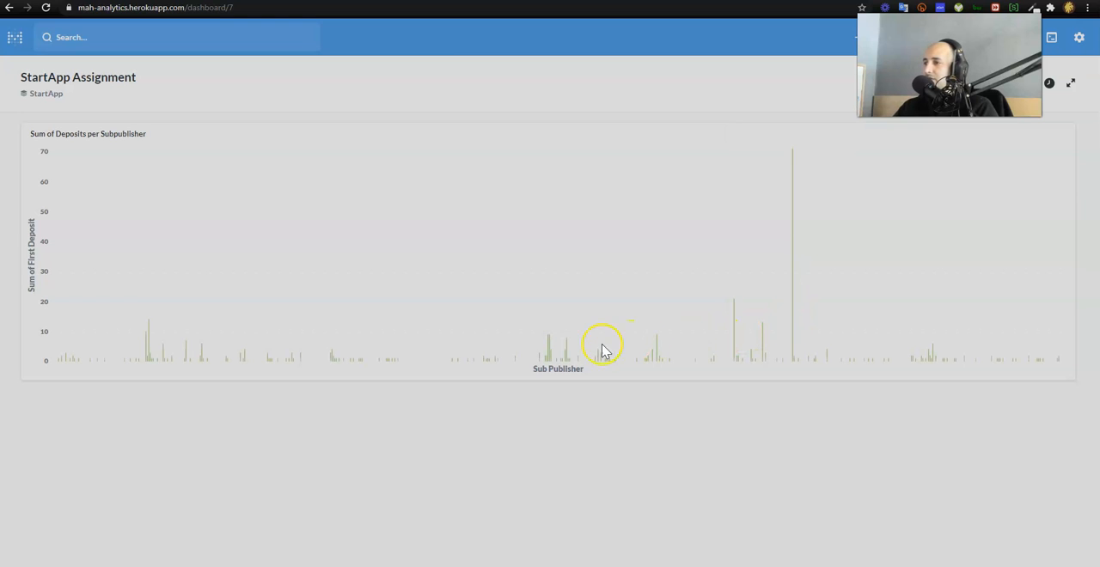
{"action": "mouse_move", "coordinate": [147, 335]}
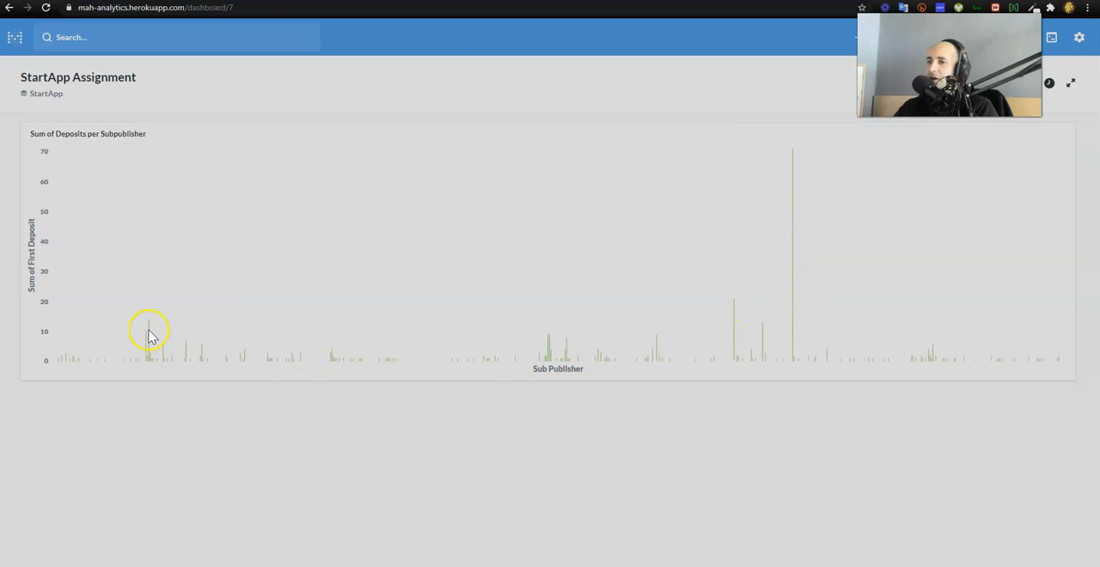
{"action": "mouse_move", "coordinate": [146, 354]}
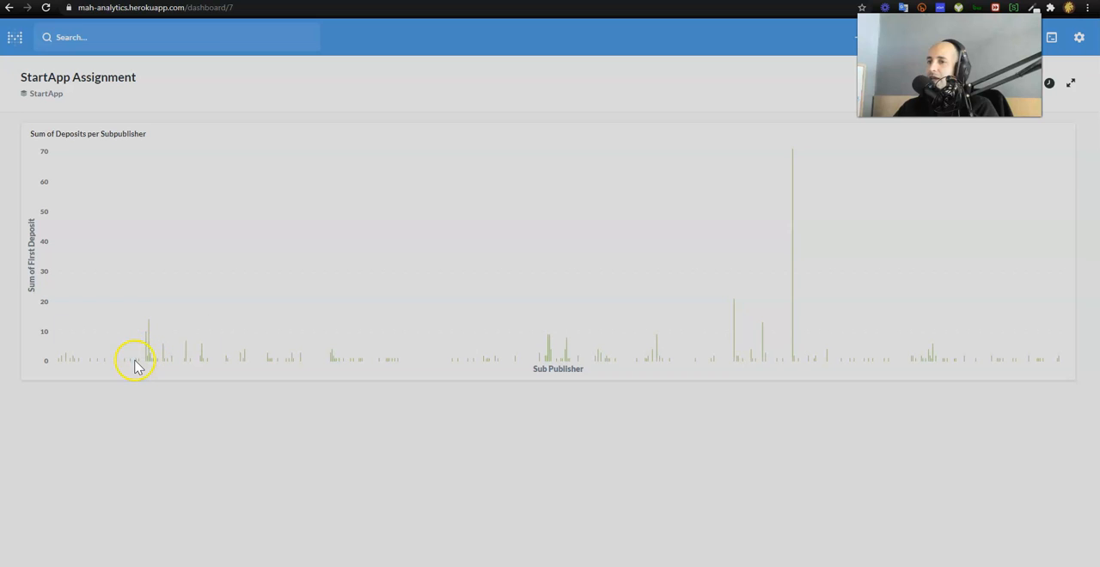
{"action": "mouse_move", "coordinate": [124, 364]}
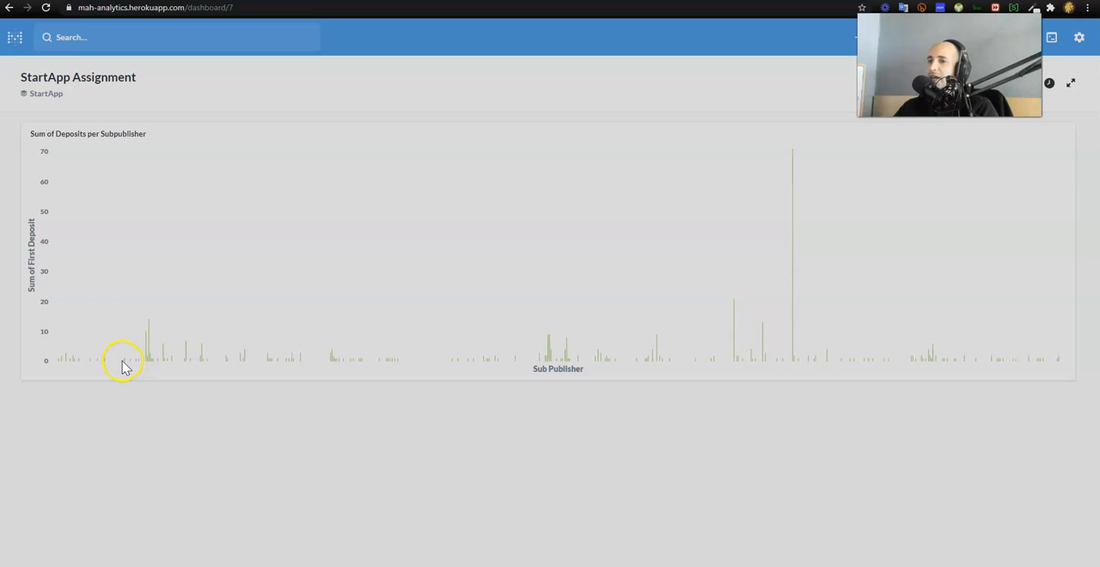
{"action": "mouse_move", "coordinate": [126, 359]}
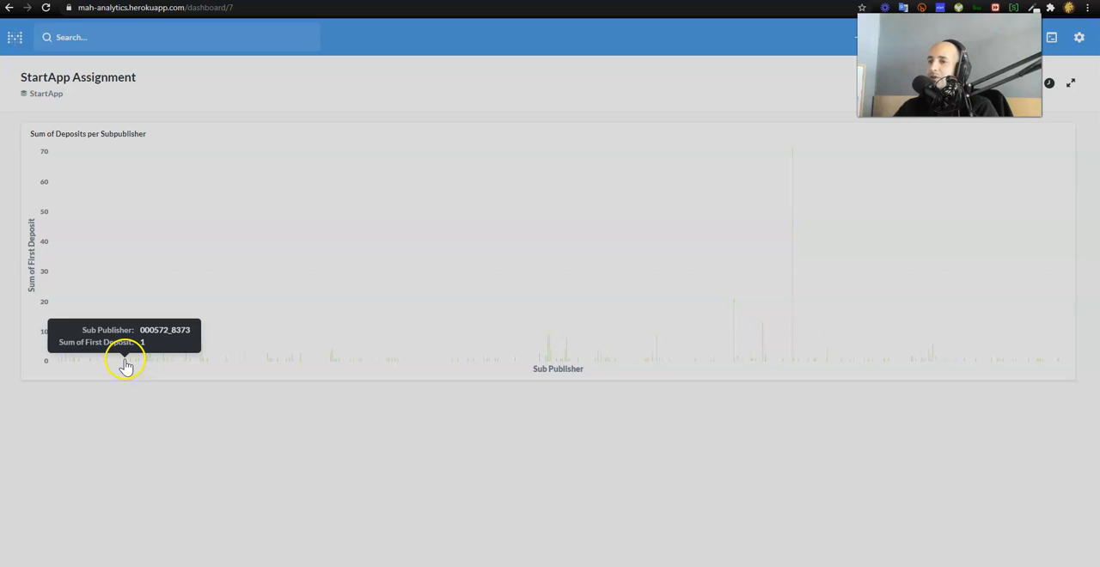
{"action": "mouse_move", "coordinate": [1069, 151]}
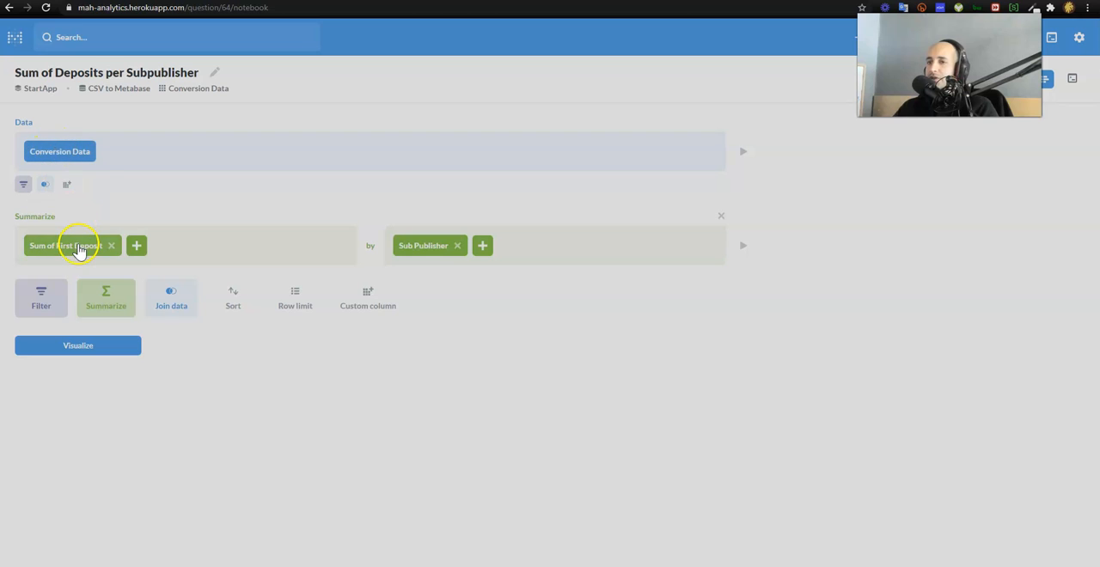
Step: Add an empty filter step and a second summarize step after the subpublisher summary
{"action": "left_click", "coordinate": [41, 299]}
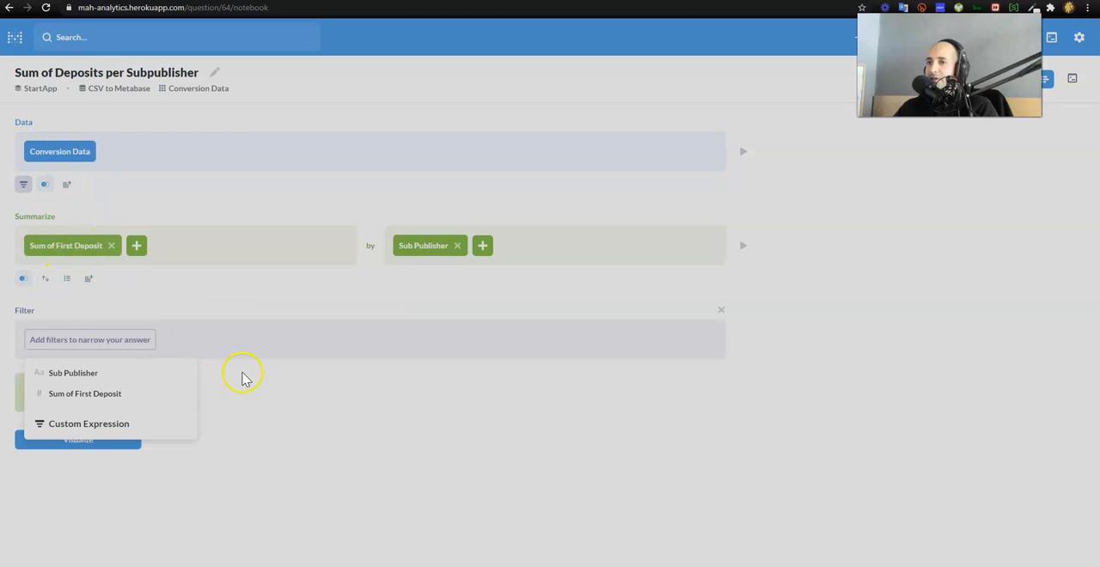
{"action": "left_click", "coordinate": [72, 371]}
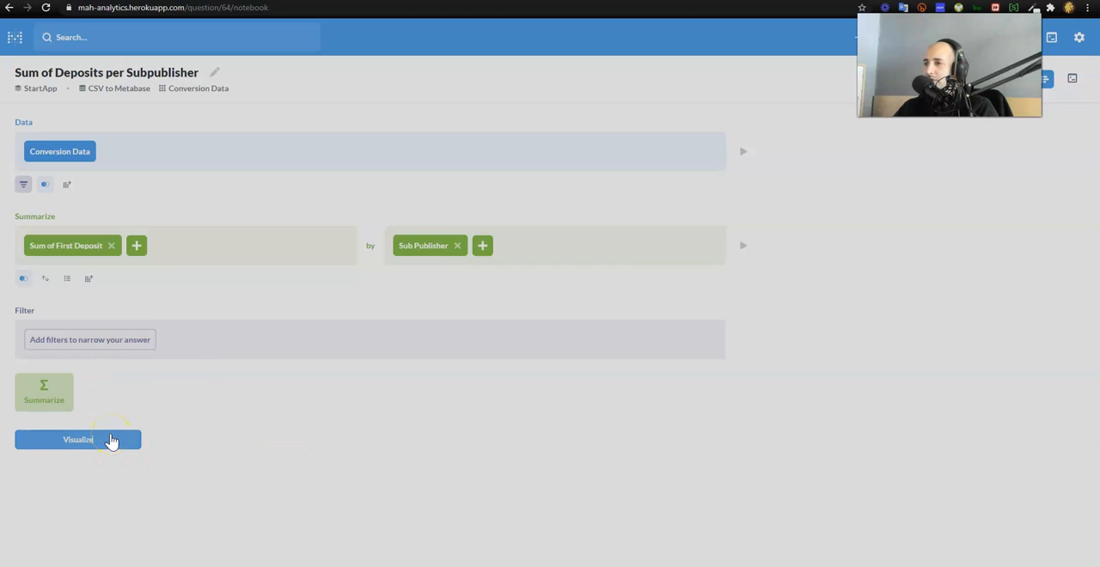
{"action": "mouse_move", "coordinate": [581, 237]}
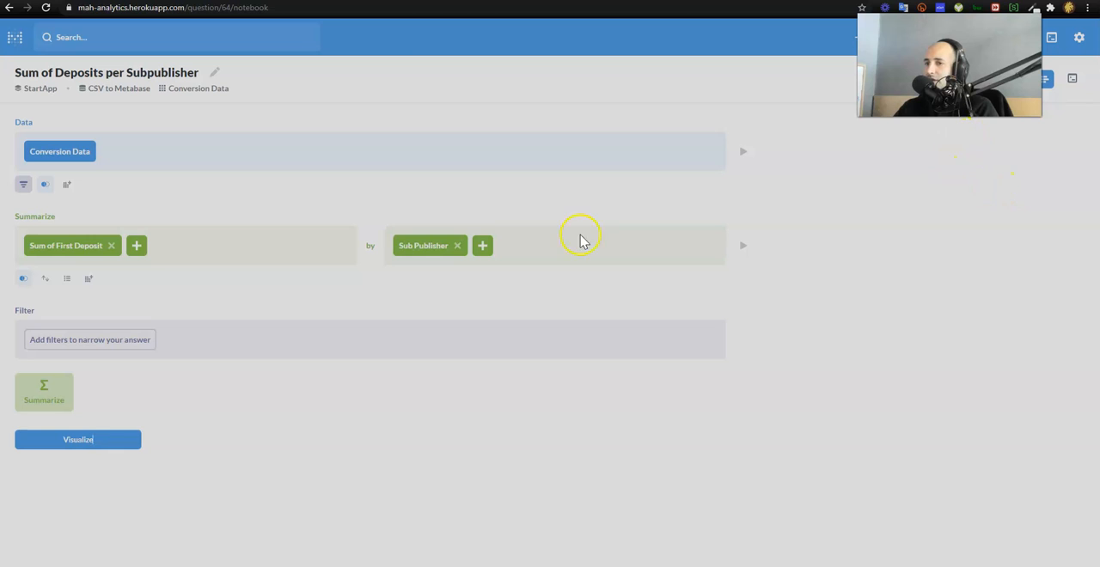
{"action": "left_click", "coordinate": [66, 244]}
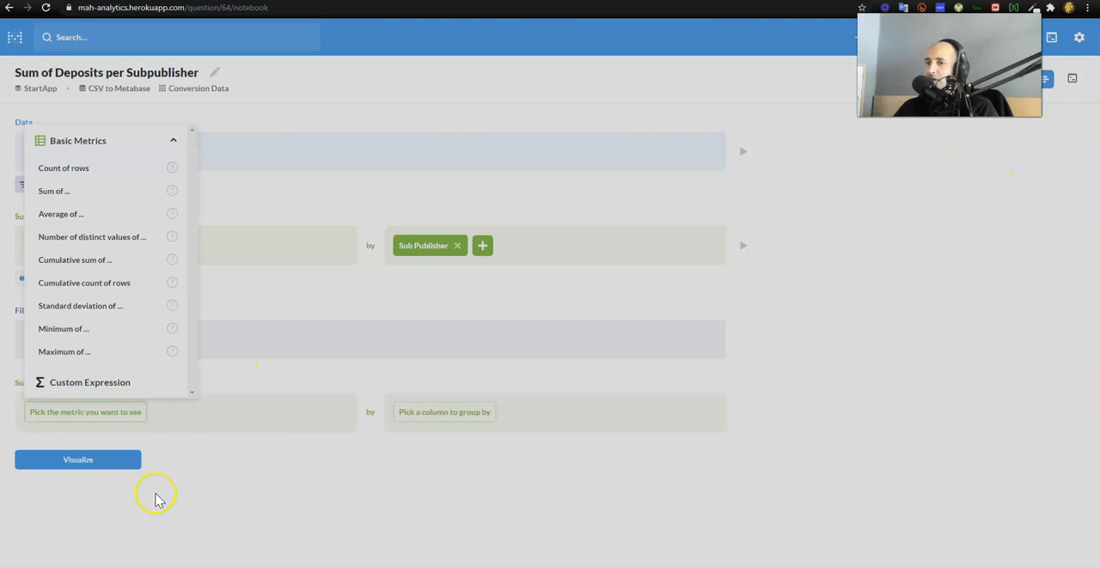
{"action": "mouse_move", "coordinate": [303, 519]}
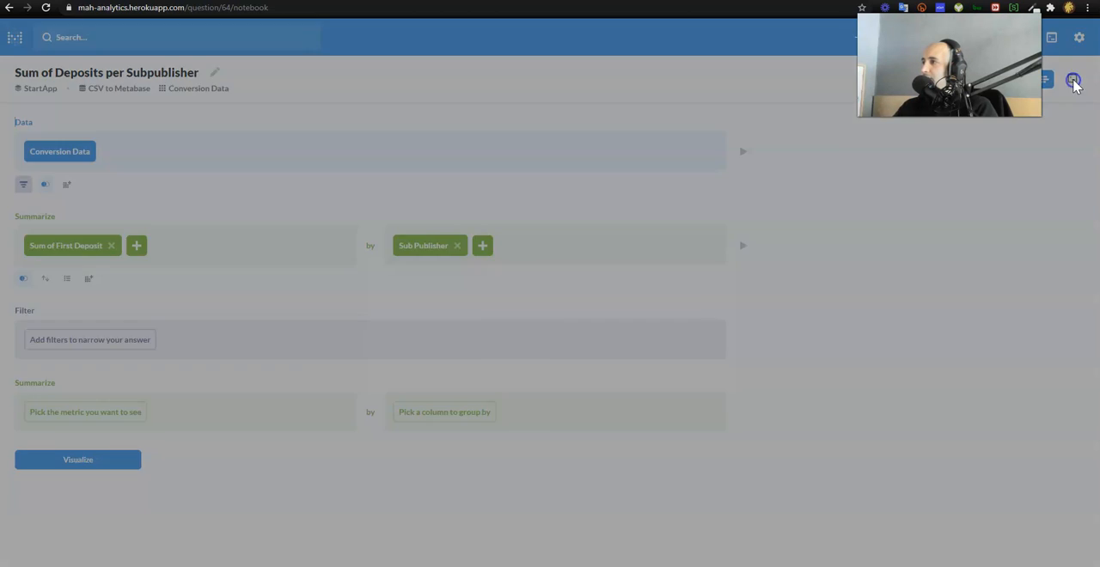
Step: Convert to SQL, wrap it as SELECT * FROM (...) as analysis WHERE sum>0, and run it
{"action": "left_click", "coordinate": [1072, 79]}
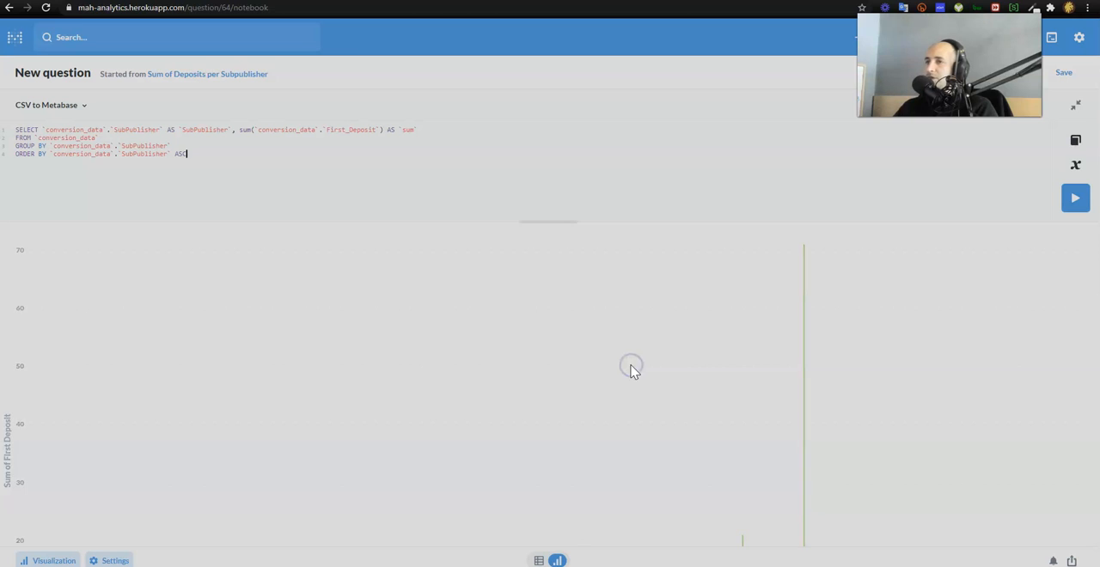
{"action": "left_click", "coordinate": [1076, 198]}
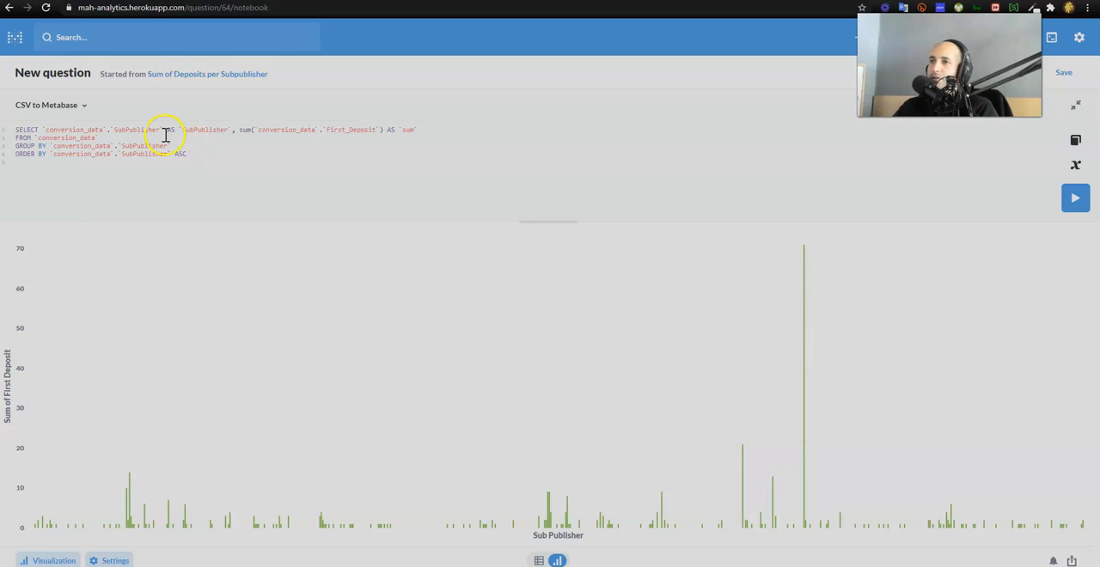
{"action": "mouse_move", "coordinate": [415, 130]}
{"action": "type", "text": ") as anal"}
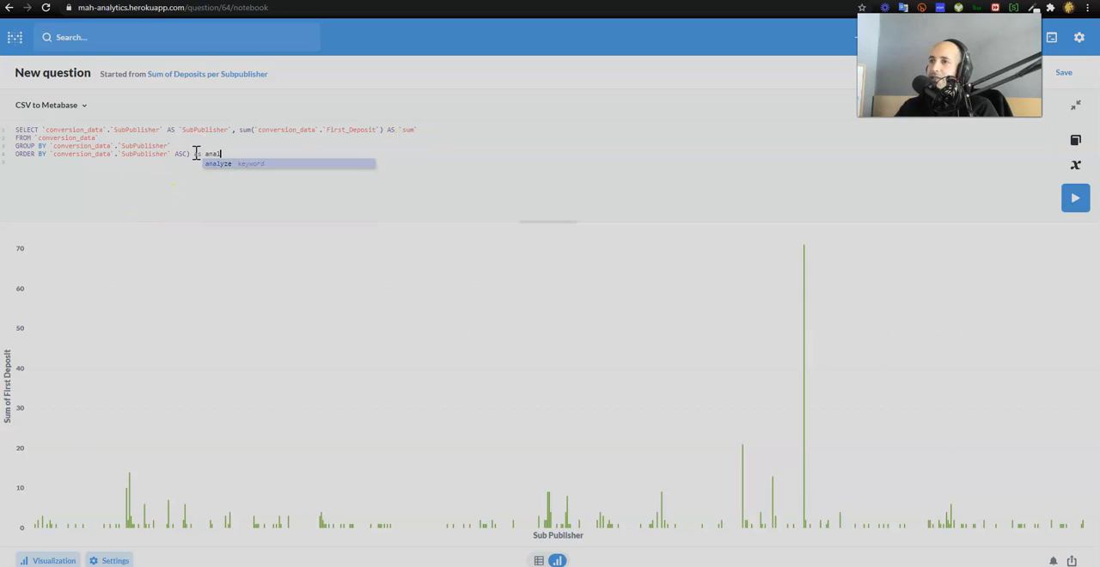
{"action": "type", "text": "ysis"}
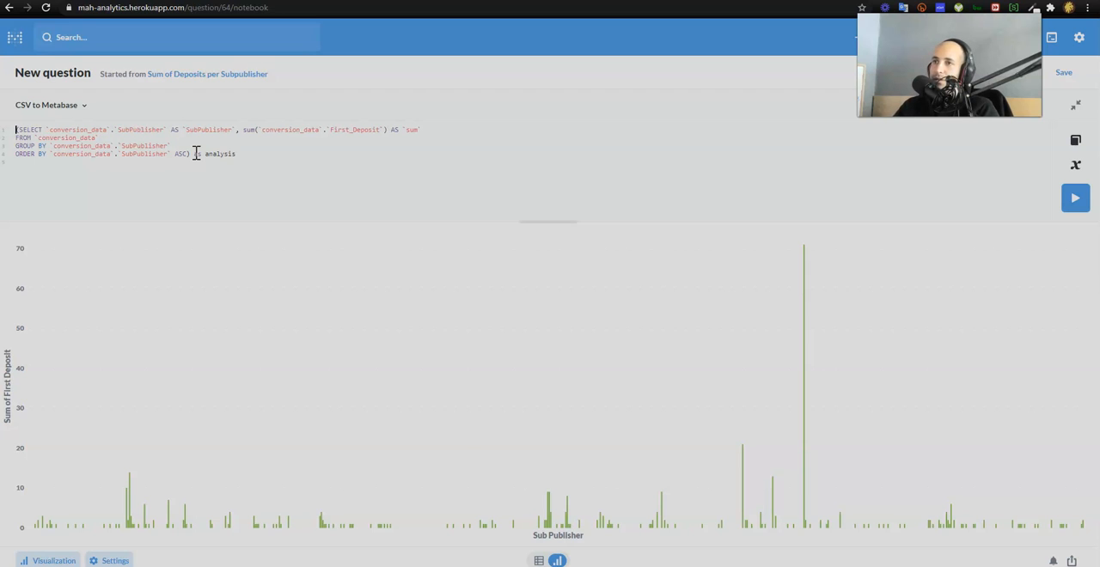
{"action": "type", "text": "SELECT * from"}
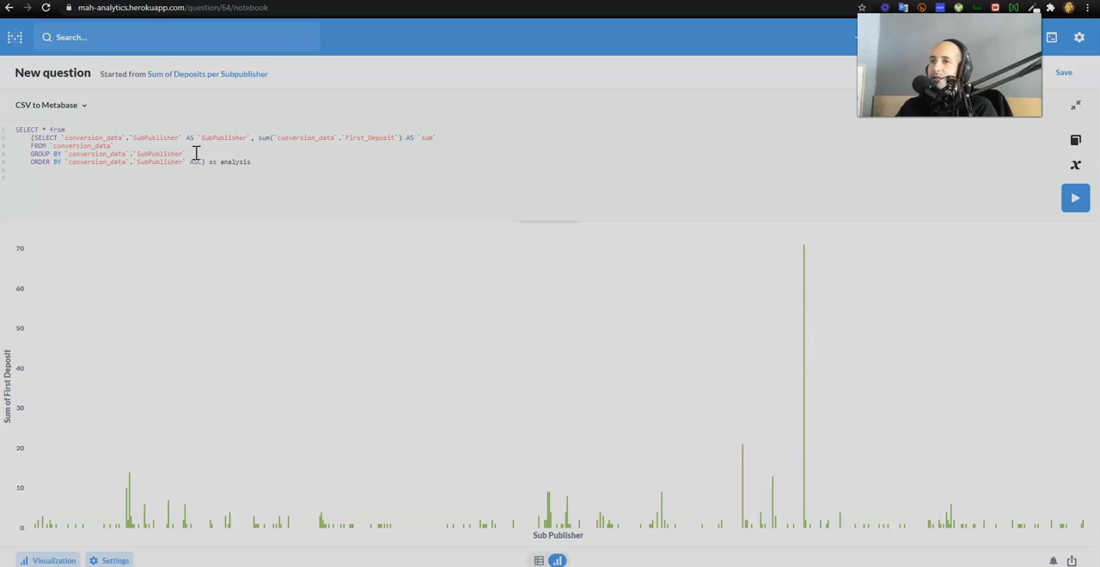
{"action": "type", "text": "WHERE"}
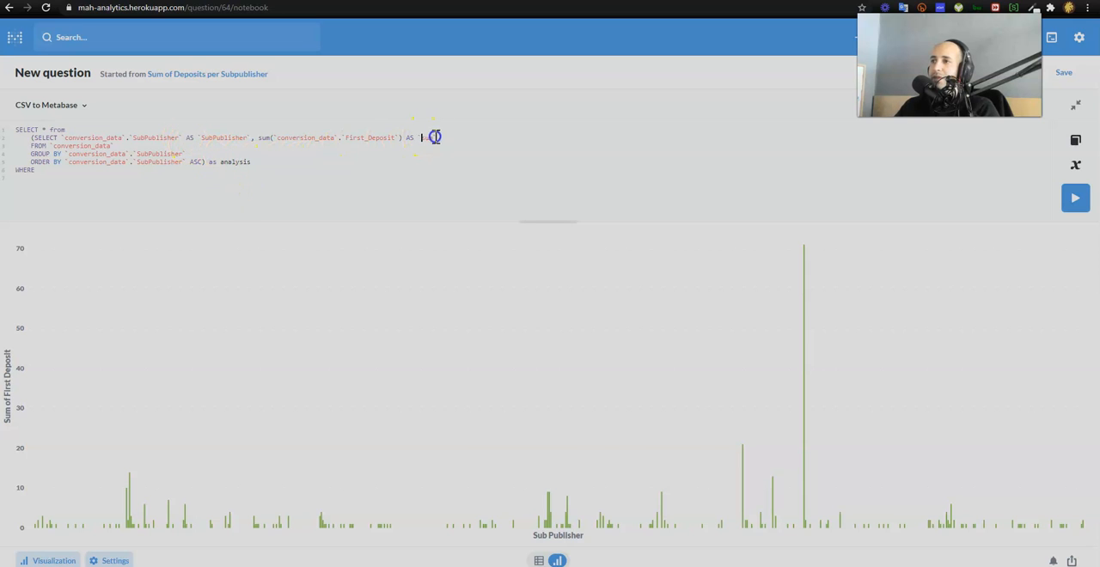
{"action": "type", "text": "sum"}
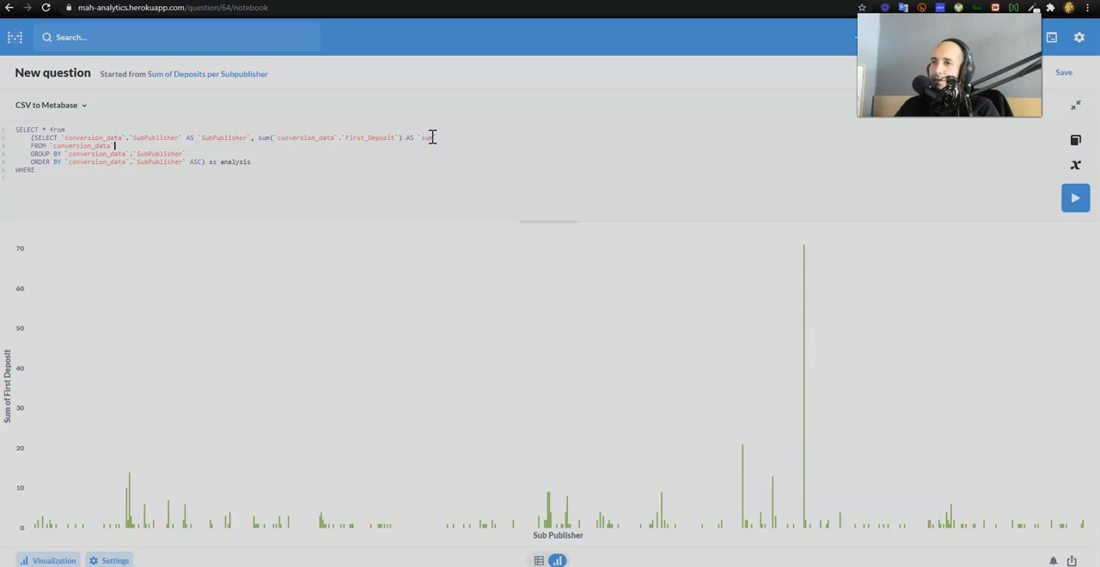
{"action": "type", "text": "sum"}
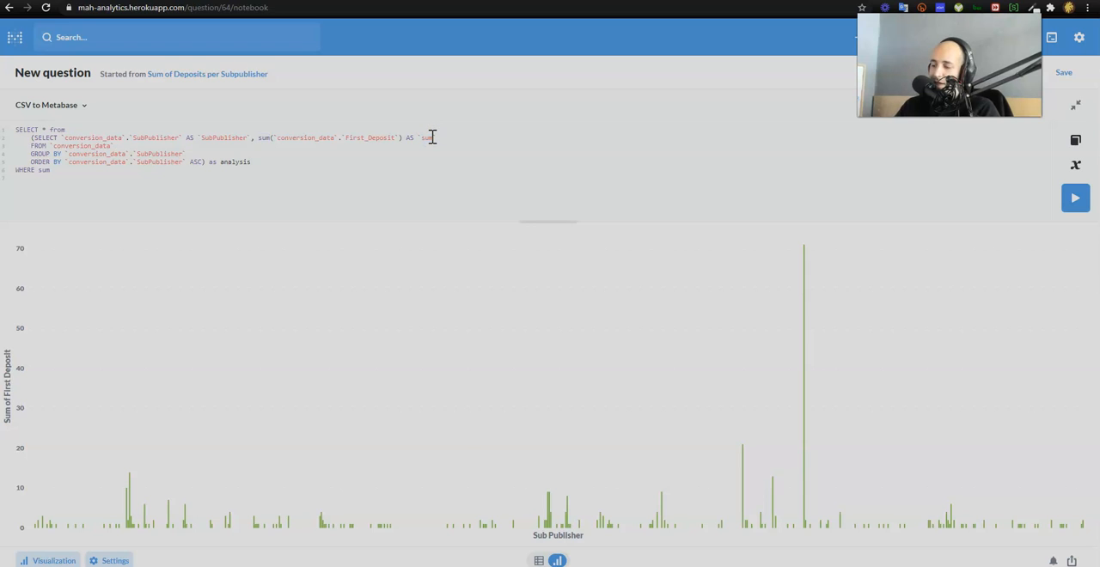
{"action": "type", "text": ">0"}
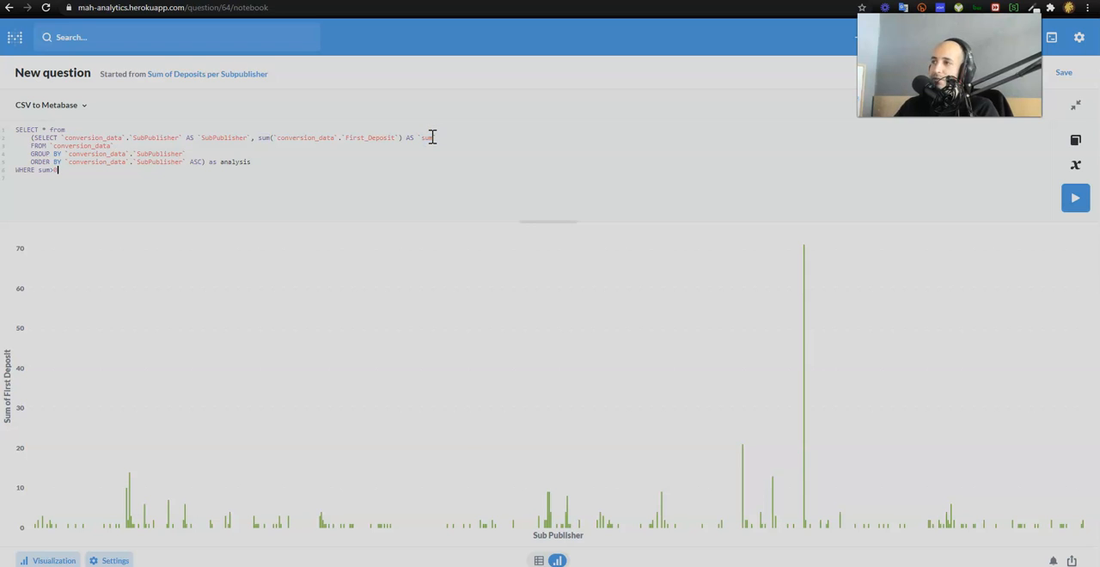
{"action": "left_click", "coordinate": [1075, 197]}
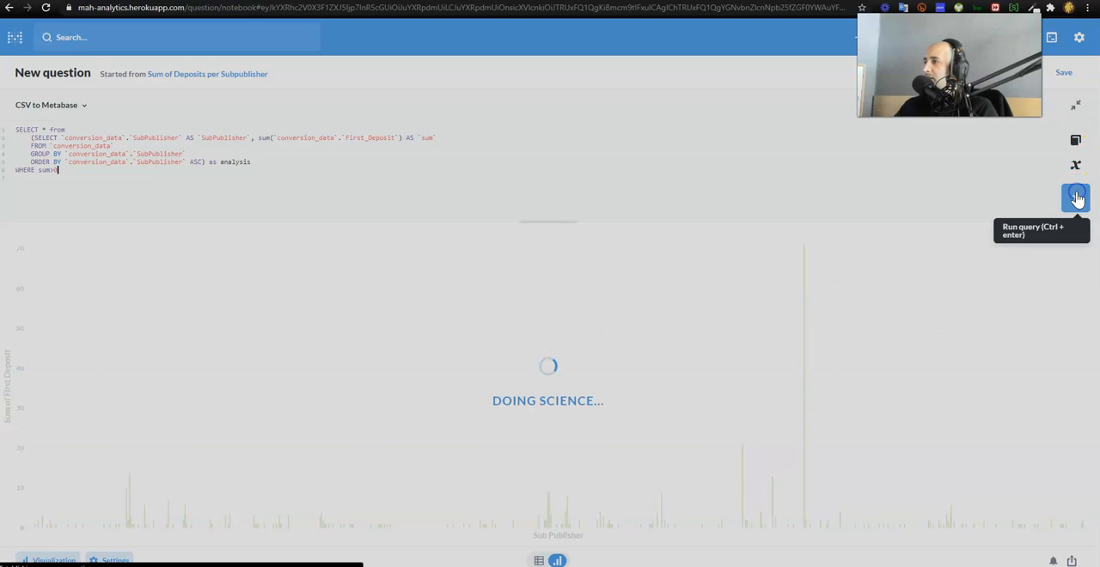
Step: Run the filtered query to show deposit sums per subpublisher as a bar chart
{"action": "left_click", "coordinate": [1076, 198]}
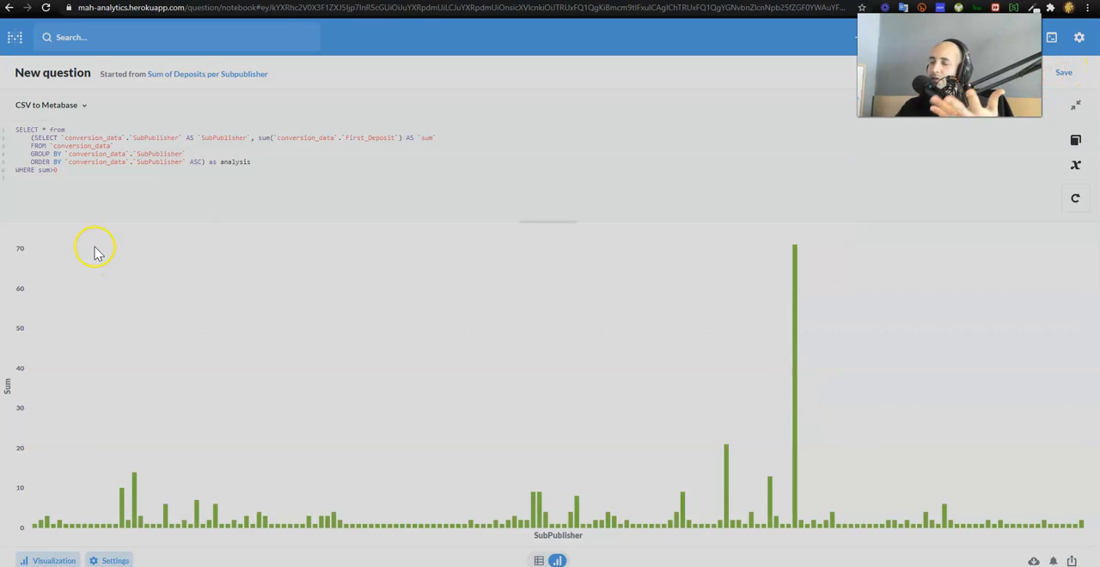
{"action": "mouse_move", "coordinate": [956, 348]}
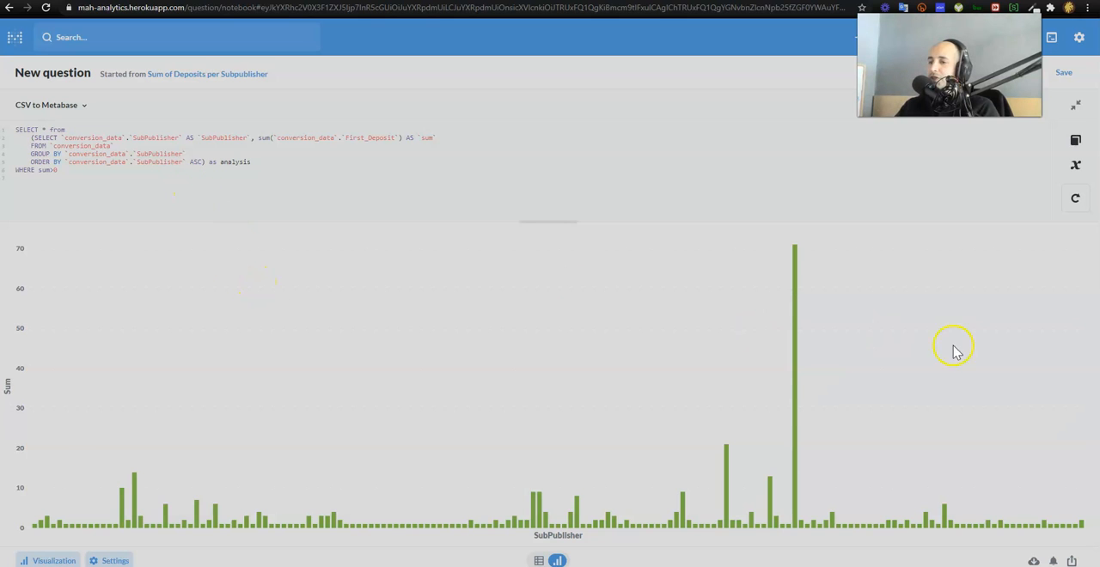
{"action": "mouse_move", "coordinate": [598, 498]}
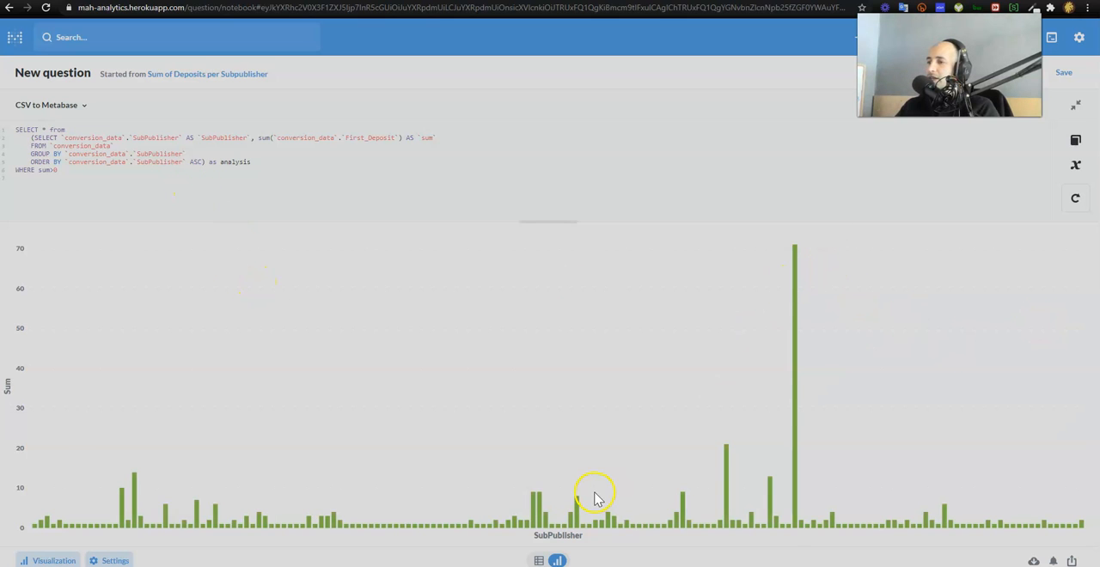
{"action": "mouse_move", "coordinate": [397, 524]}
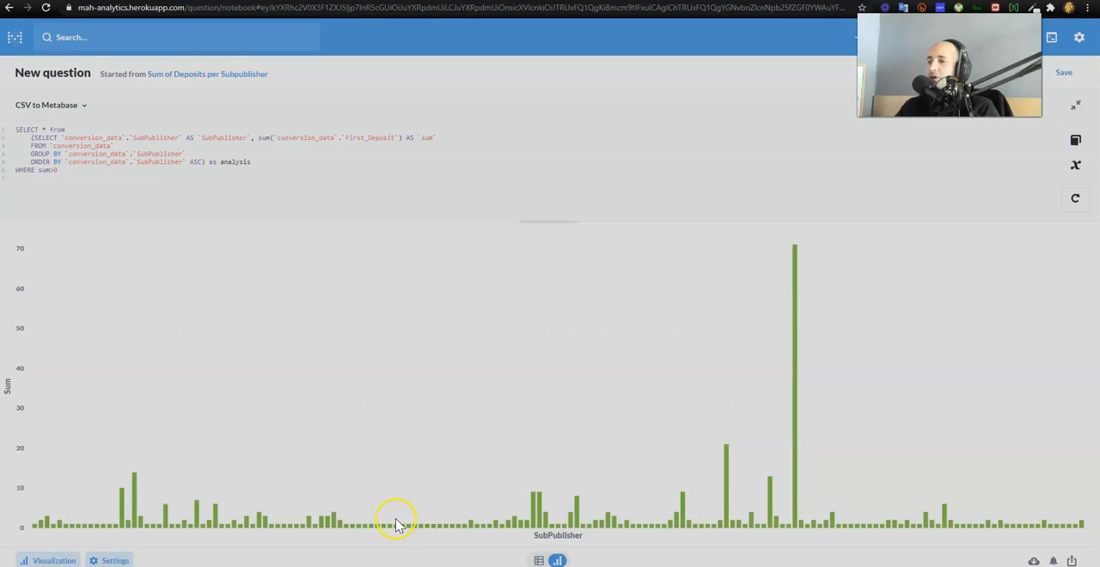
{"action": "mouse_move", "coordinate": [165, 516]}
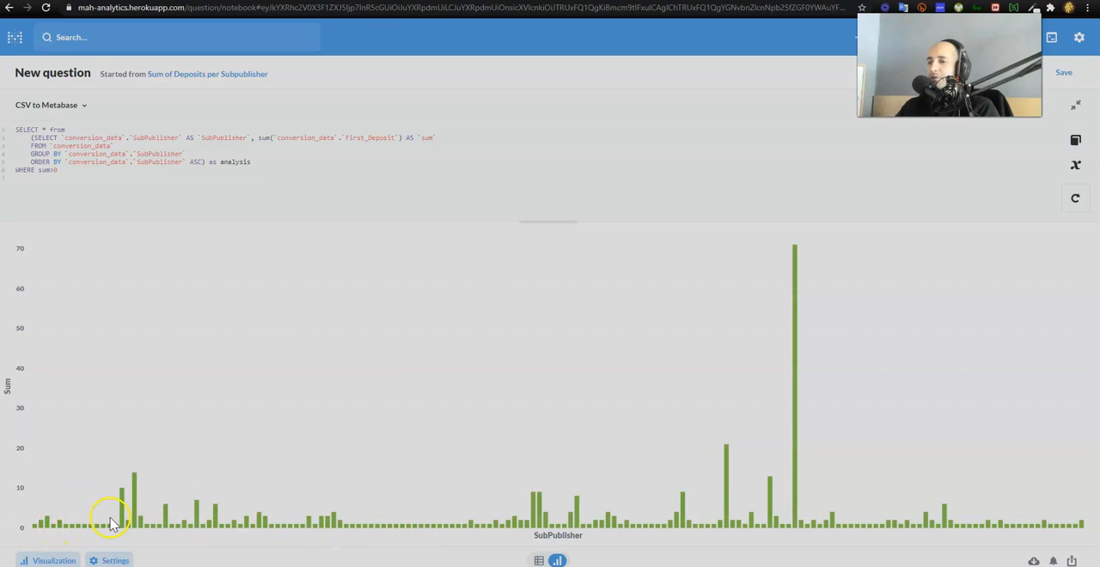
{"action": "mouse_move", "coordinate": [182, 526]}
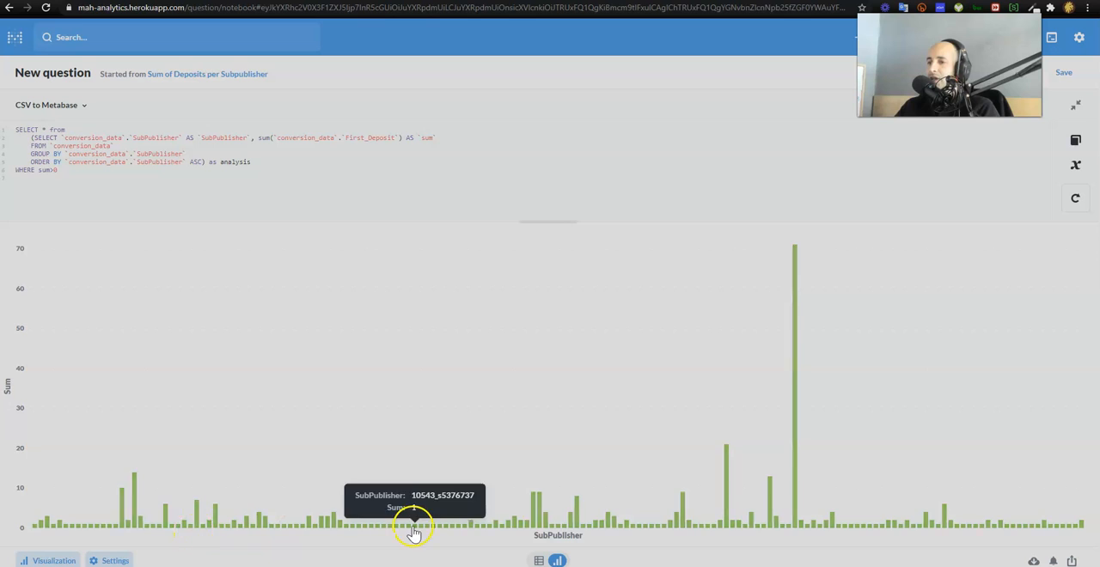
{"action": "mouse_move", "coordinate": [821, 502]}
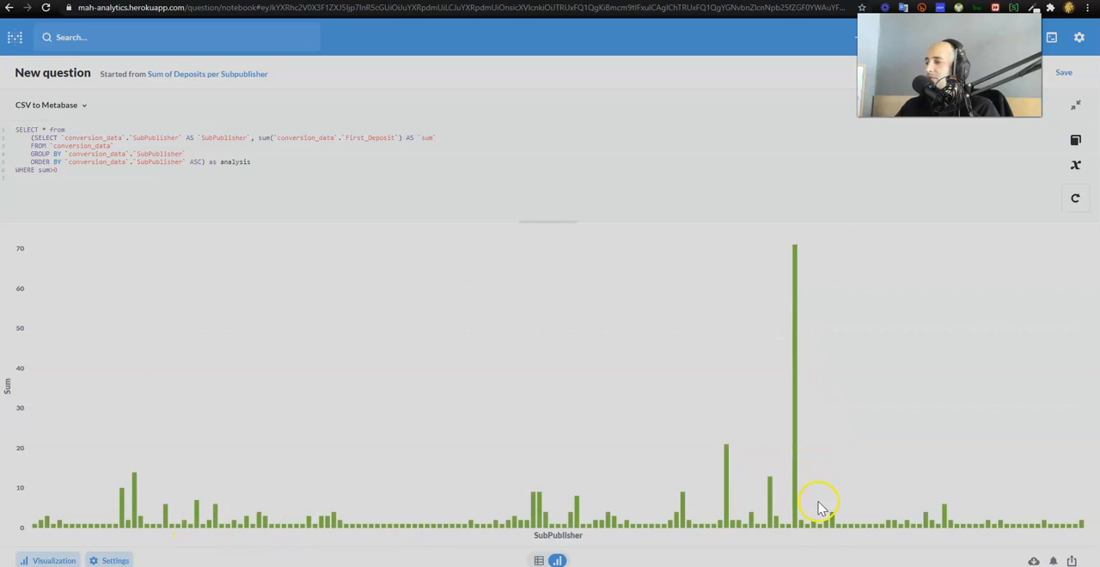
{"action": "mouse_move", "coordinate": [794, 399]}
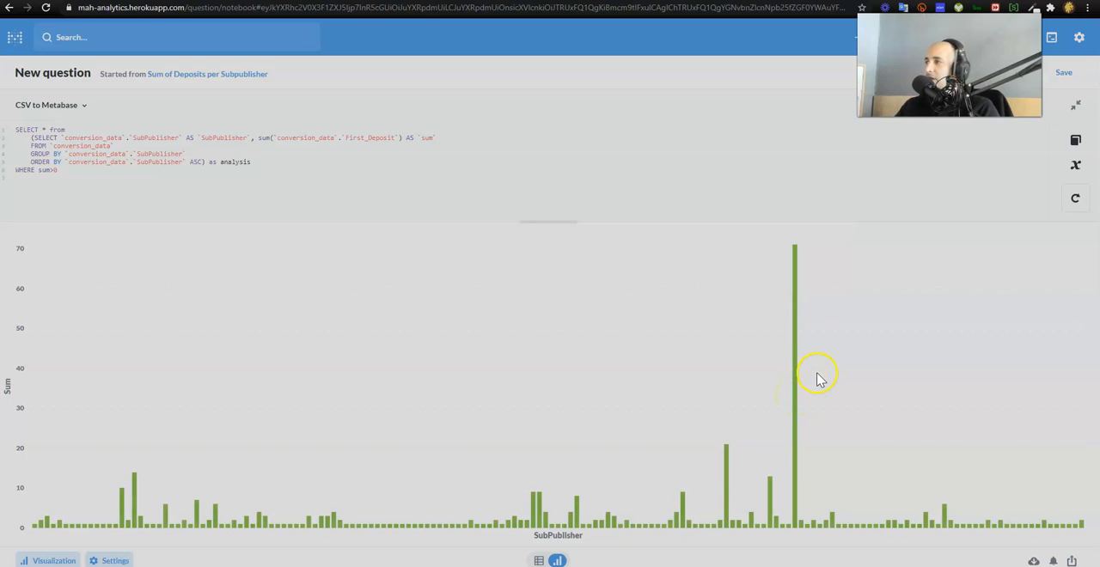
{"action": "mouse_move", "coordinate": [1006, 148]}
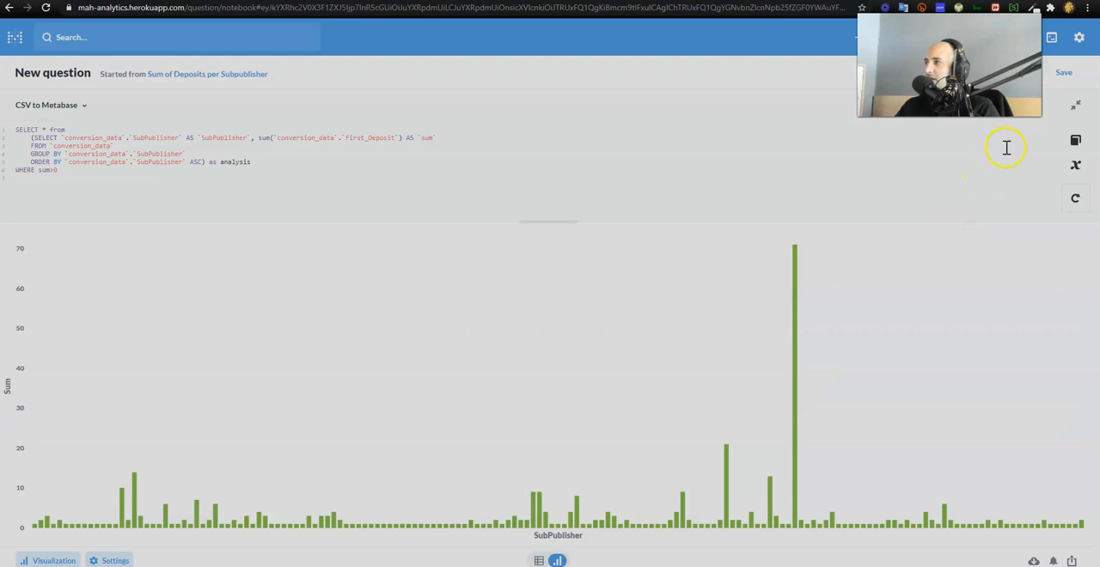
Step: Replace the original 'Sum of Deposits per Subpublisher' question with the filtered SQL version
{"action": "left_click", "coordinate": [1064, 72]}
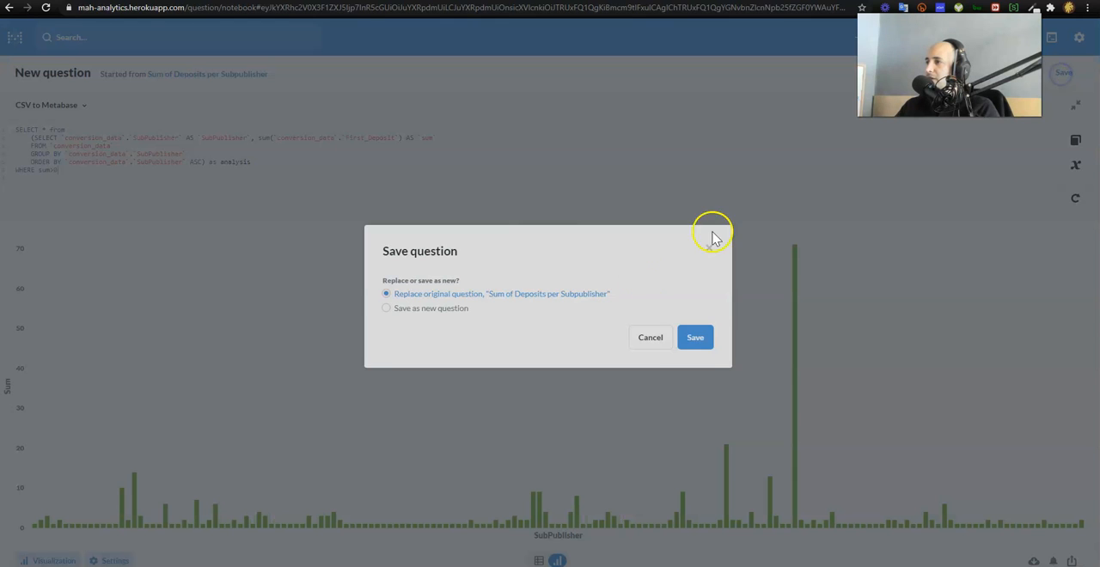
{"action": "left_click", "coordinate": [695, 337]}
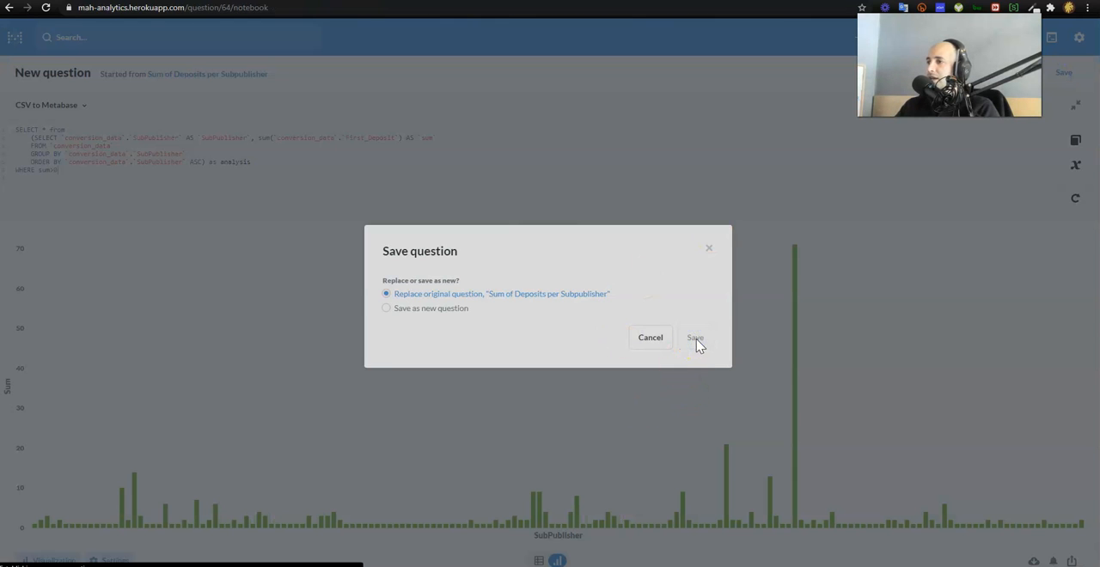
{"action": "left_click", "coordinate": [694, 337]}
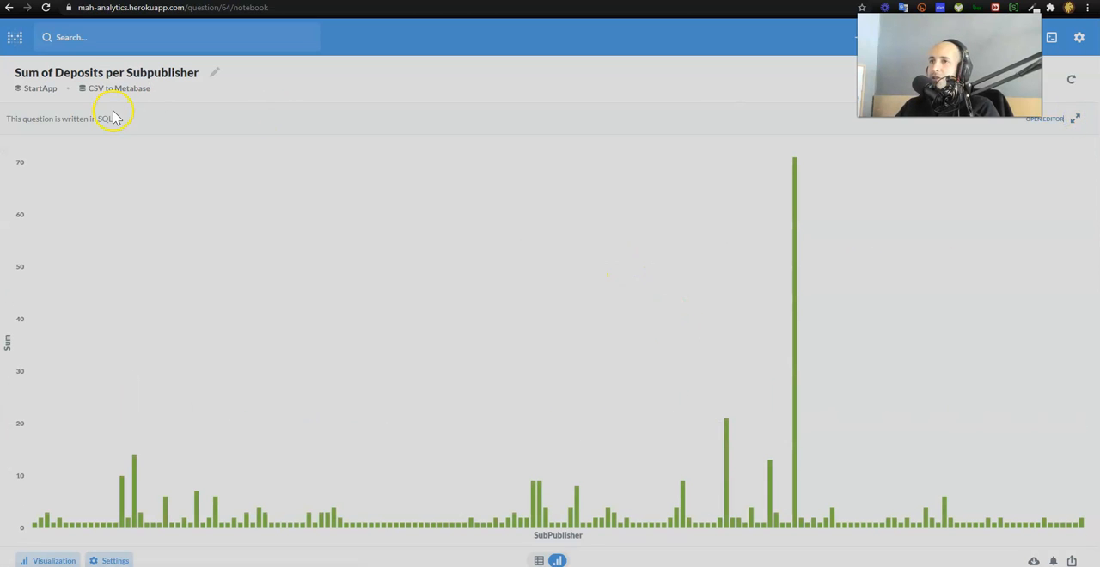
{"action": "mouse_move", "coordinate": [309, 251]}
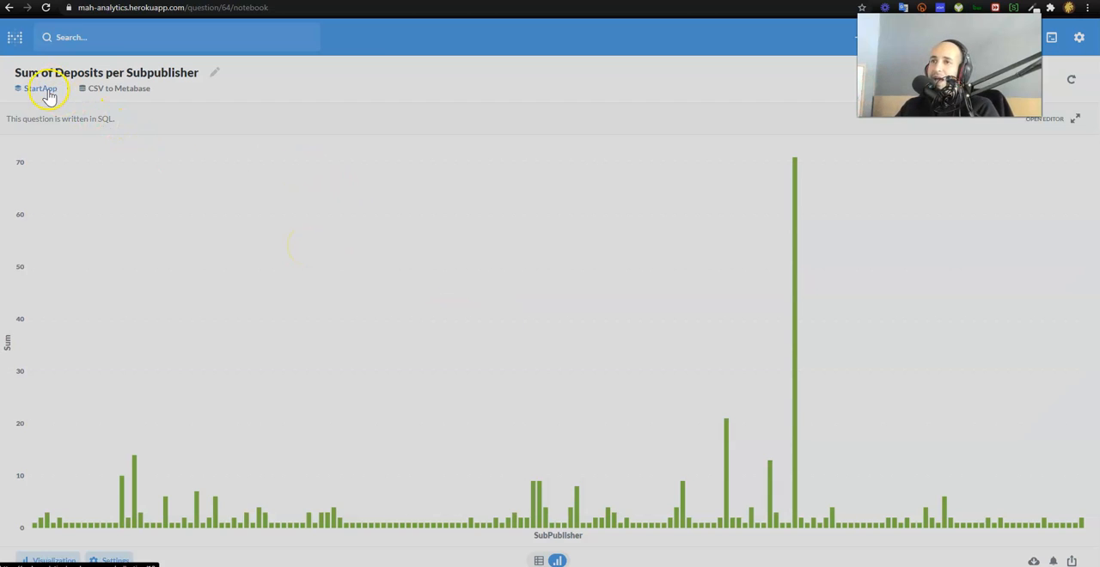
{"action": "mouse_move", "coordinate": [124, 94]}
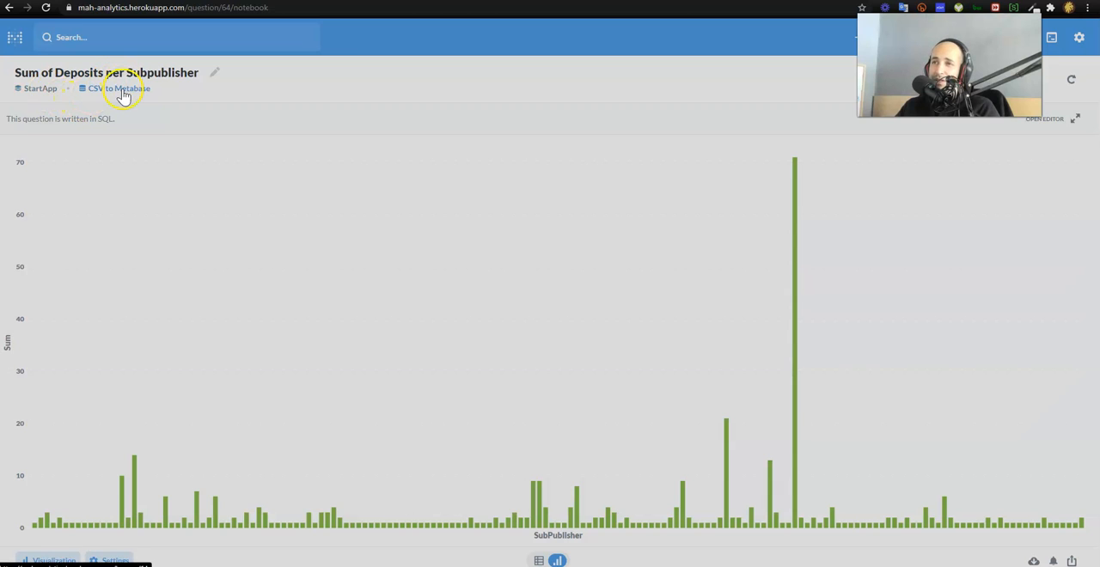
Step: Browse the StartApp collection and reopen the StartApp Assignment dashboard
{"action": "left_click", "coordinate": [39, 88]}
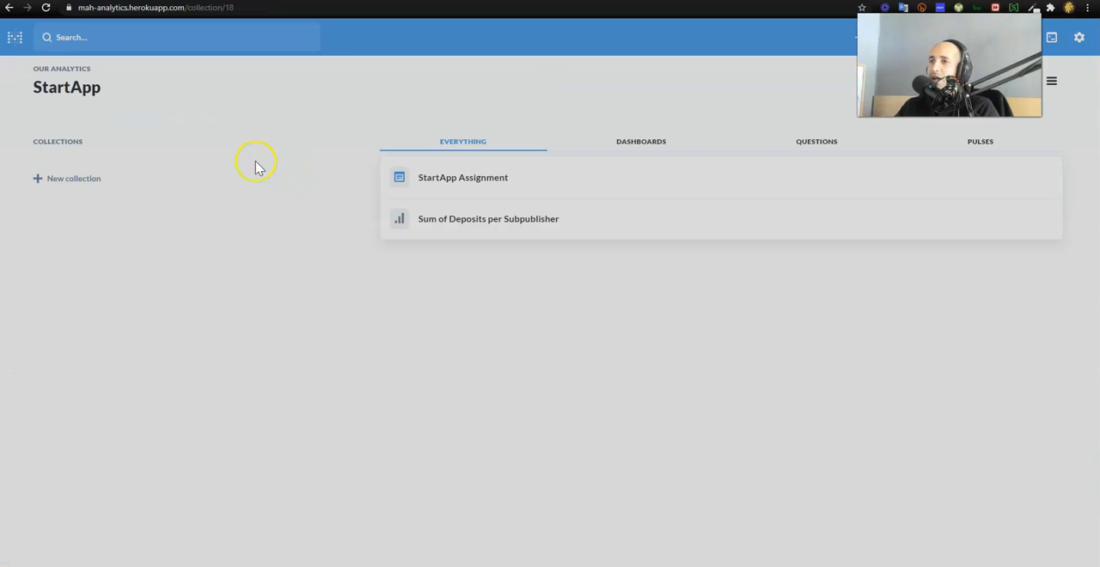
{"action": "mouse_move", "coordinate": [164, 100]}
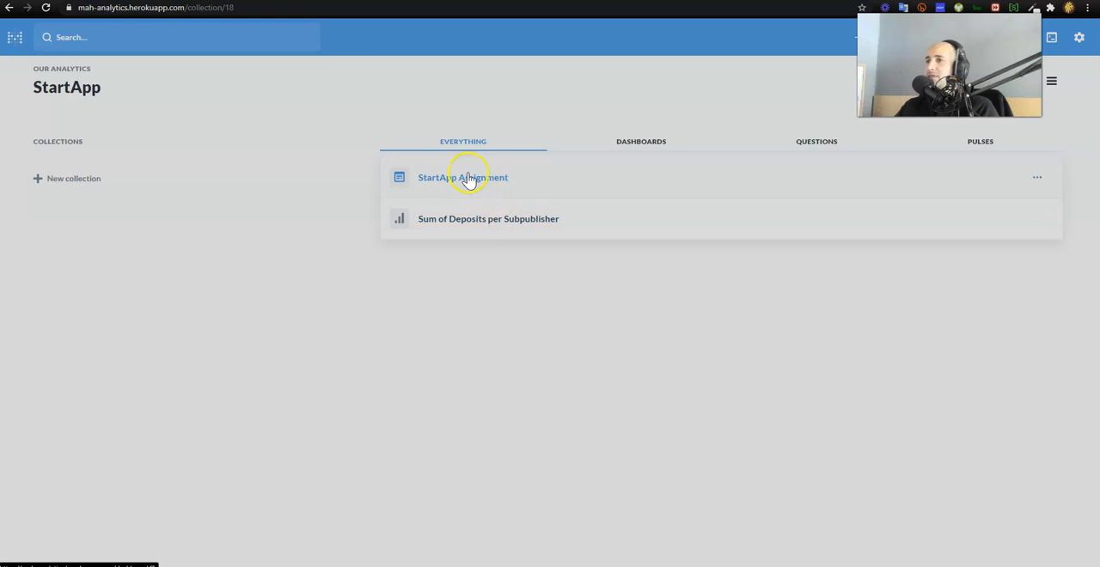
{"action": "left_click", "coordinate": [462, 177]}
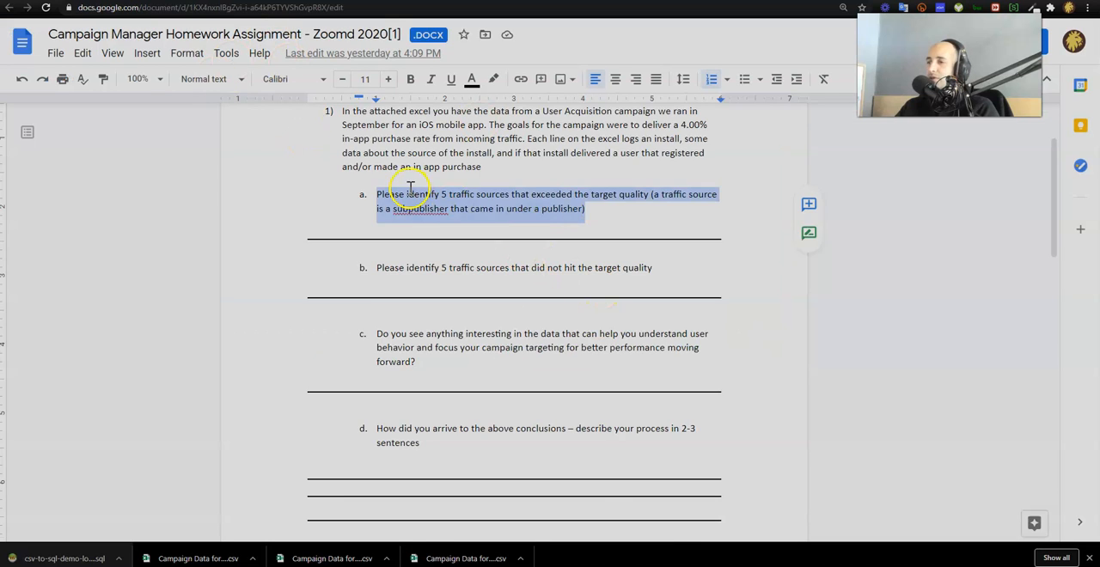
Step: Scroll down through the homework assignment's questions on traffic sources
{"action": "scroll", "scroll_direction": "down", "scroll_amount": 3}
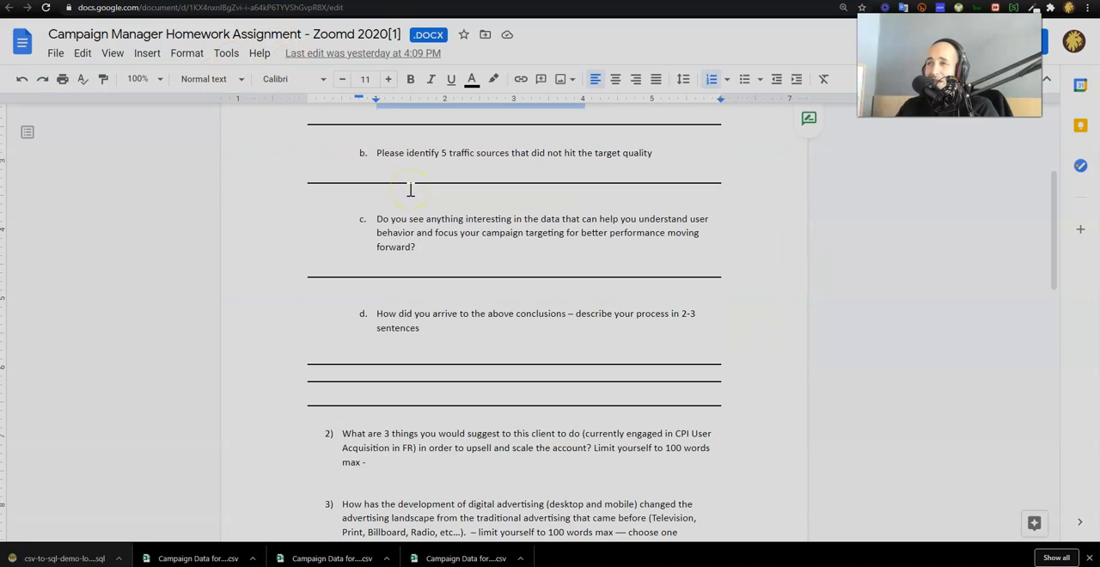